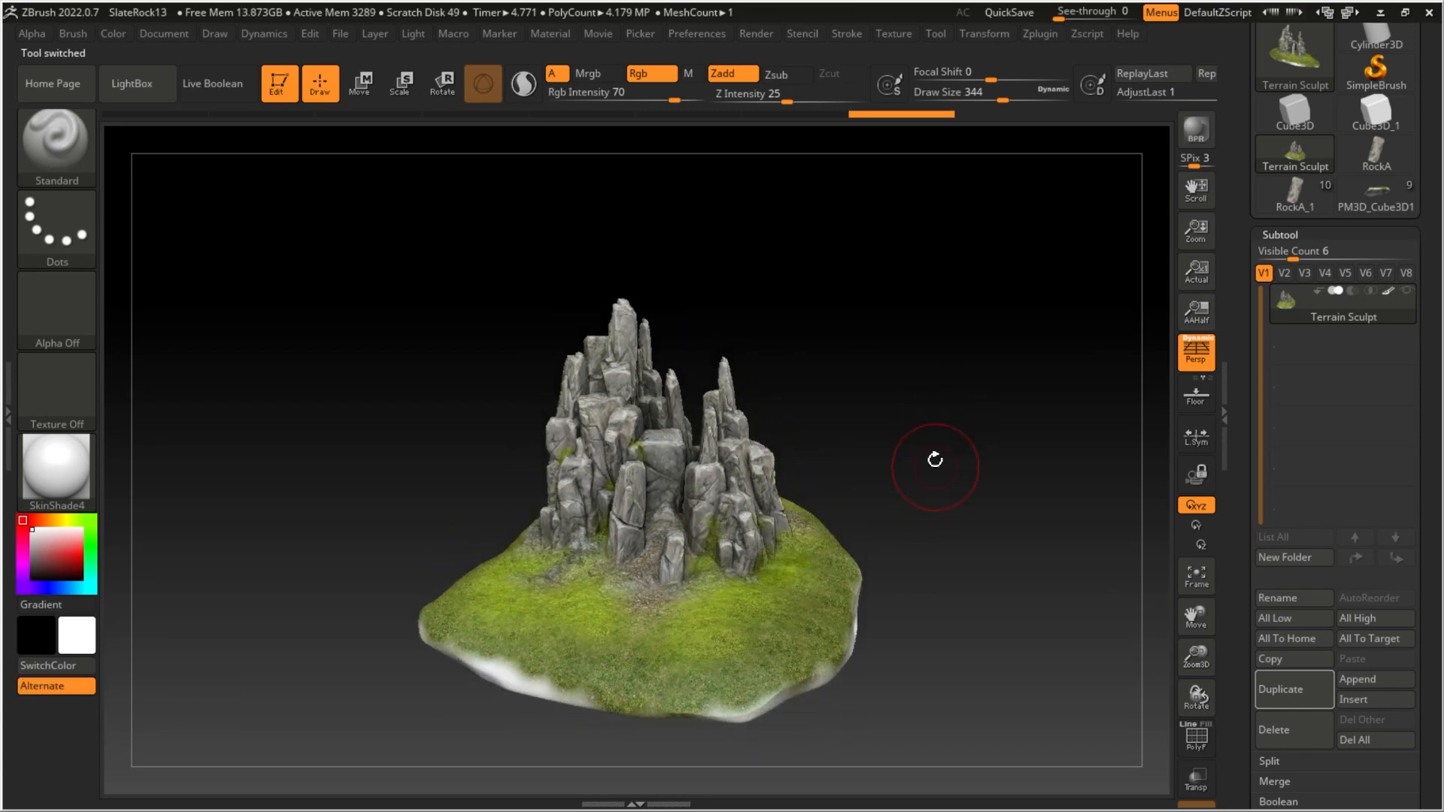
# Orbit and zoom around the Terrain Sculpt mesh to inspect the rocks.
pyautogui.moveTo(935, 460); pyautogui.dragTo(853, 393)
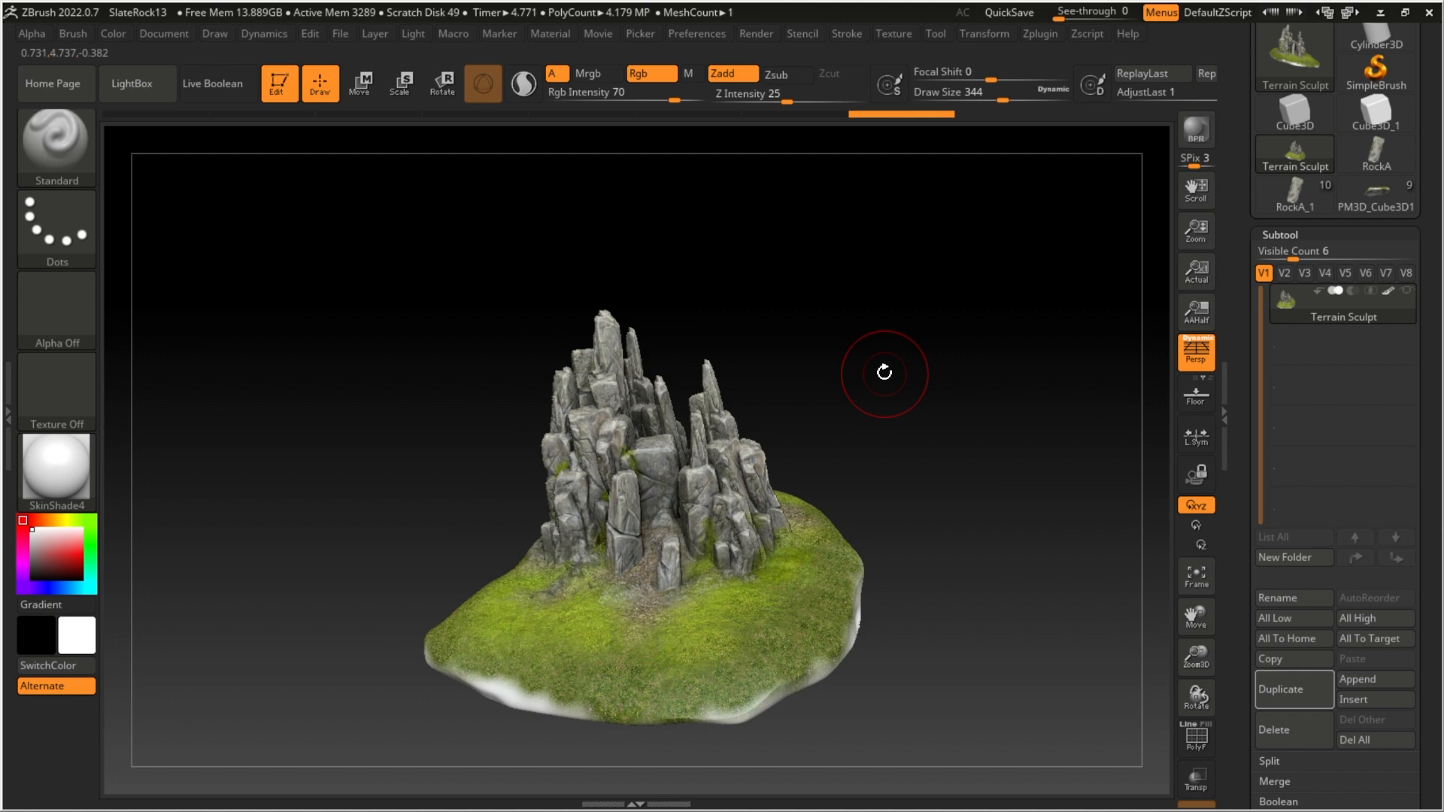
pyautogui.moveTo(885, 373); pyautogui.dragTo(903, 390)
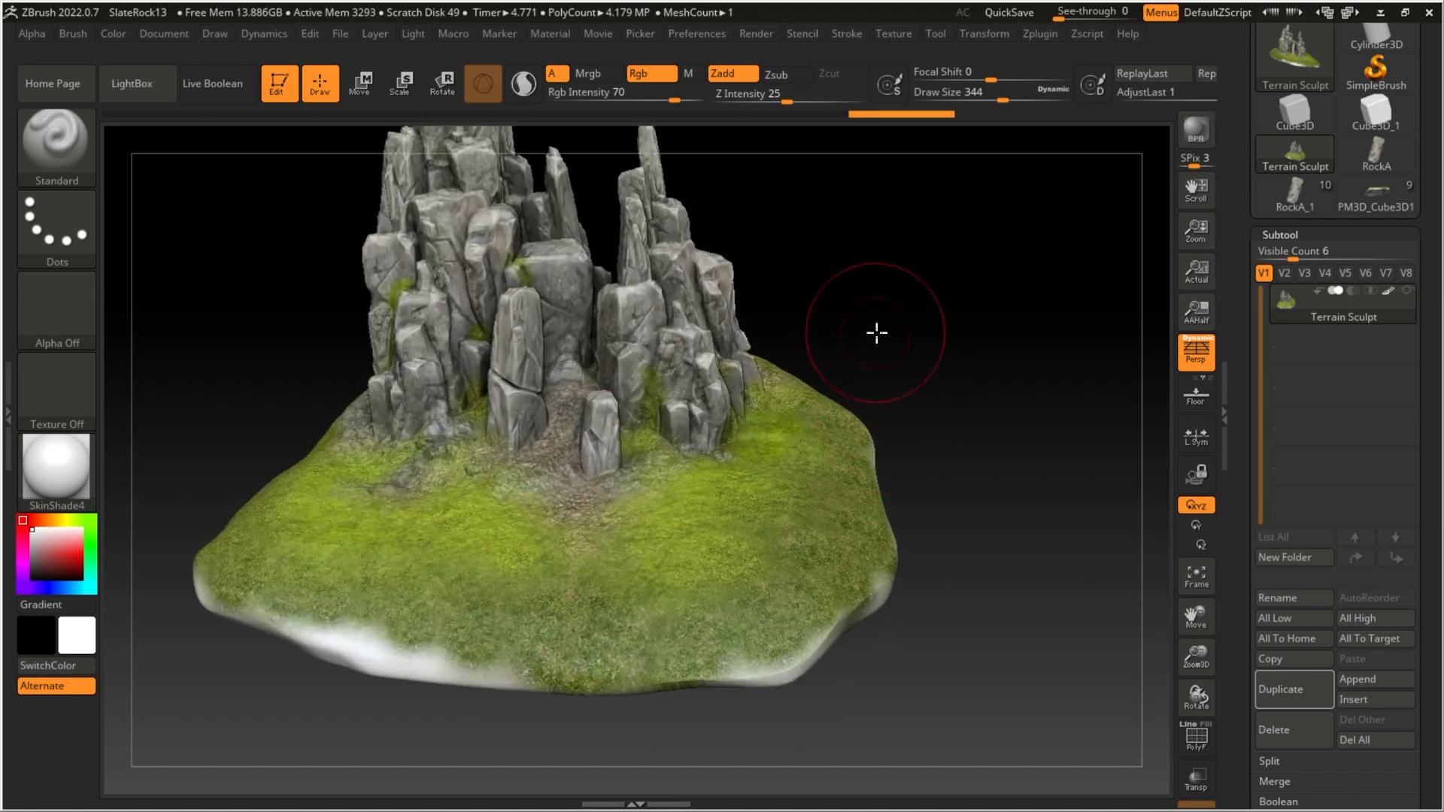
pyautogui.moveTo(874, 332); pyautogui.dragTo(566, 350)
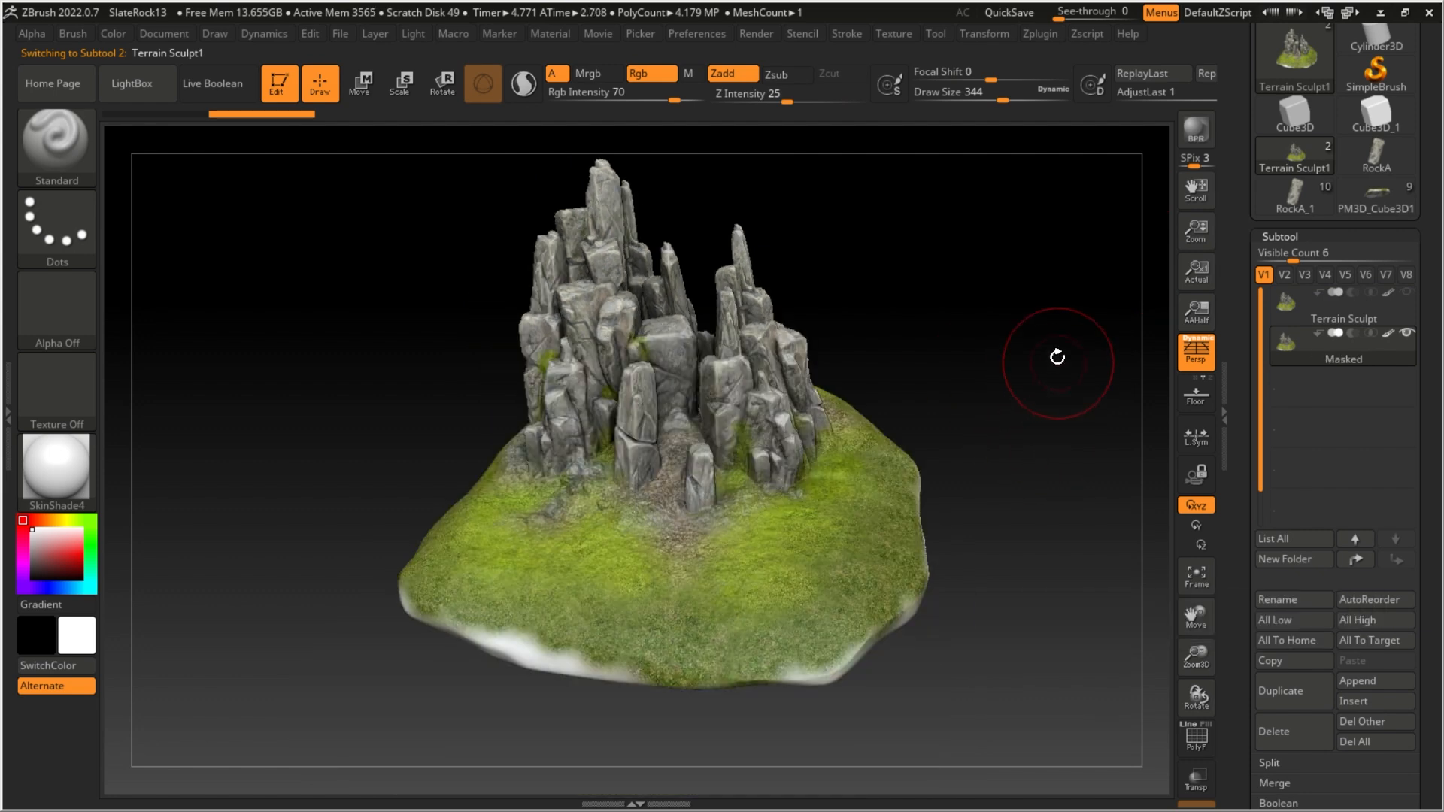
# Choose the MaskPen brush and paint a mask across the terrain's underside.
pyautogui.moveTo(1058, 357); pyautogui.dragTo(471, 639)
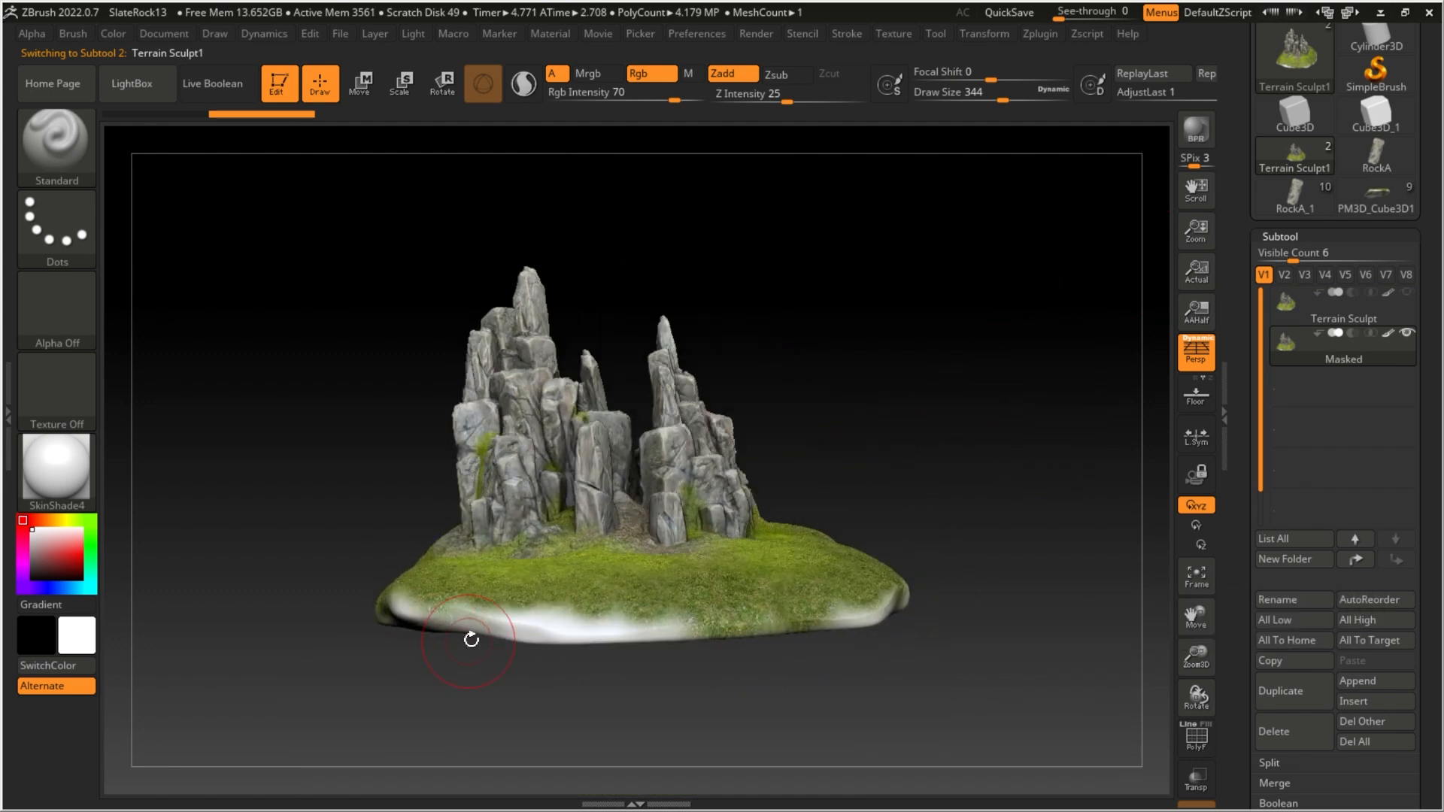
pyautogui.moveTo(470, 639); pyautogui.dragTo(796, 600)
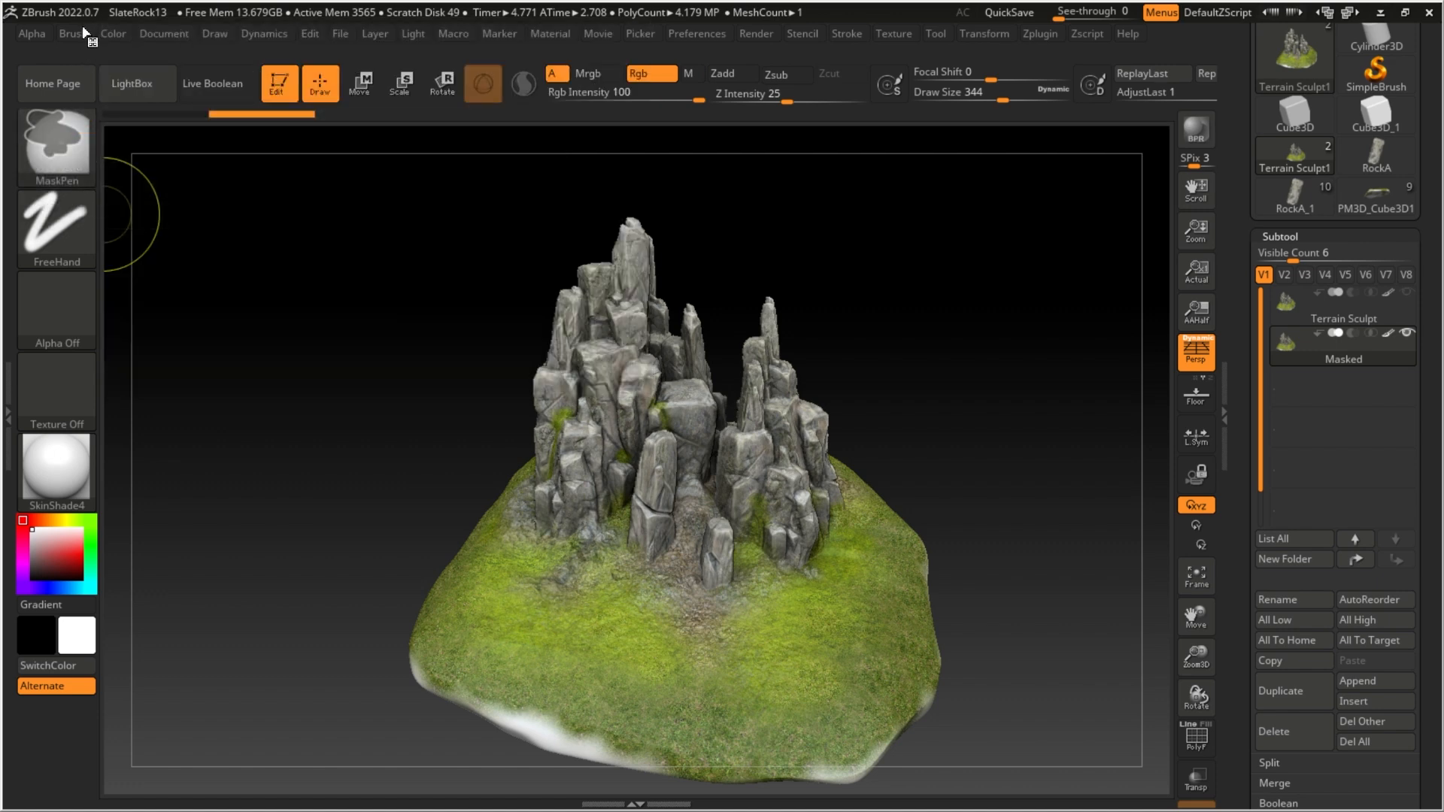
pyautogui.click(72, 33)
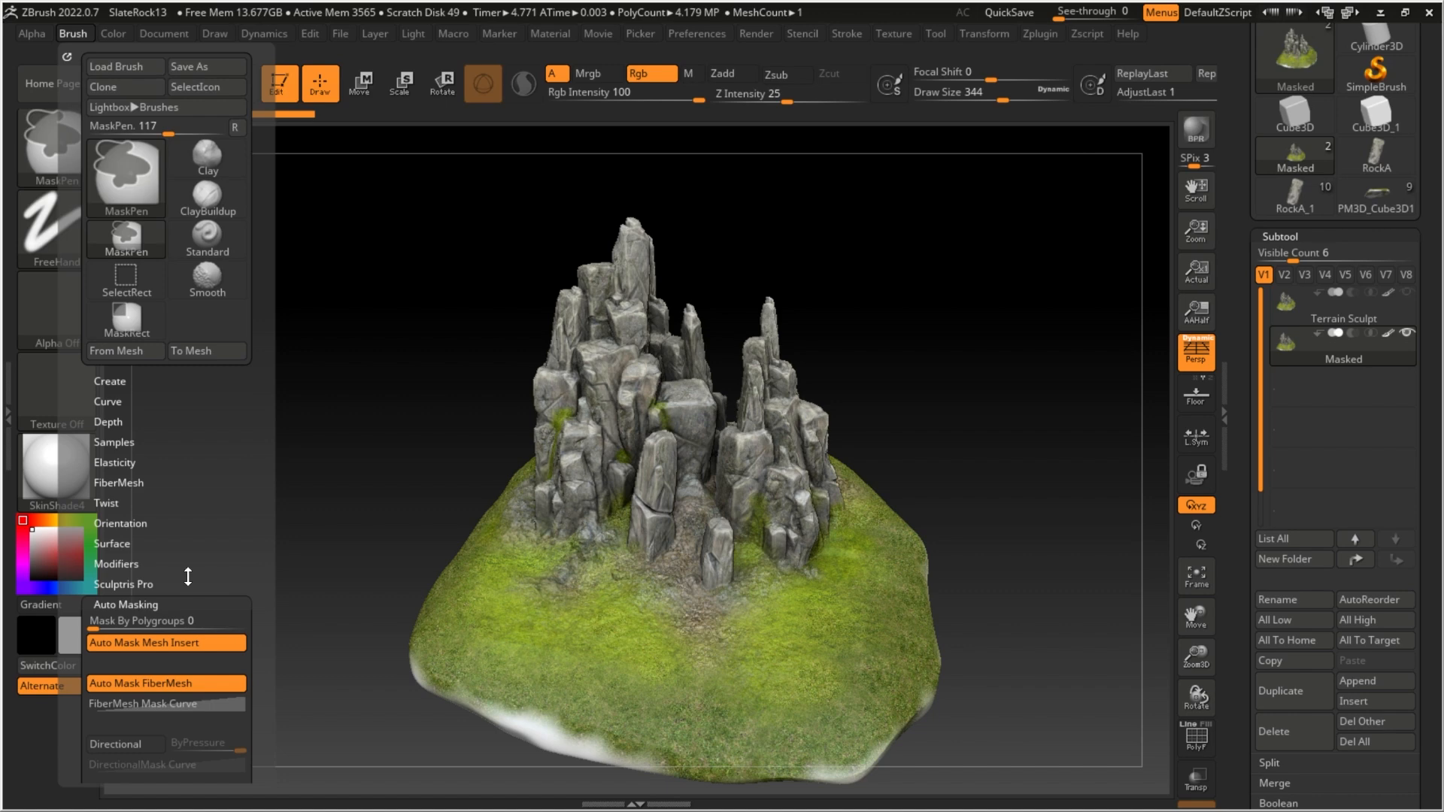
pyautogui.moveTo(126, 539)
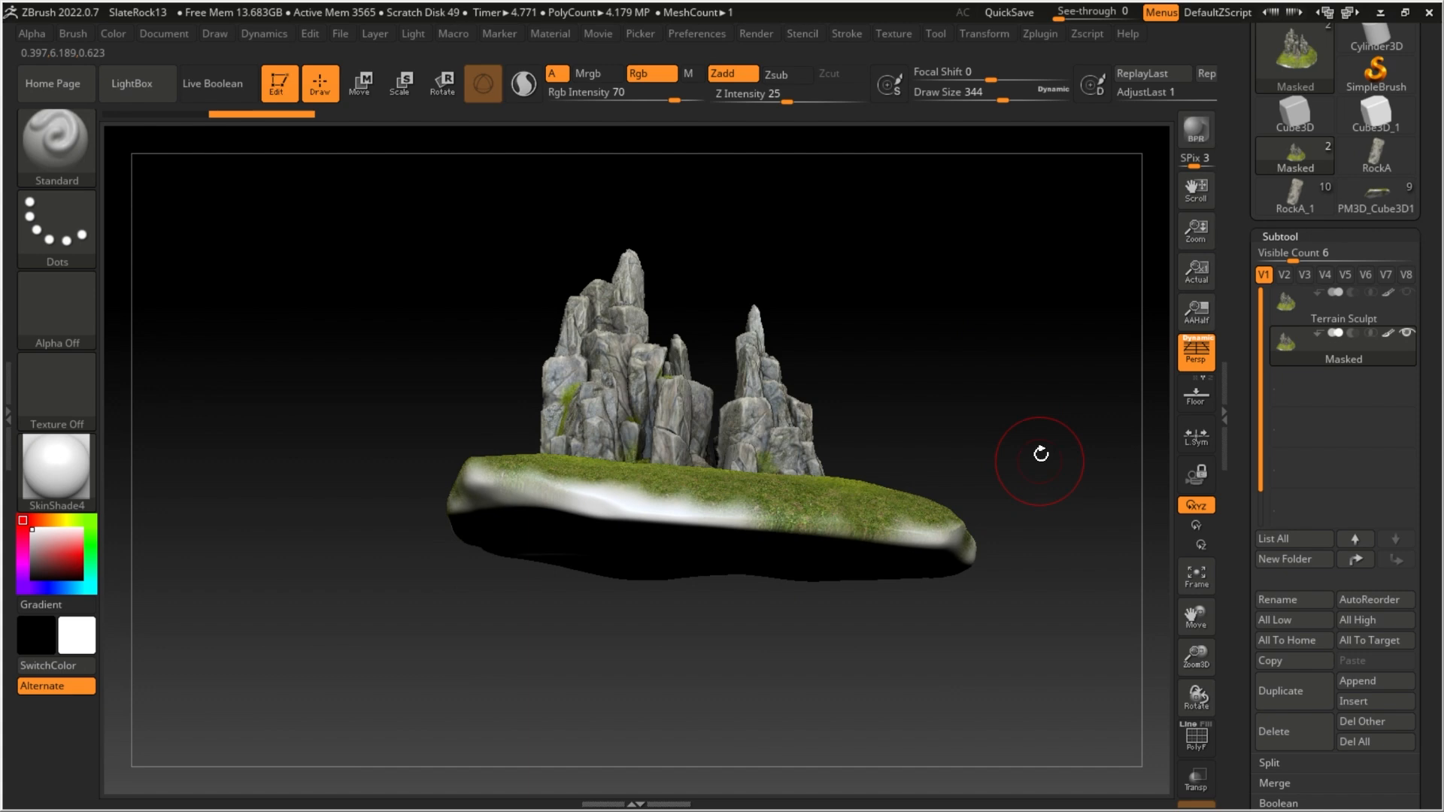
pyautogui.moveTo(1039, 454); pyautogui.dragTo(684, 541)
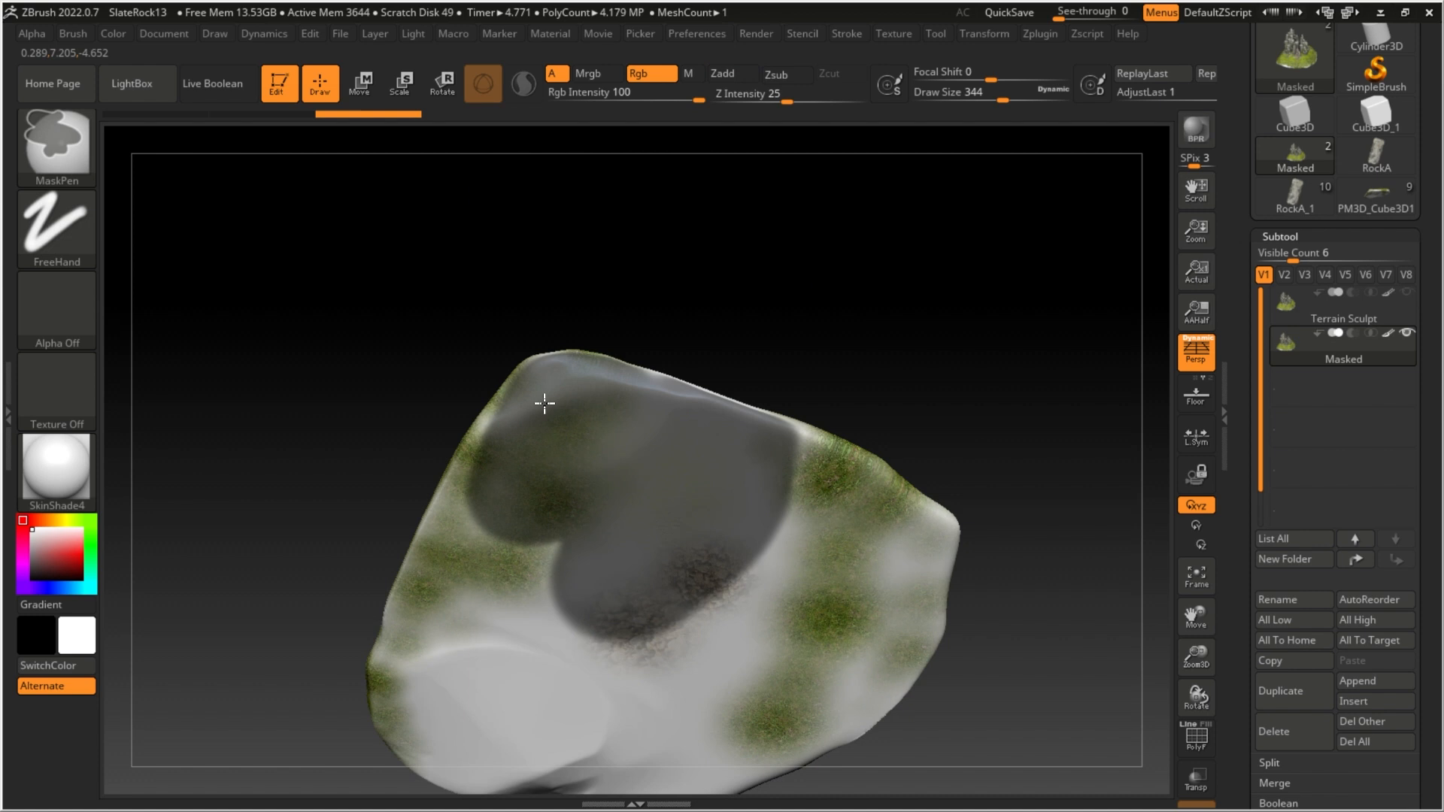
pyautogui.moveTo(543, 403); pyautogui.dragTo(477, 575)
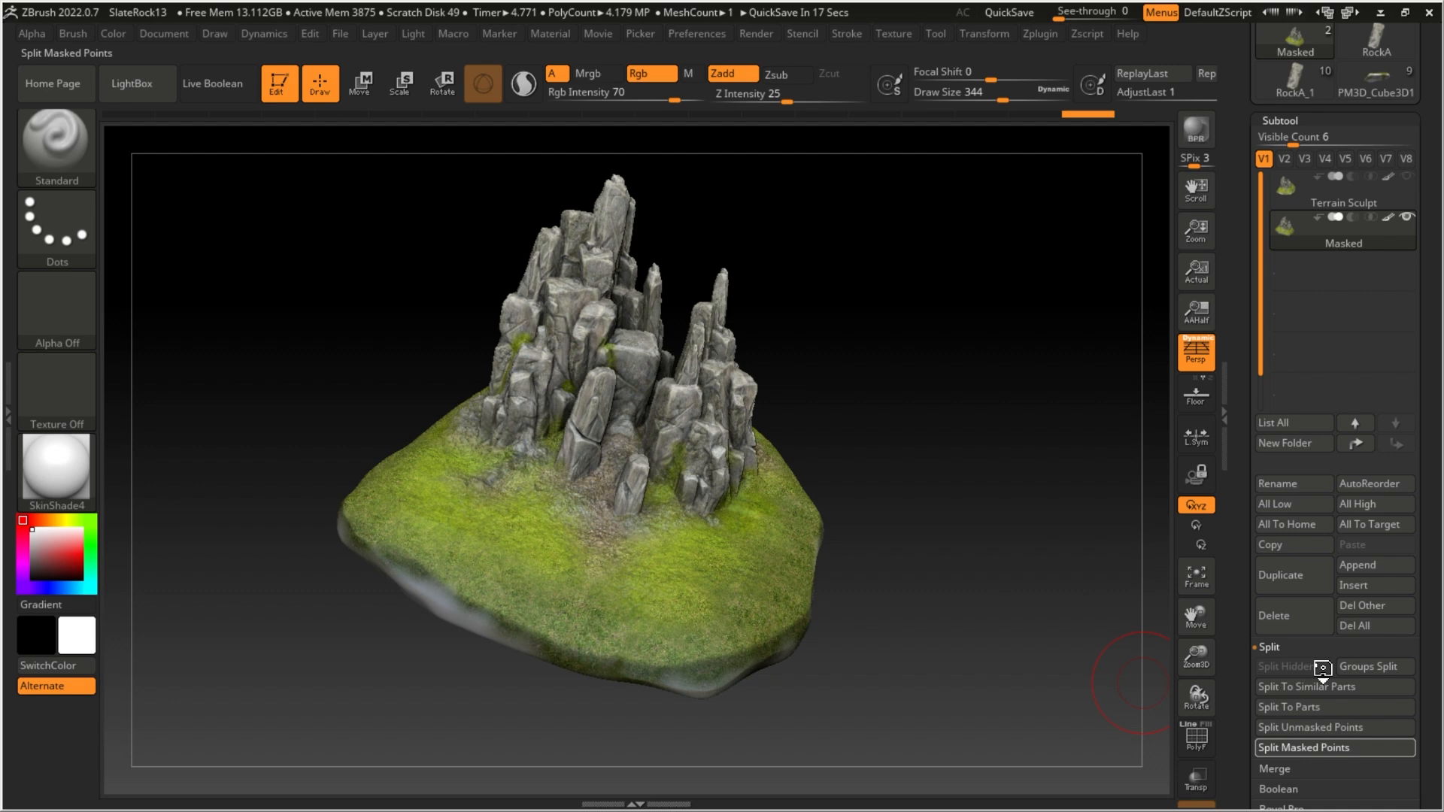
# Split the masked points into a Masked1 subtool and delete it.
pyautogui.click(1308, 747)
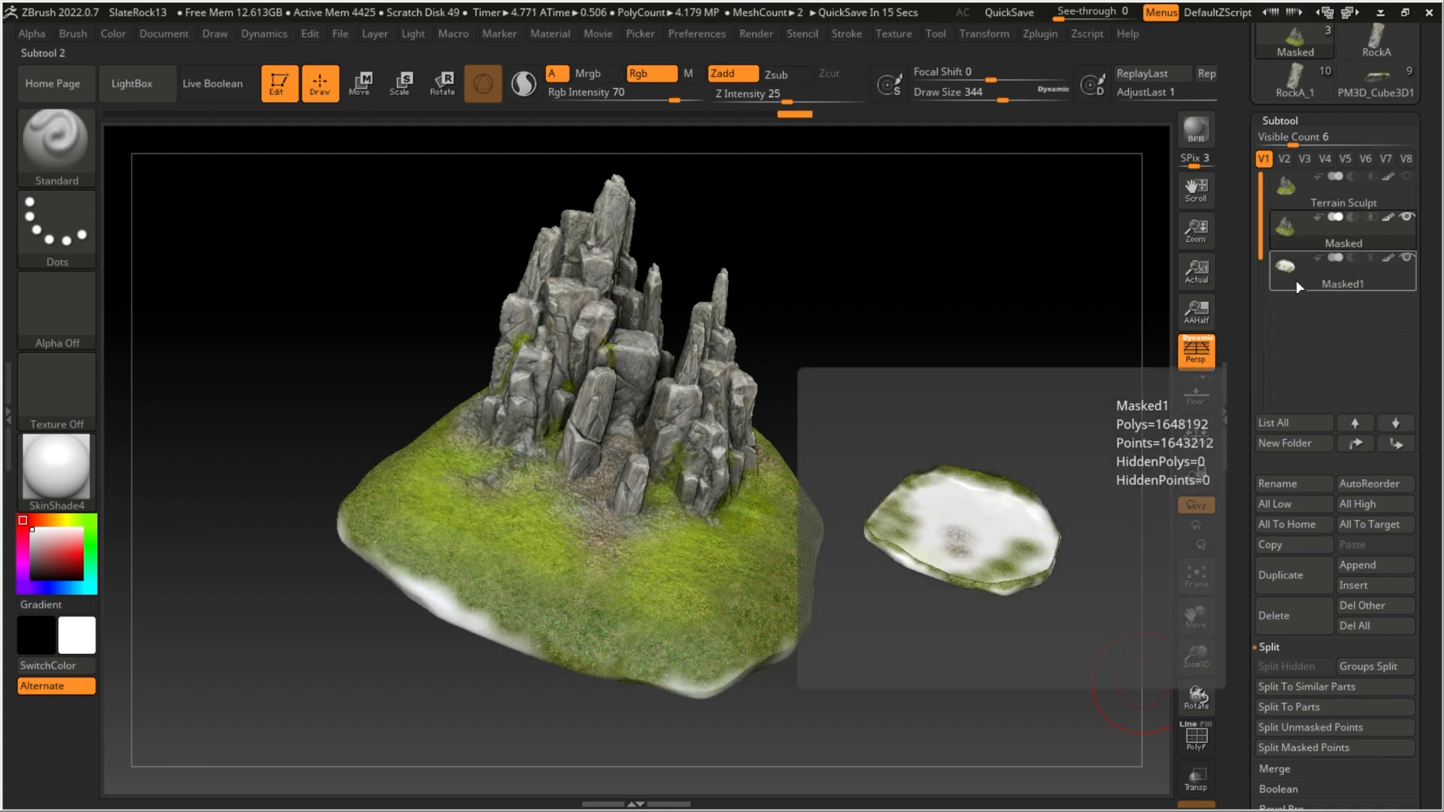
pyautogui.click(1343, 270)
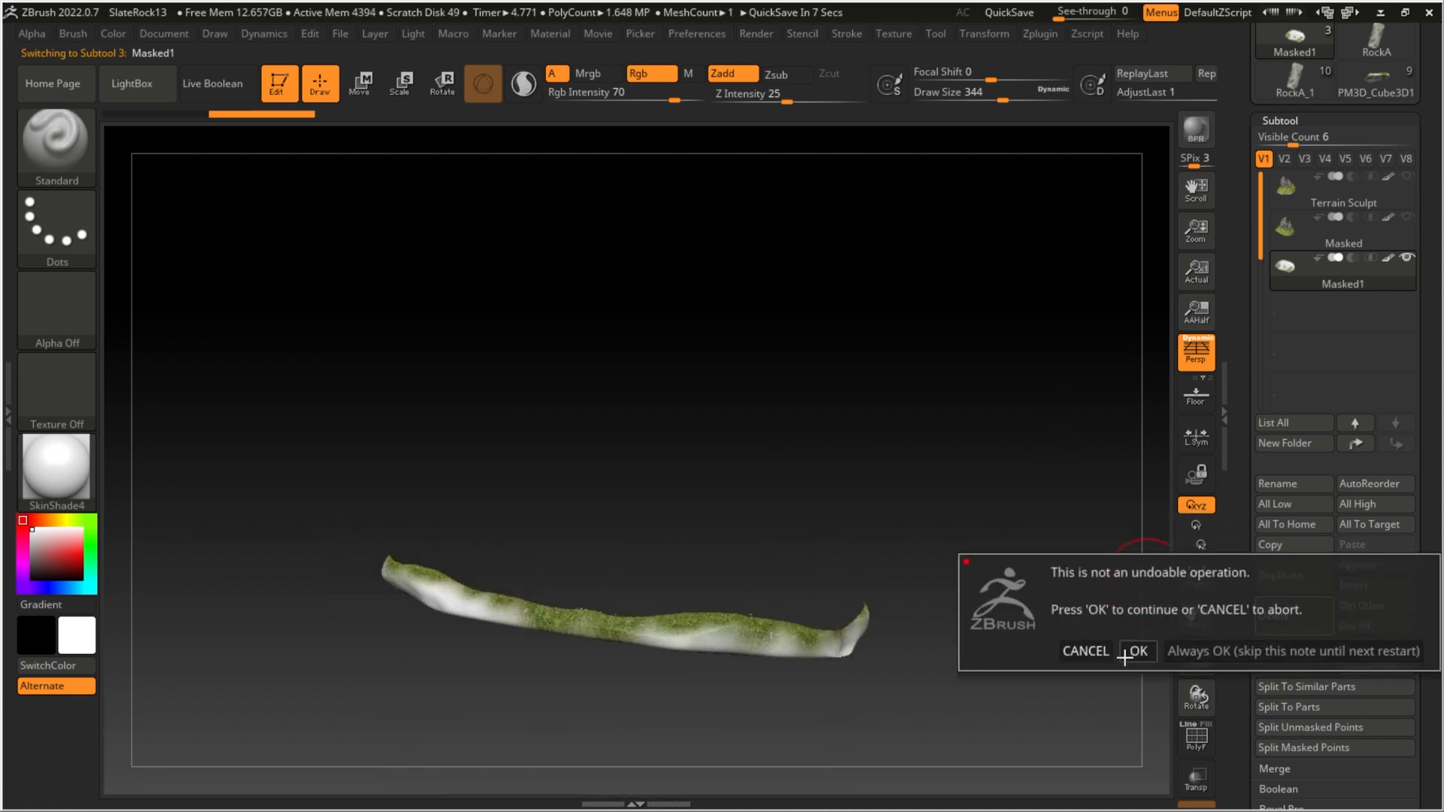
pyautogui.click(1141, 651)
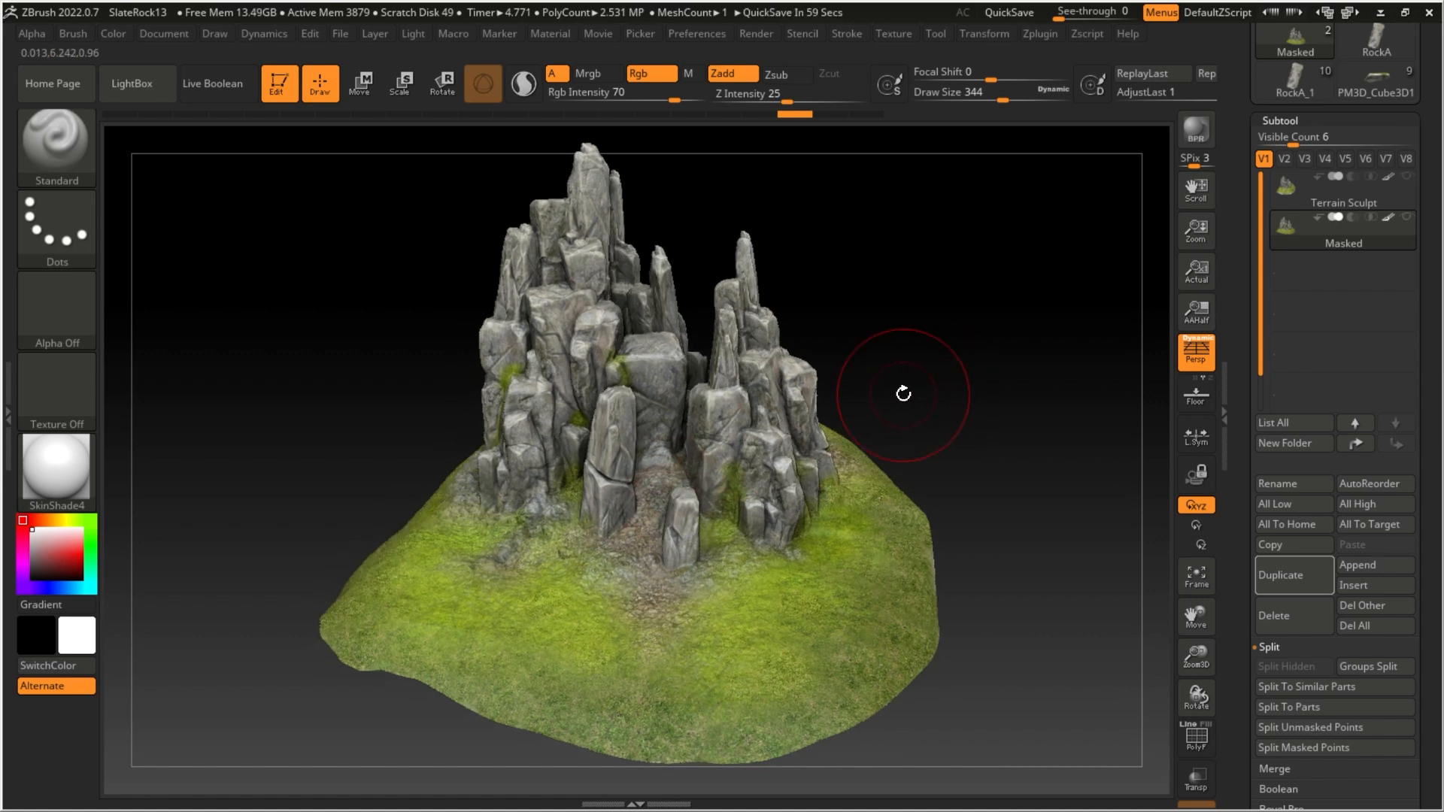
pyautogui.moveTo(1289, 575)
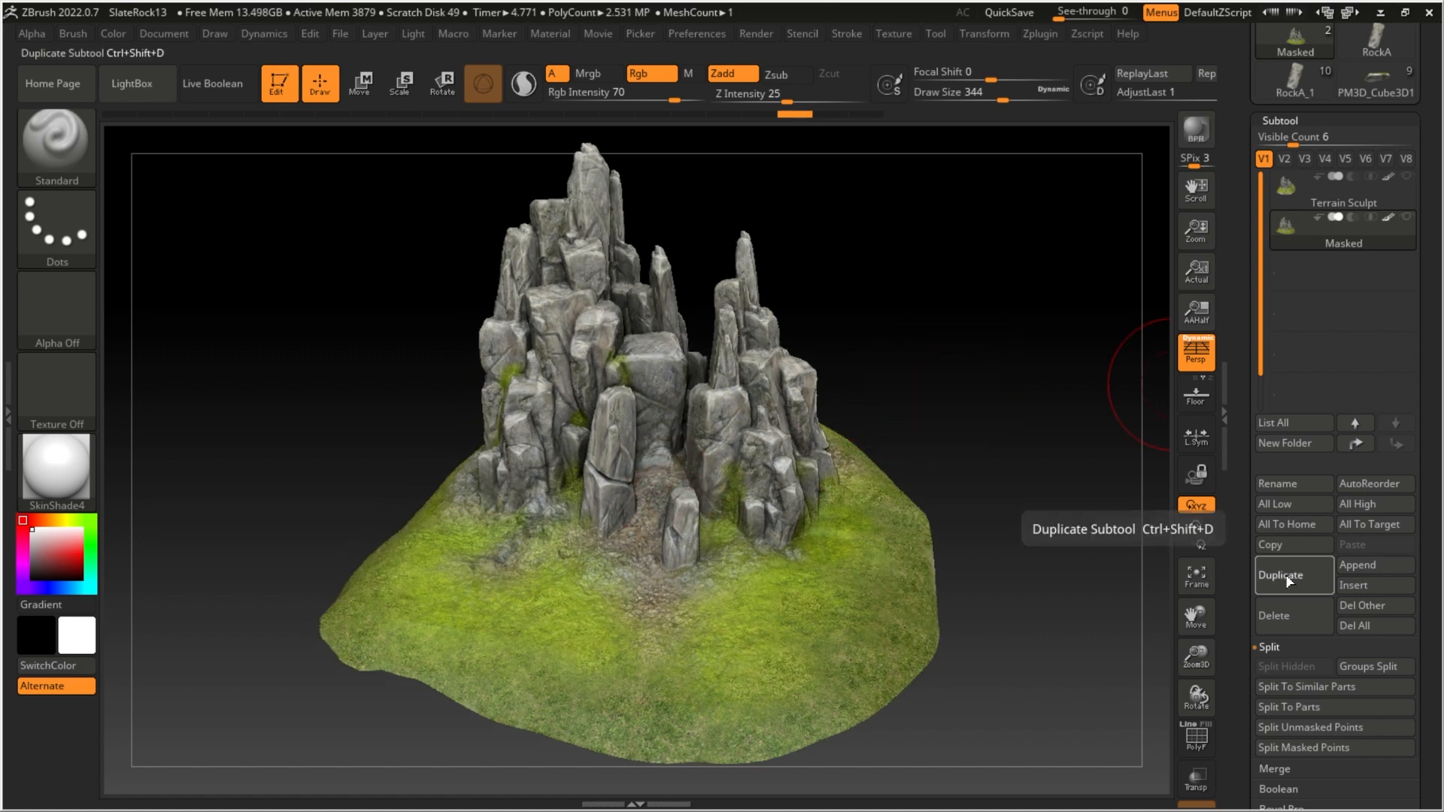
# Duplicate the trimmed terrain and decimate the copy to about one million polygons.
pyautogui.click(1294, 575)
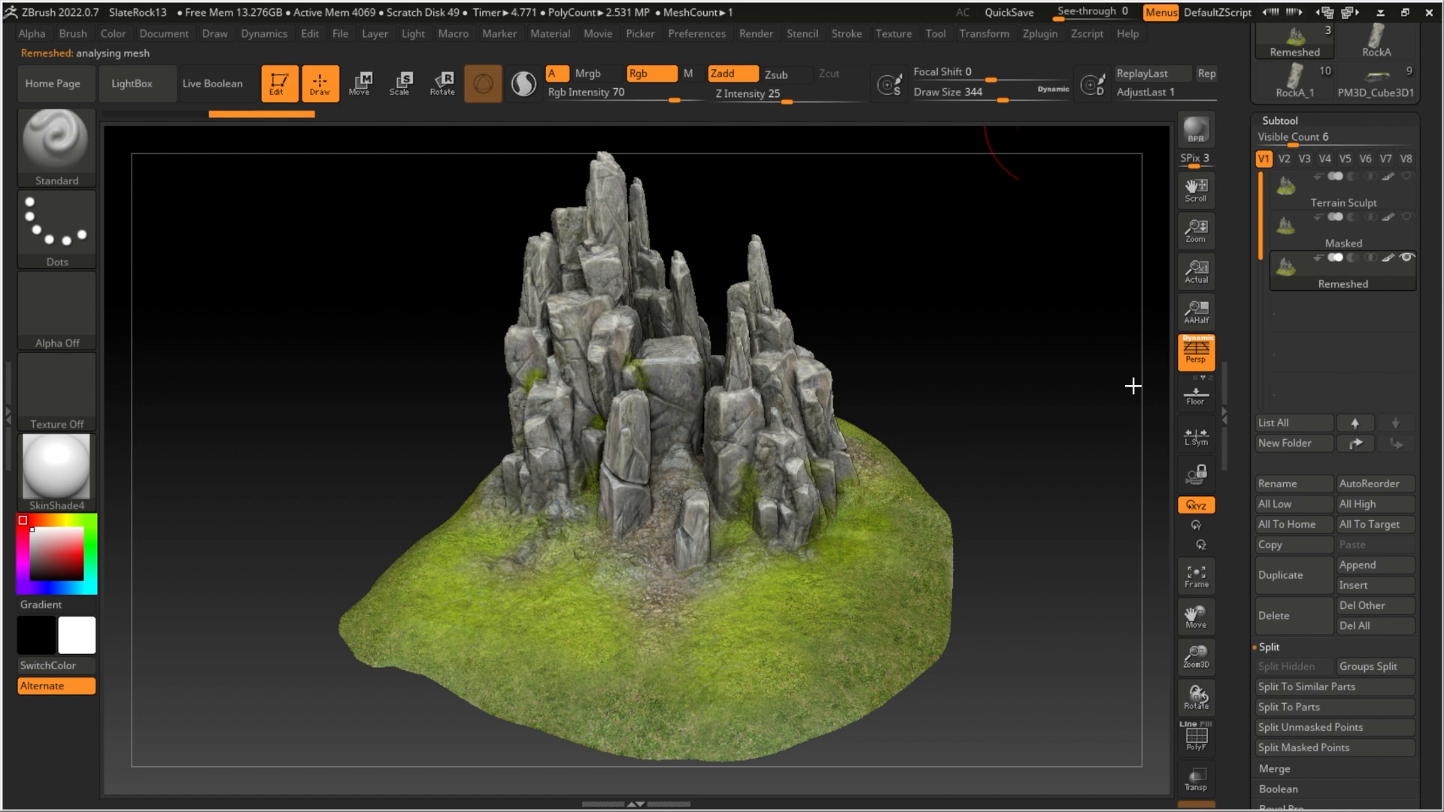
pyautogui.moveTo(1030, 328)
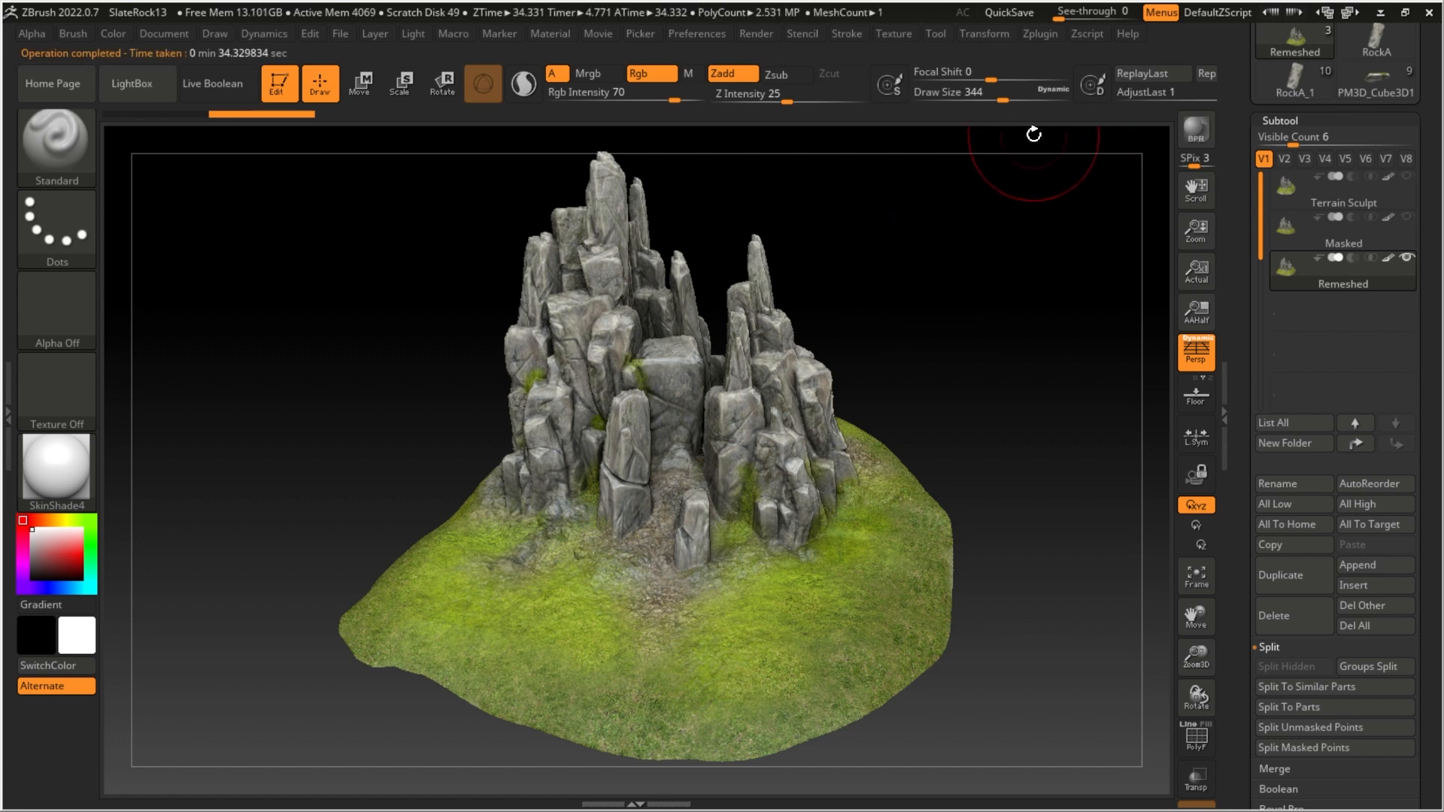
pyautogui.click(1041, 34)
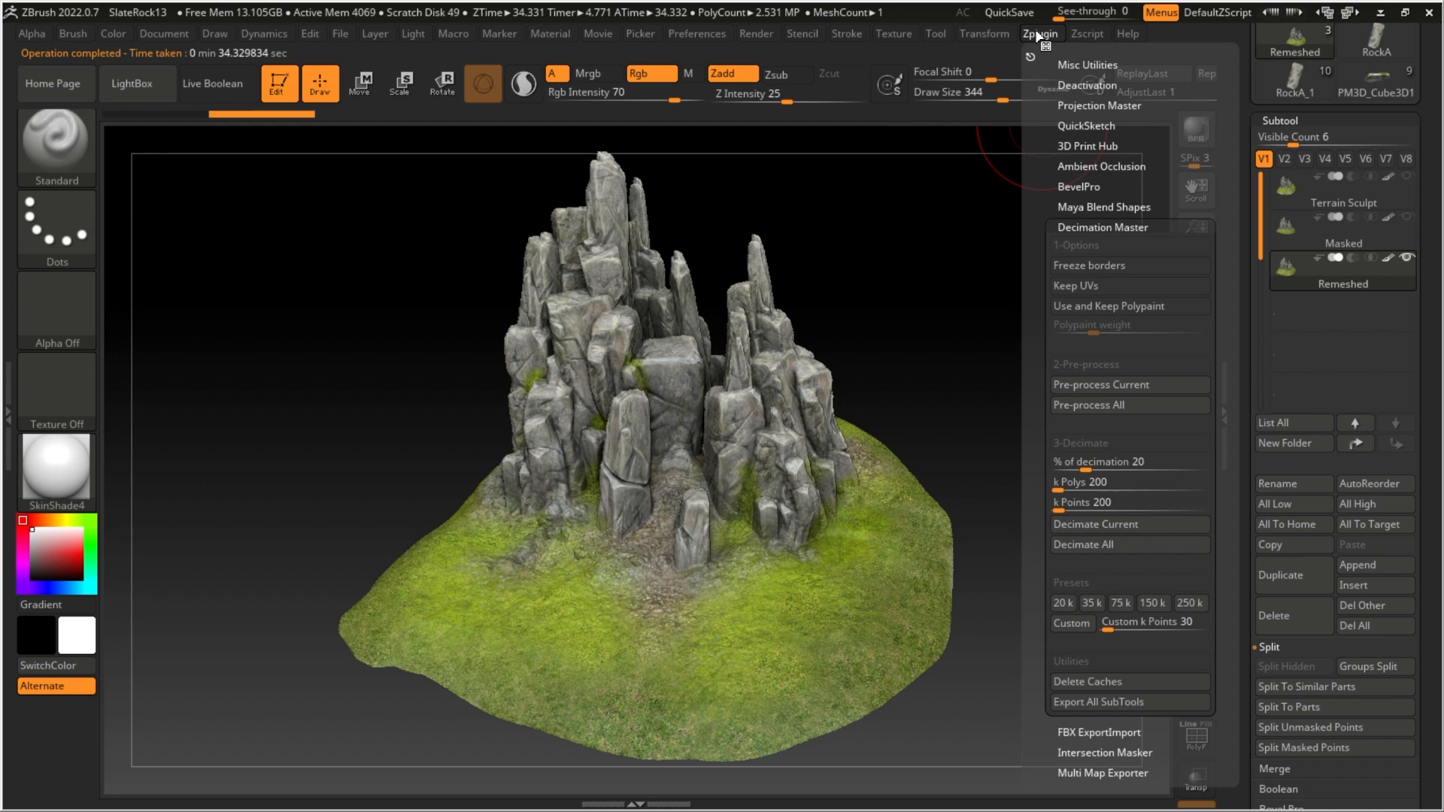
pyautogui.click(1014, 53)
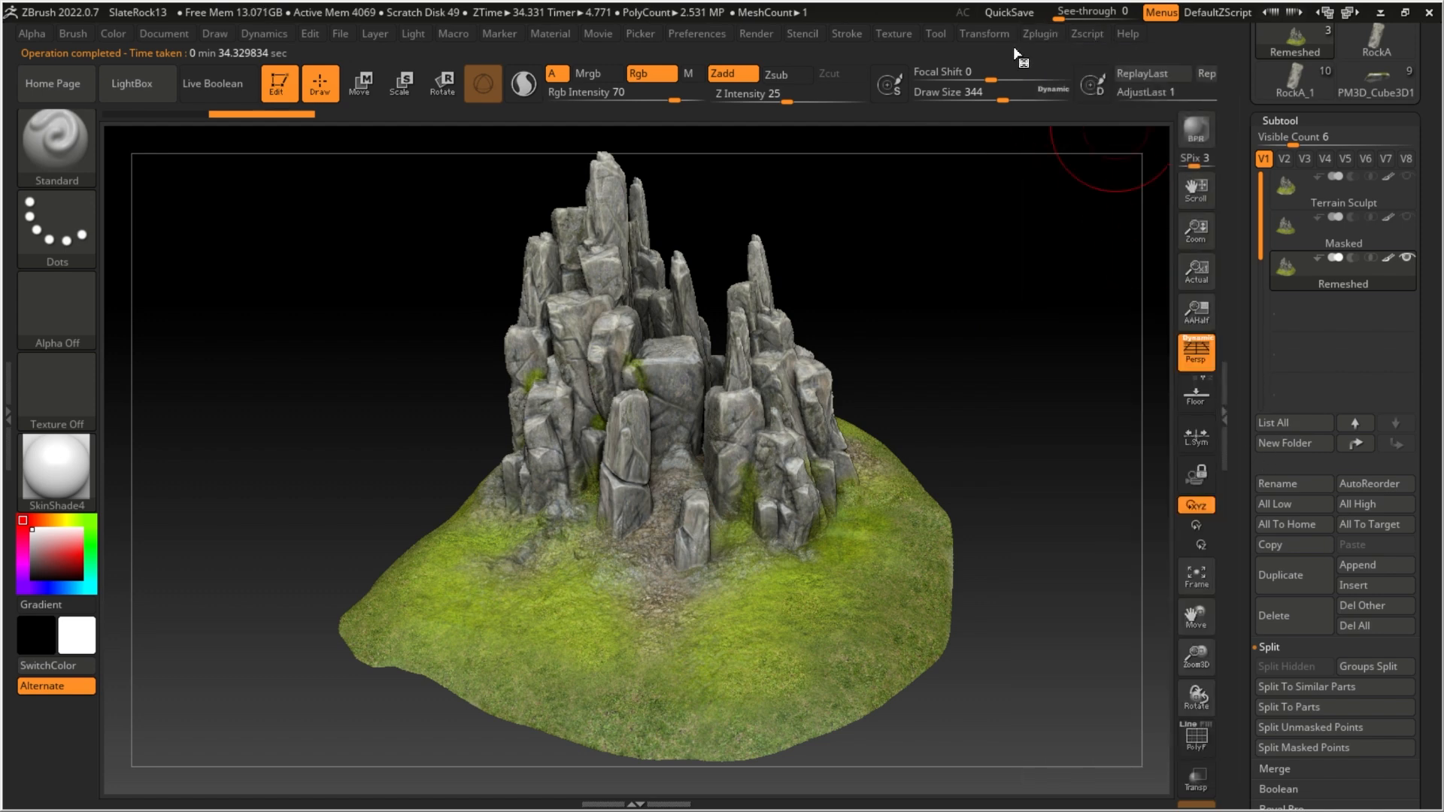
pyautogui.click(1039, 34)
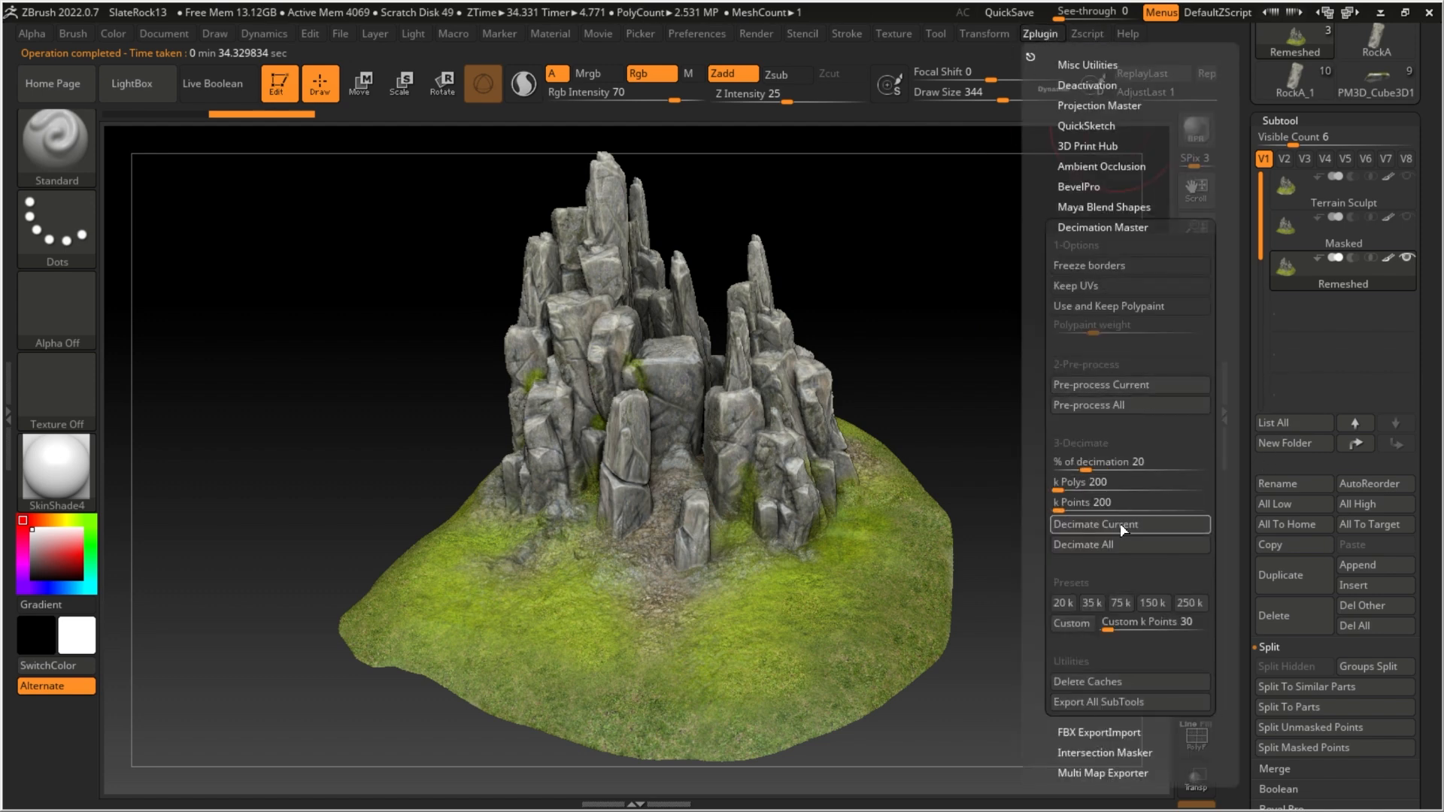
pyautogui.click(1096, 524)
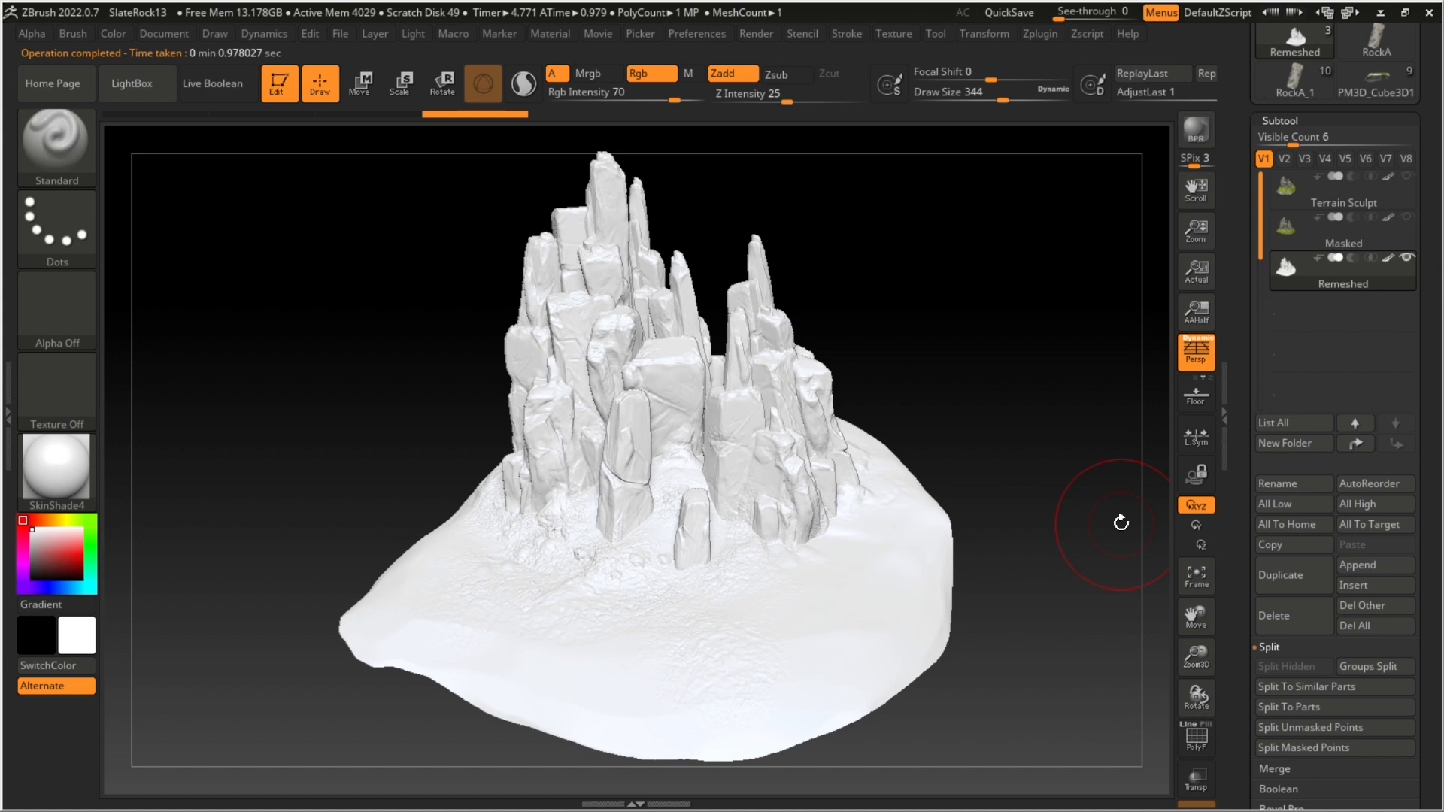
pyautogui.moveTo(692, 422)
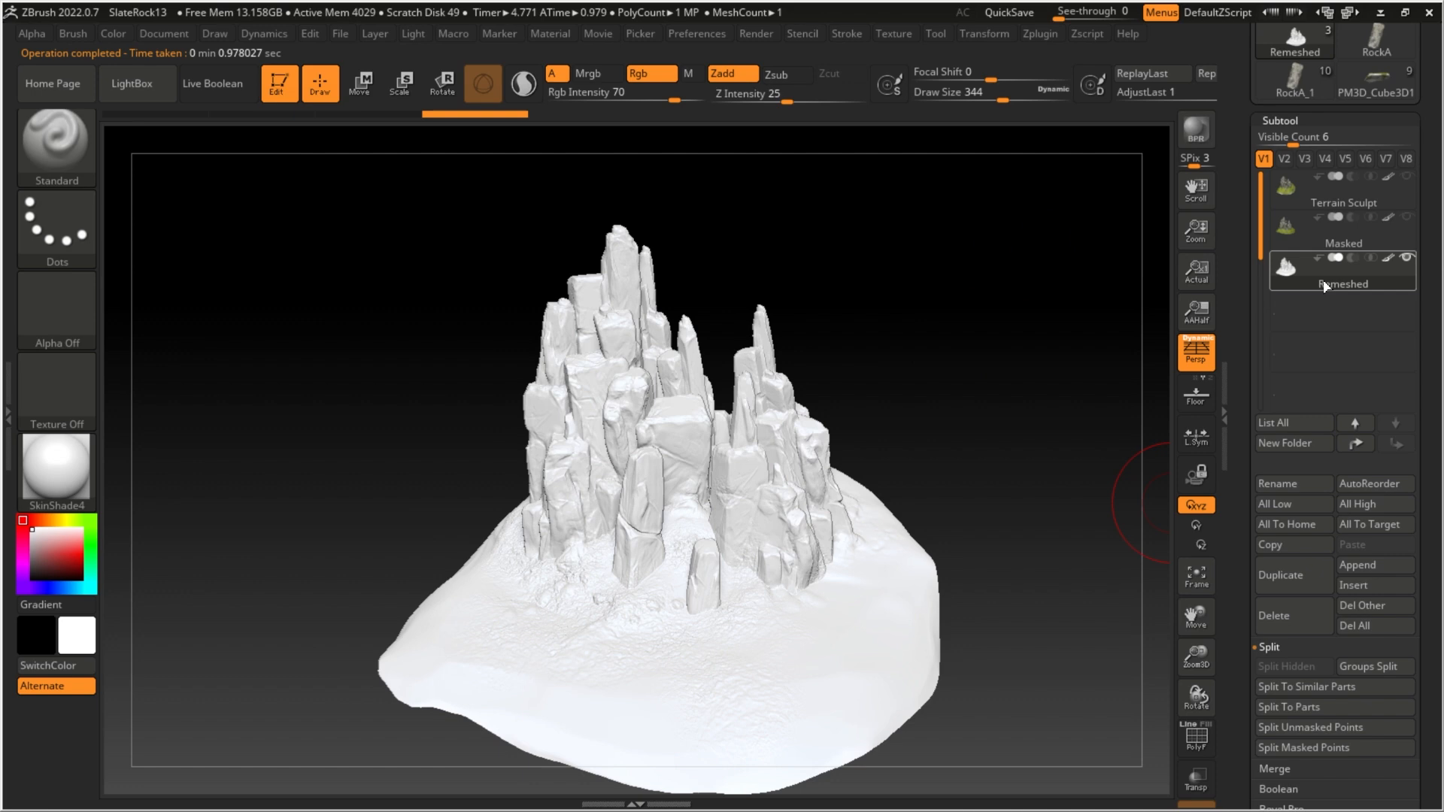
# ZRemesh the Remeshed copy with adaptive size 90 into ~11K quads and show polyframe.
pyautogui.click(1195, 737)
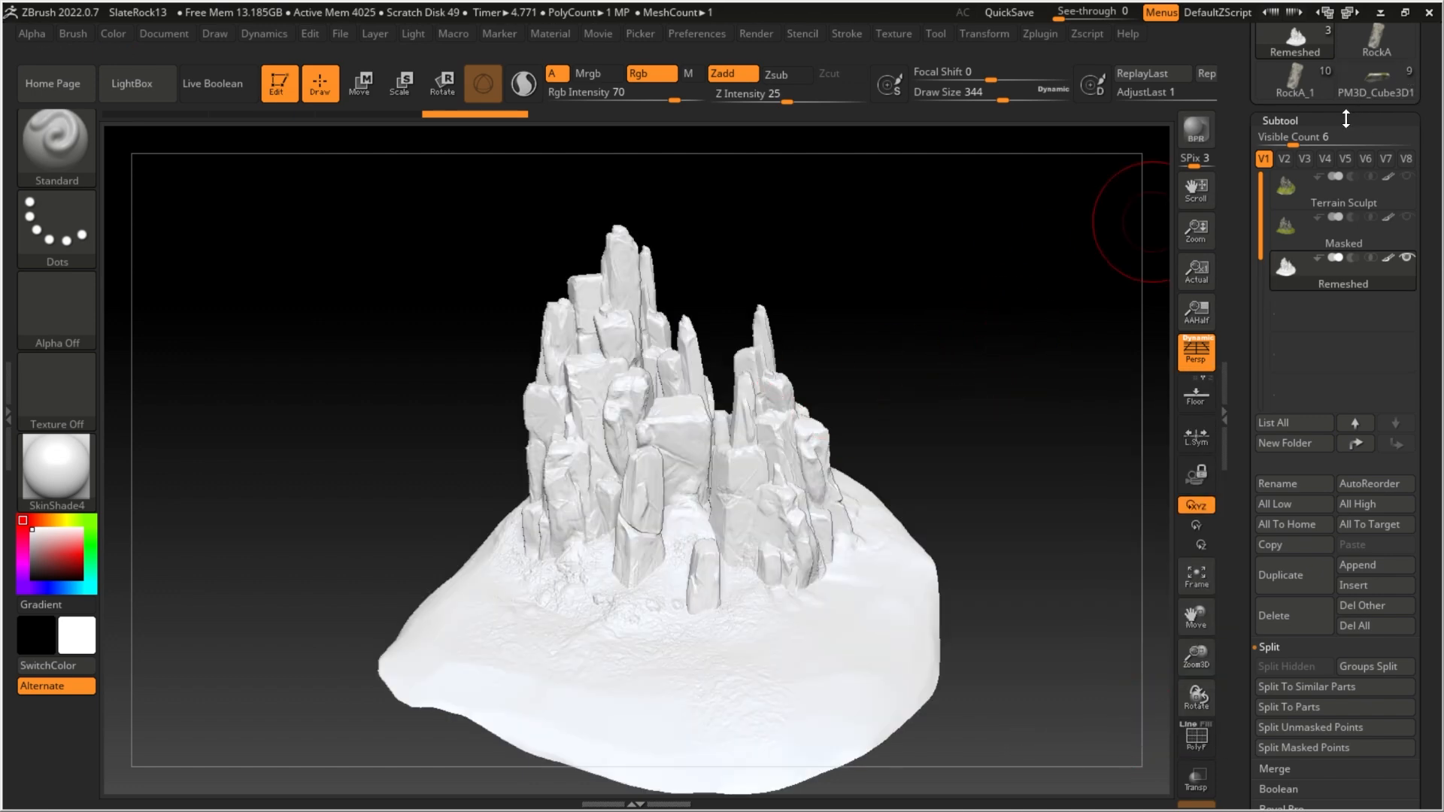
pyautogui.click(1285, 140)
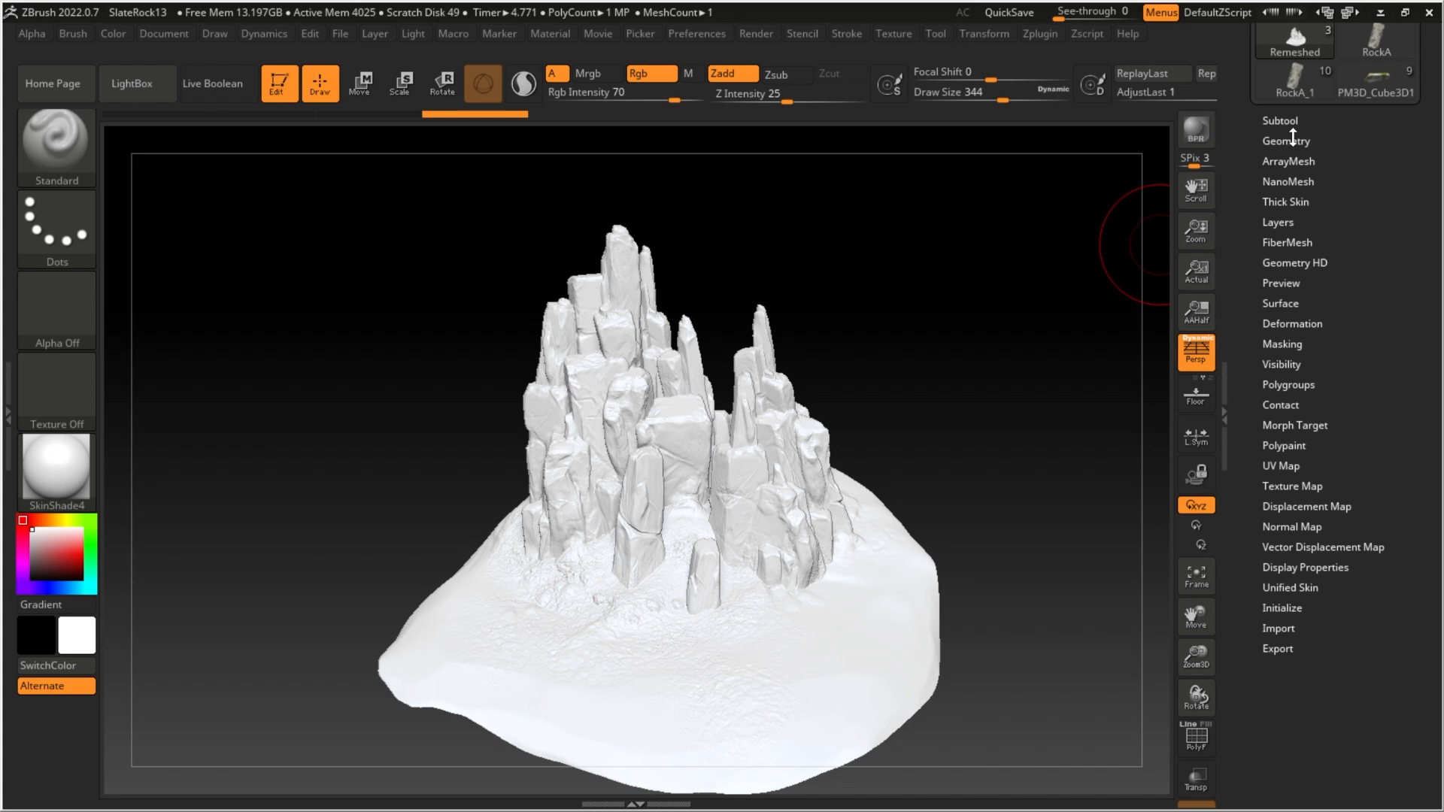
pyautogui.click(1284, 141)
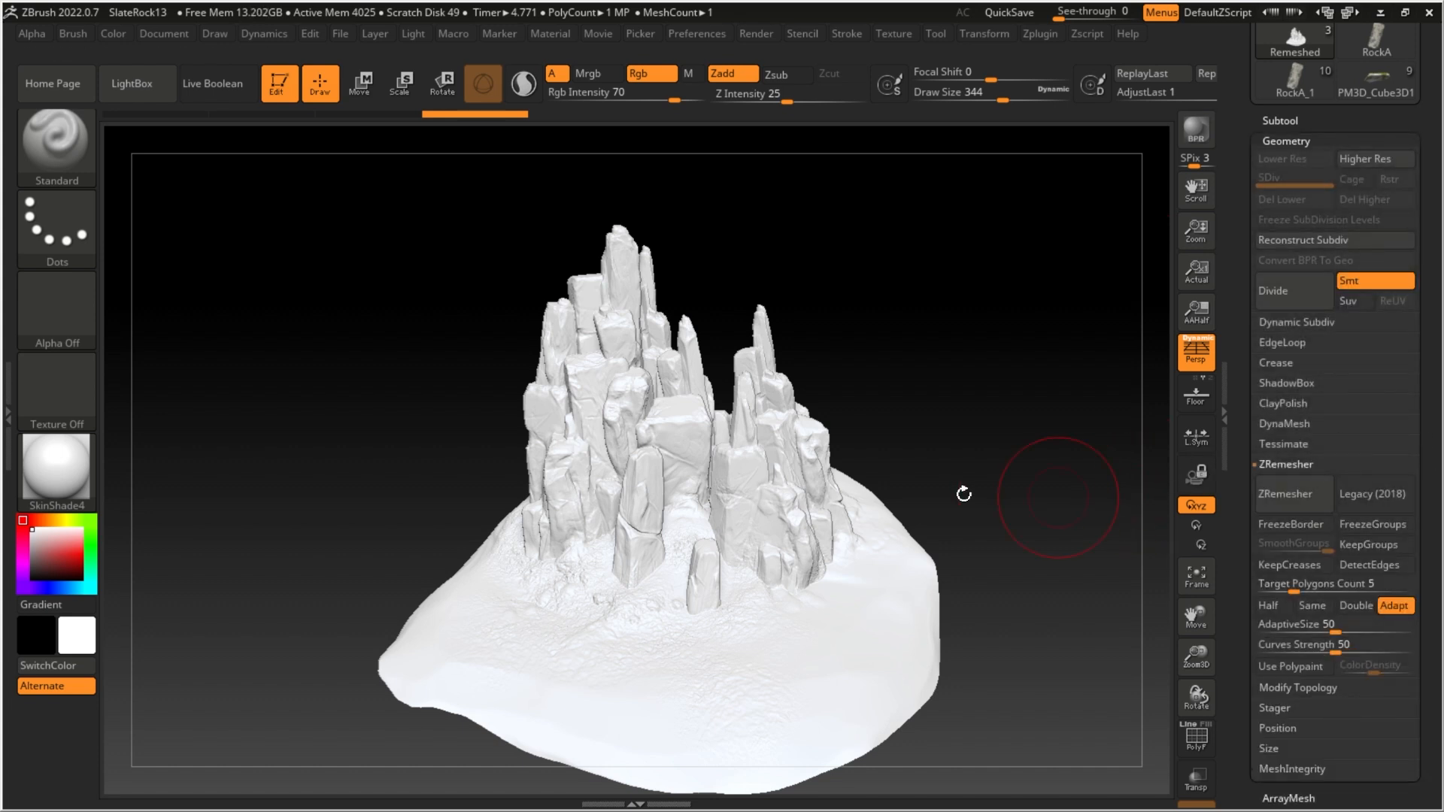
pyautogui.moveTo(1294, 472)
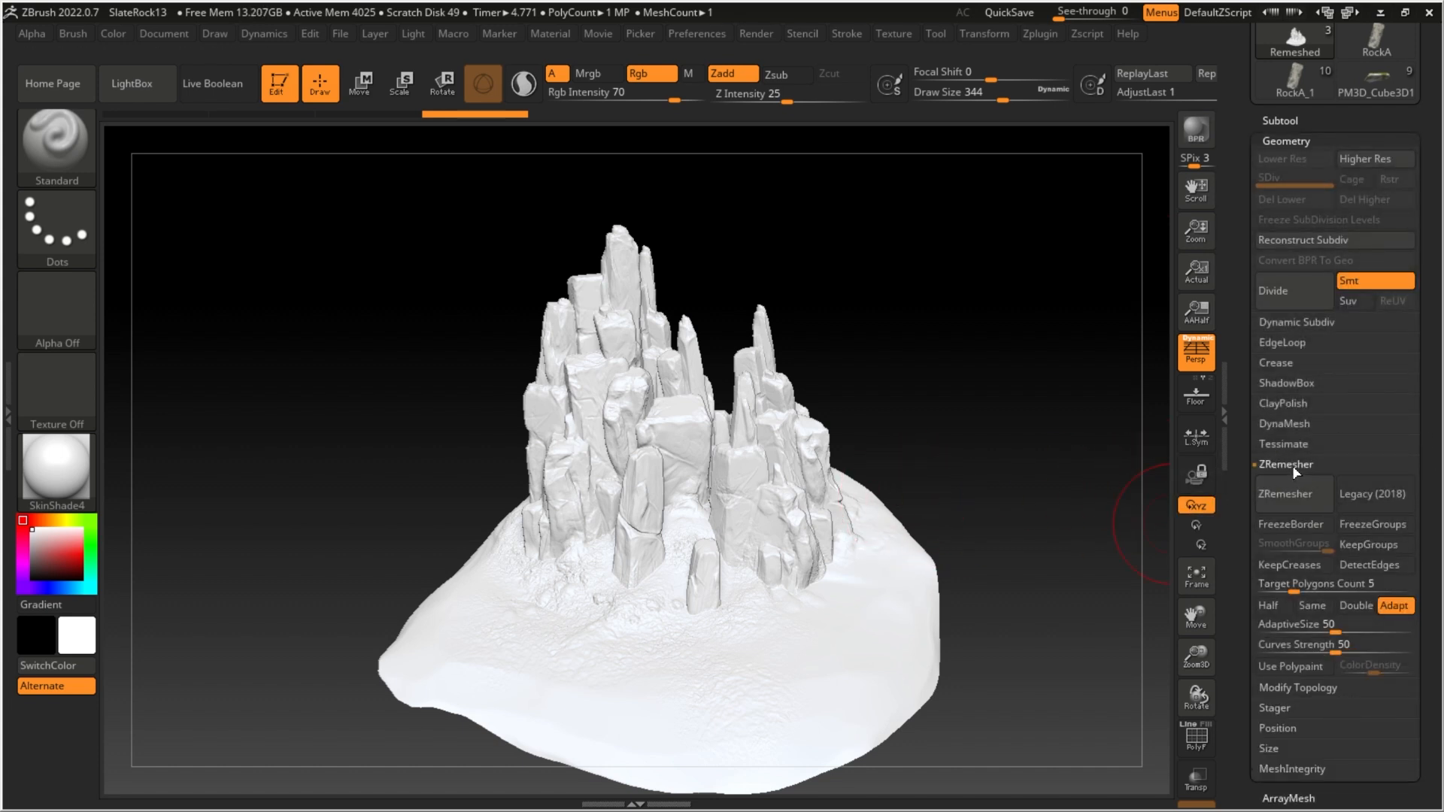
pyautogui.click(1334, 584)
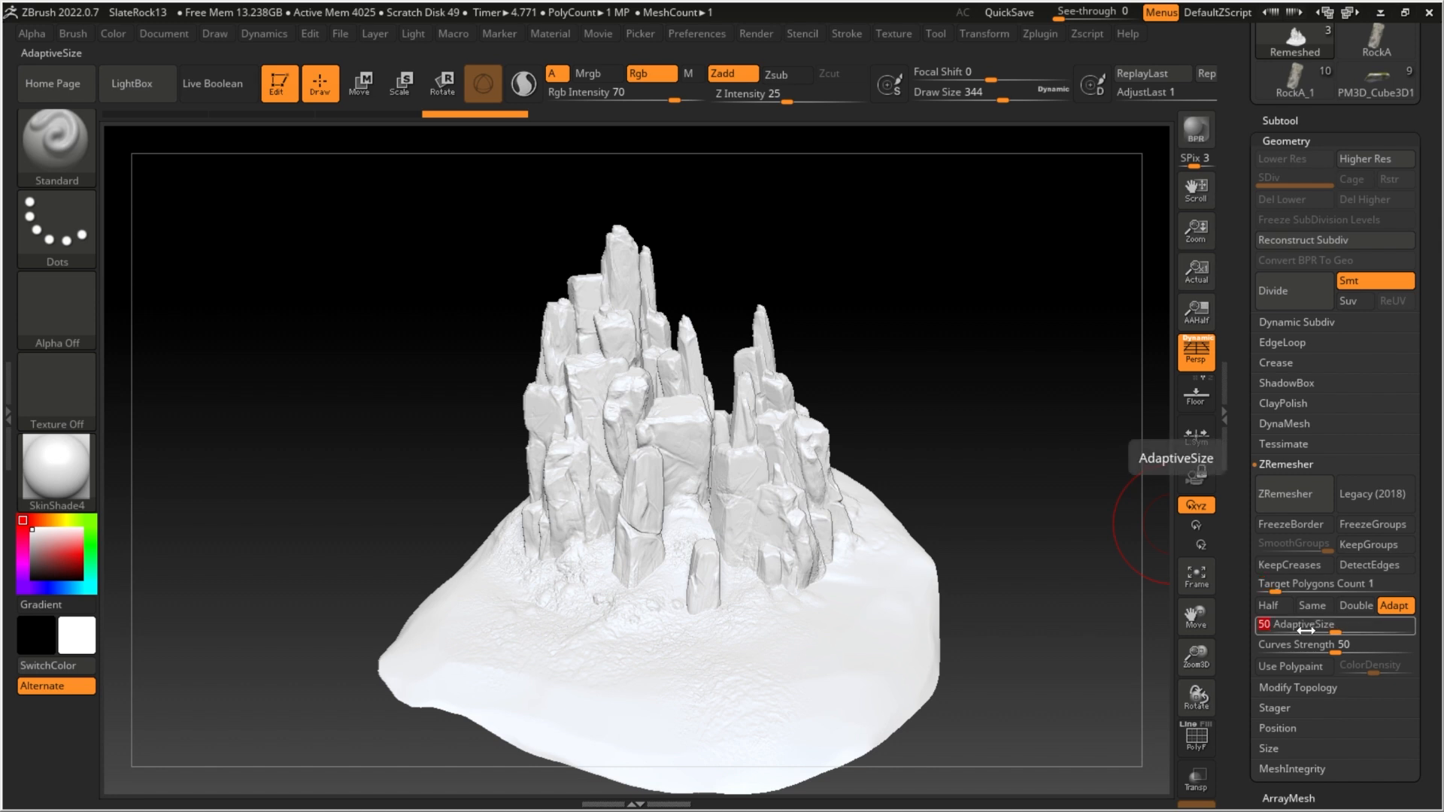
pyautogui.moveTo(1267, 627); pyautogui.dragTo(1306, 627)
pyautogui.write('90')
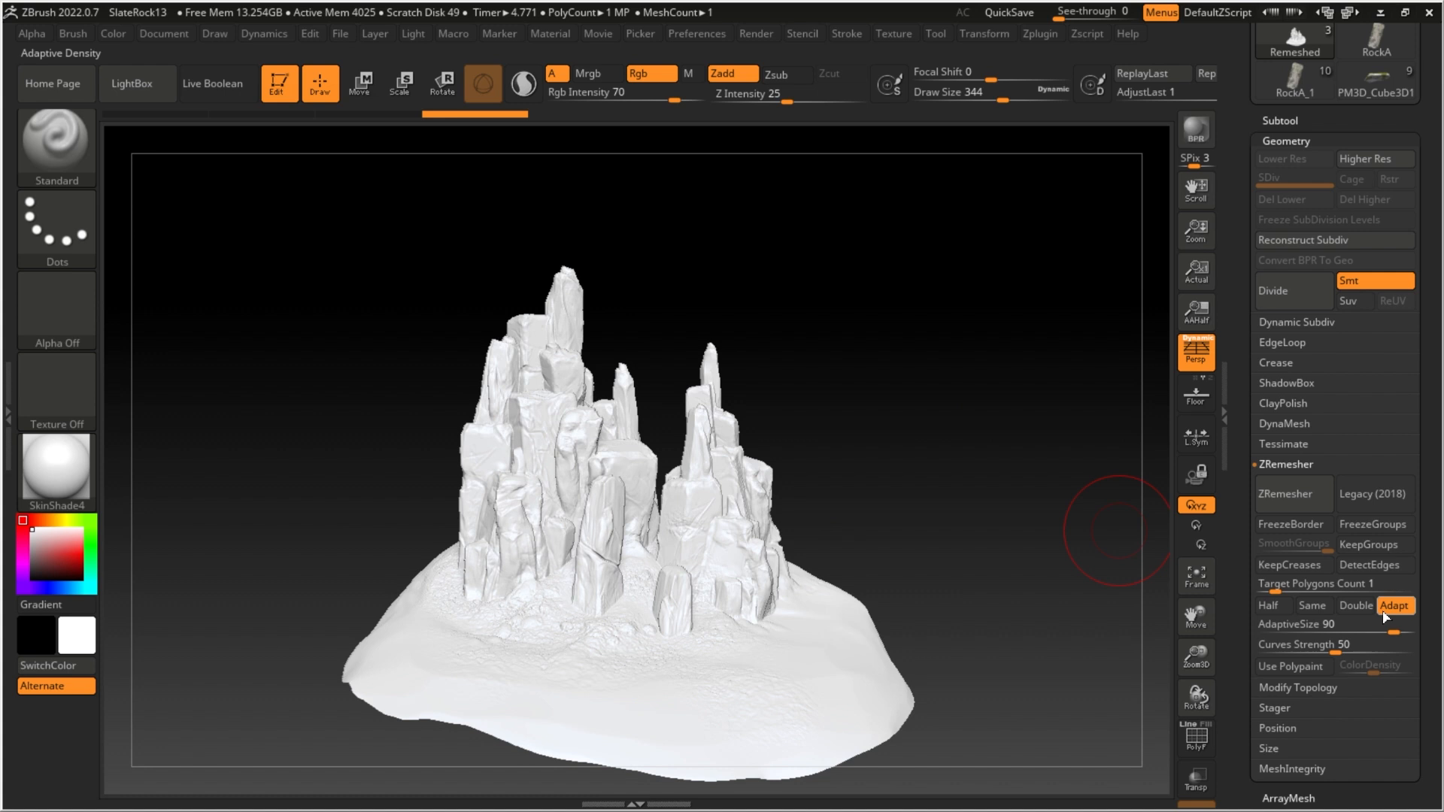
pyautogui.click(1268, 605)
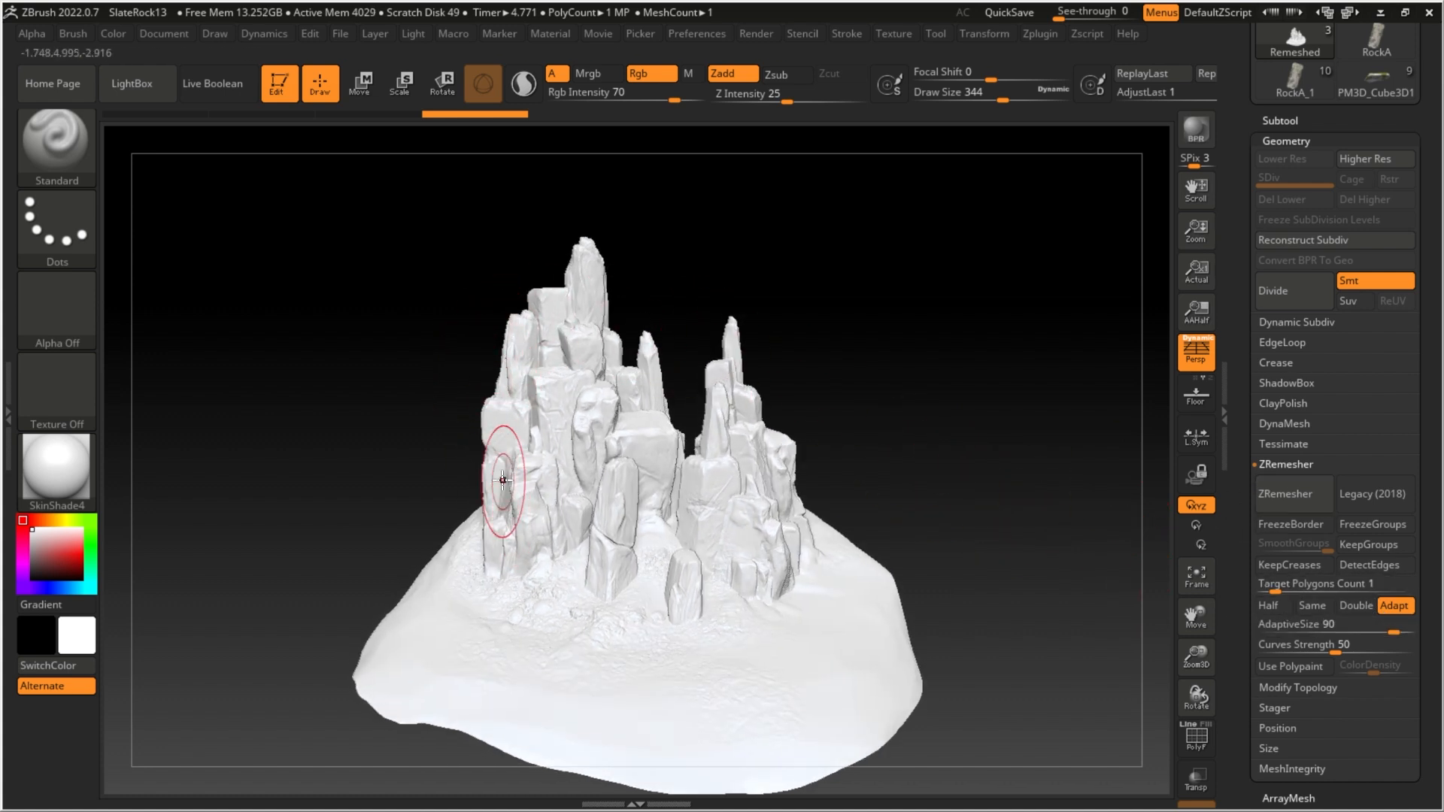
pyautogui.moveTo(502, 479); pyautogui.dragTo(770, 328)
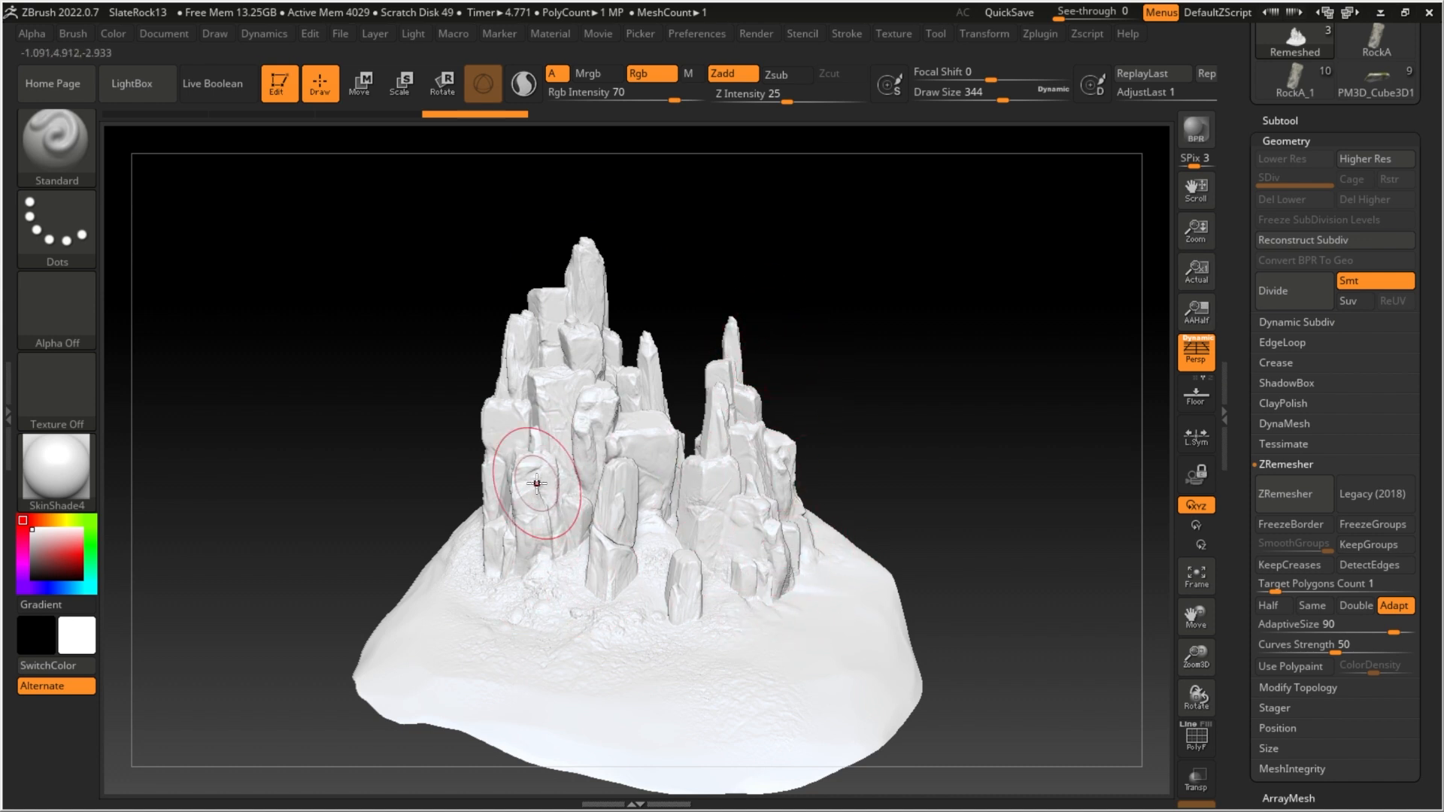
pyautogui.moveTo(1309, 605)
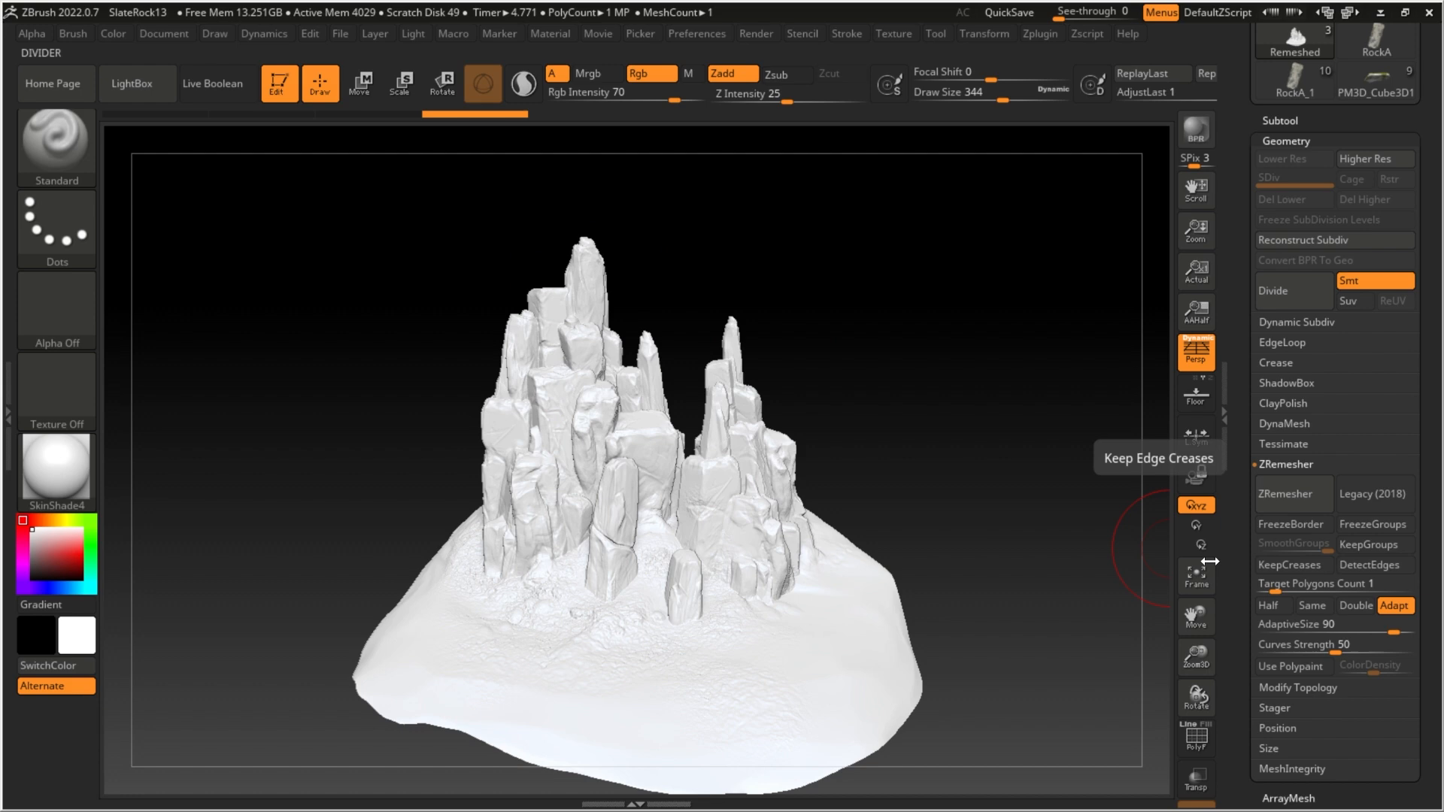
pyautogui.click(1290, 633)
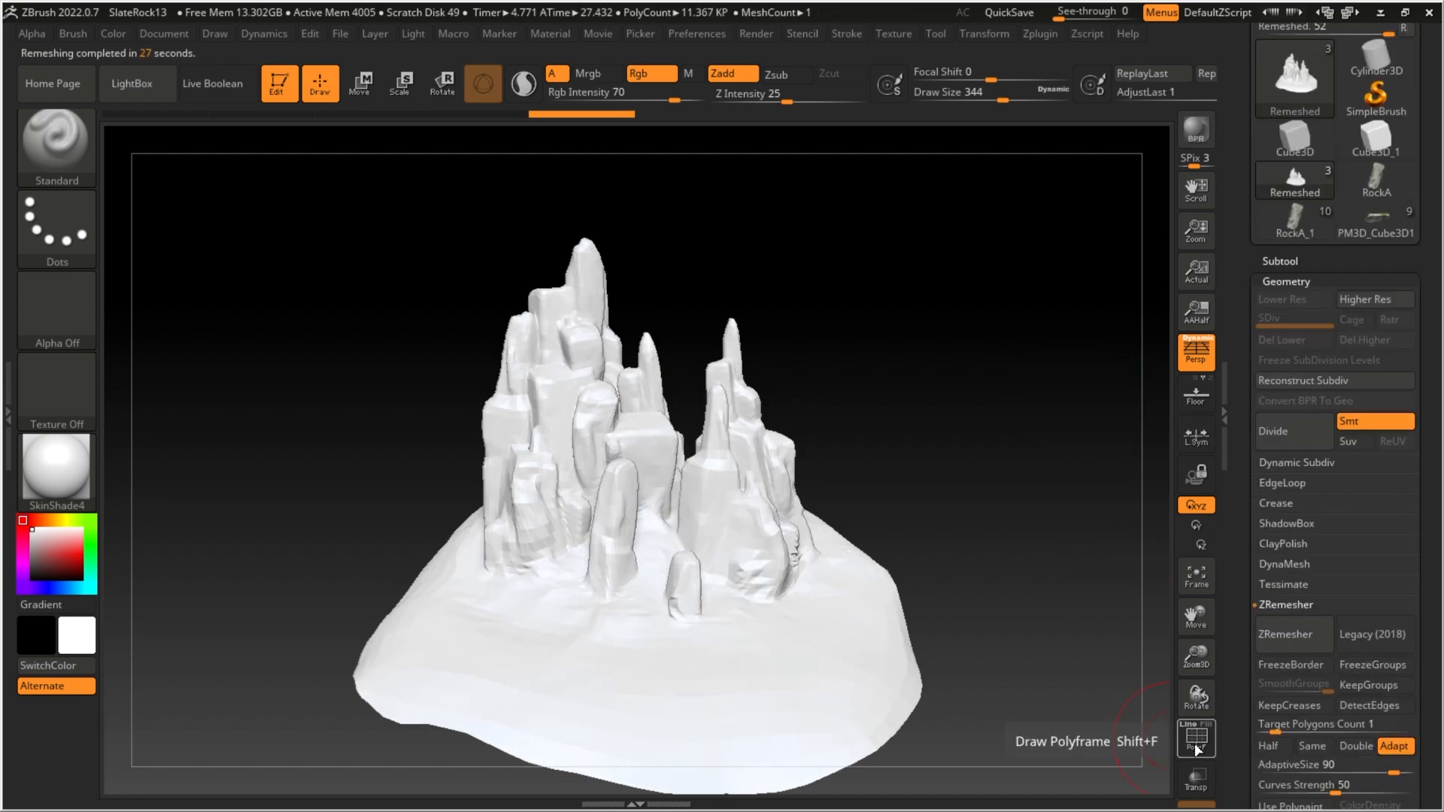
pyautogui.click(1195, 738)
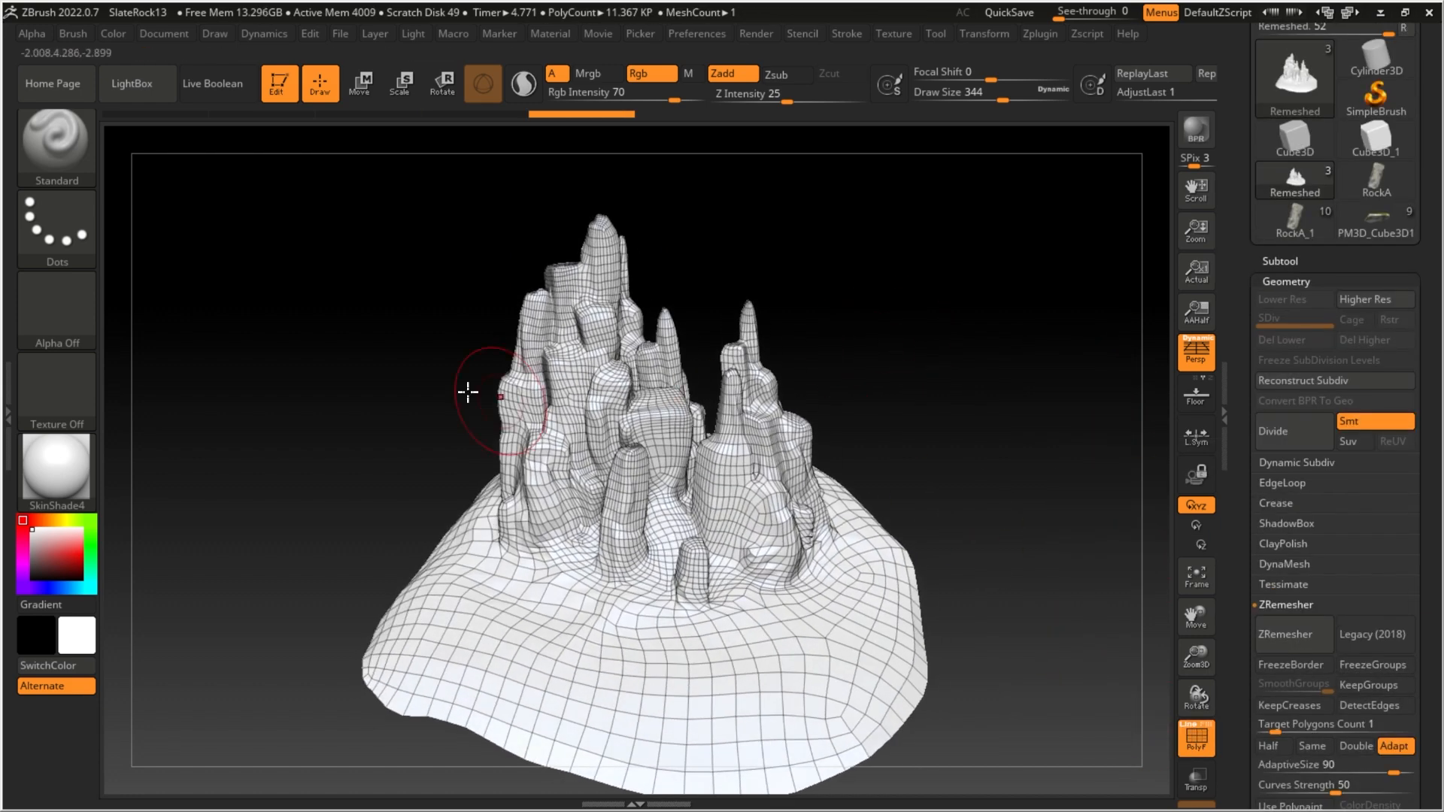
pyautogui.moveTo(1296, 180)
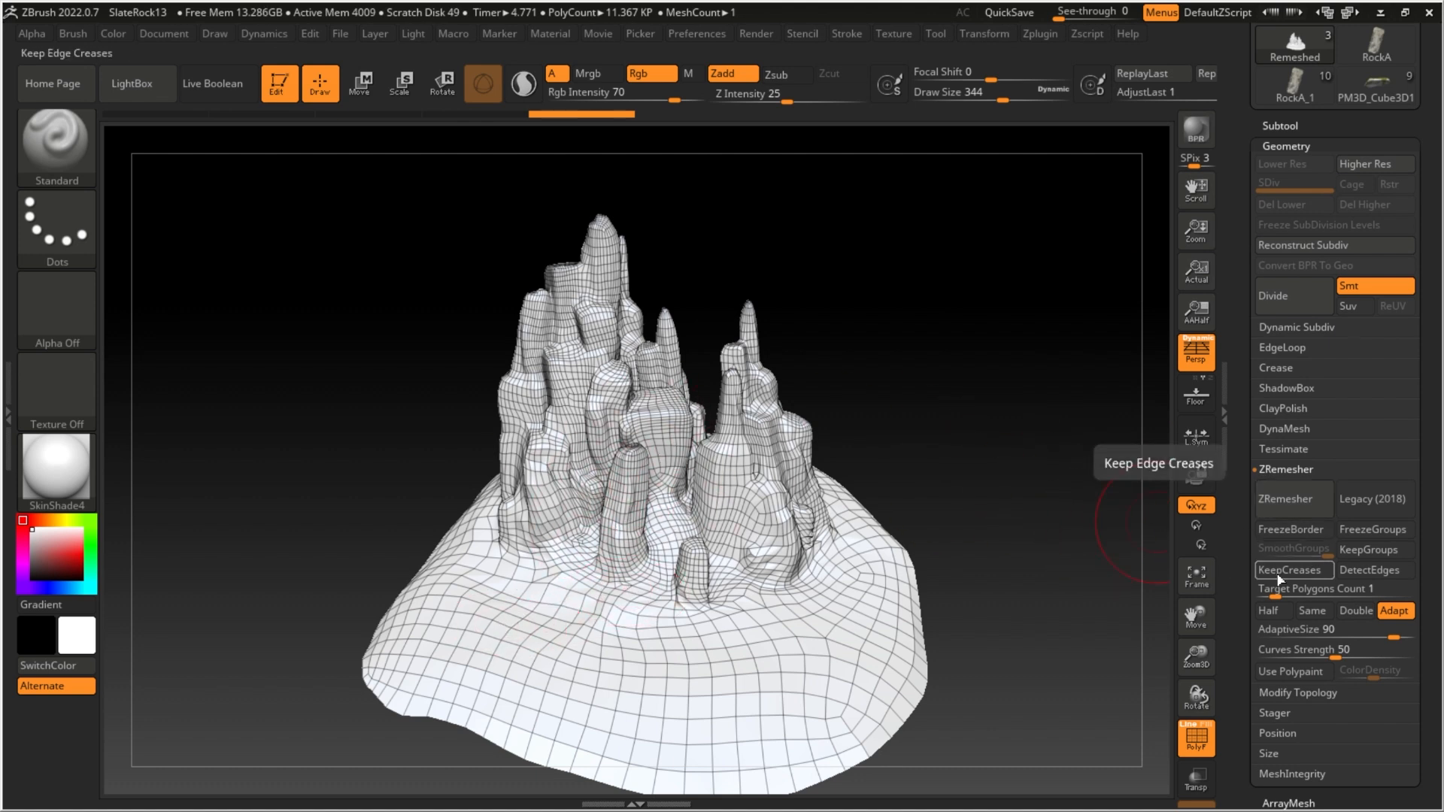
# Re-run ZRemesher with KeepCreases on and AdaptiveSize 40, yielding about 2.5K polygons.
pyautogui.click(1293, 569)
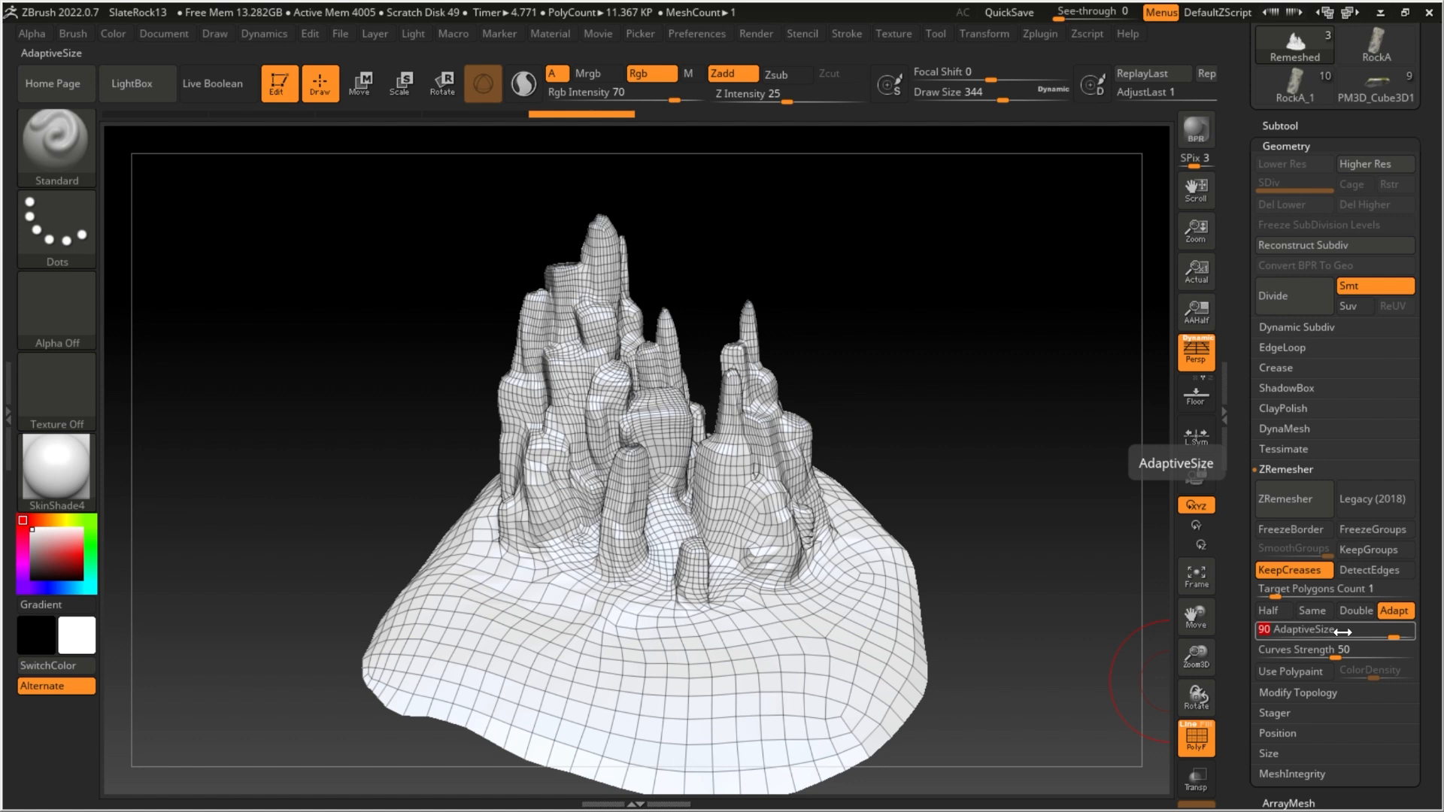
pyautogui.moveTo(1345, 631); pyautogui.dragTo(1299, 631)
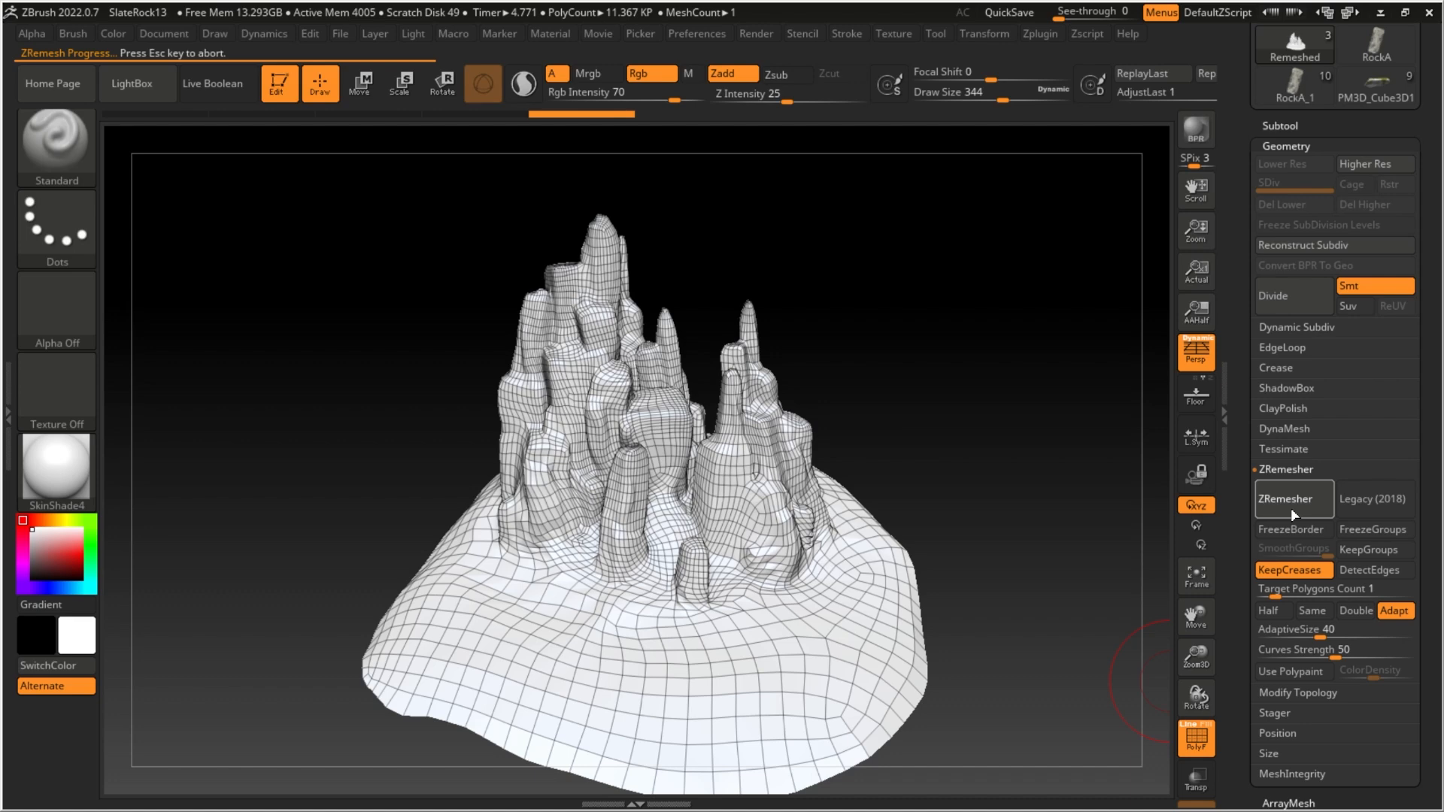
pyautogui.click(1294, 498)
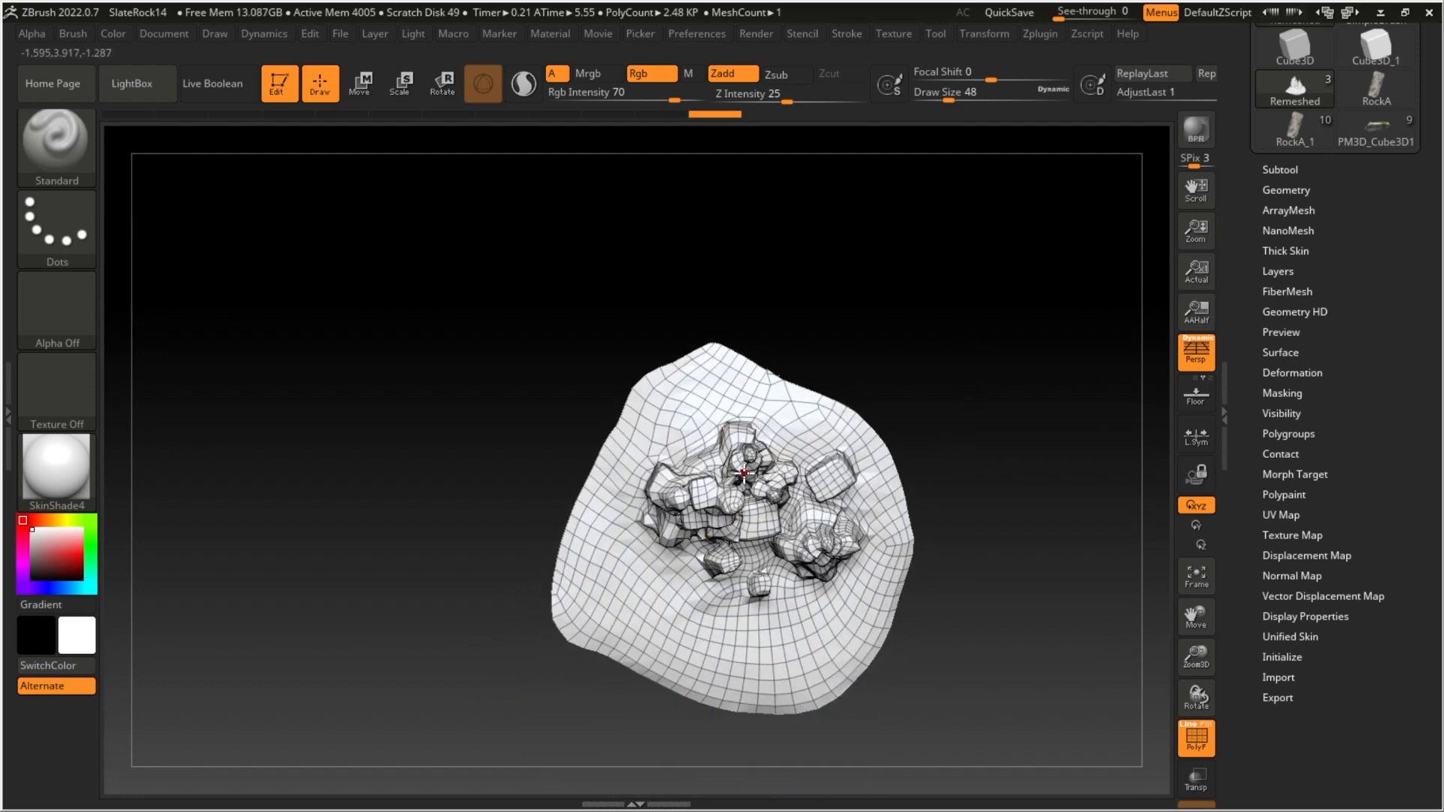
# Run Groups By Normals with MaxAngle 25 and orbit to inspect the coloured polygroups.
pyautogui.moveTo(744, 475); pyautogui.dragTo(887, 458)
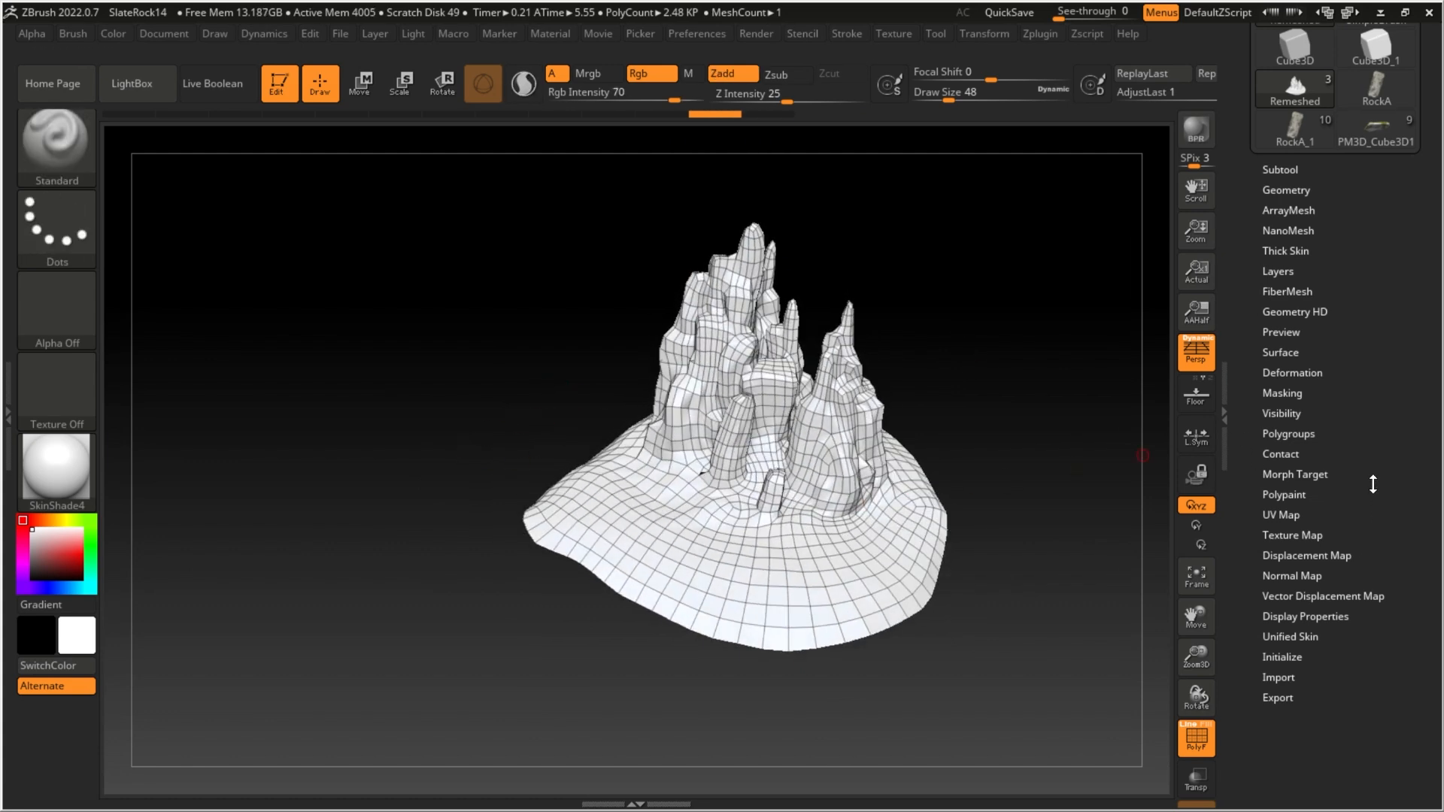
pyautogui.click(1288, 434)
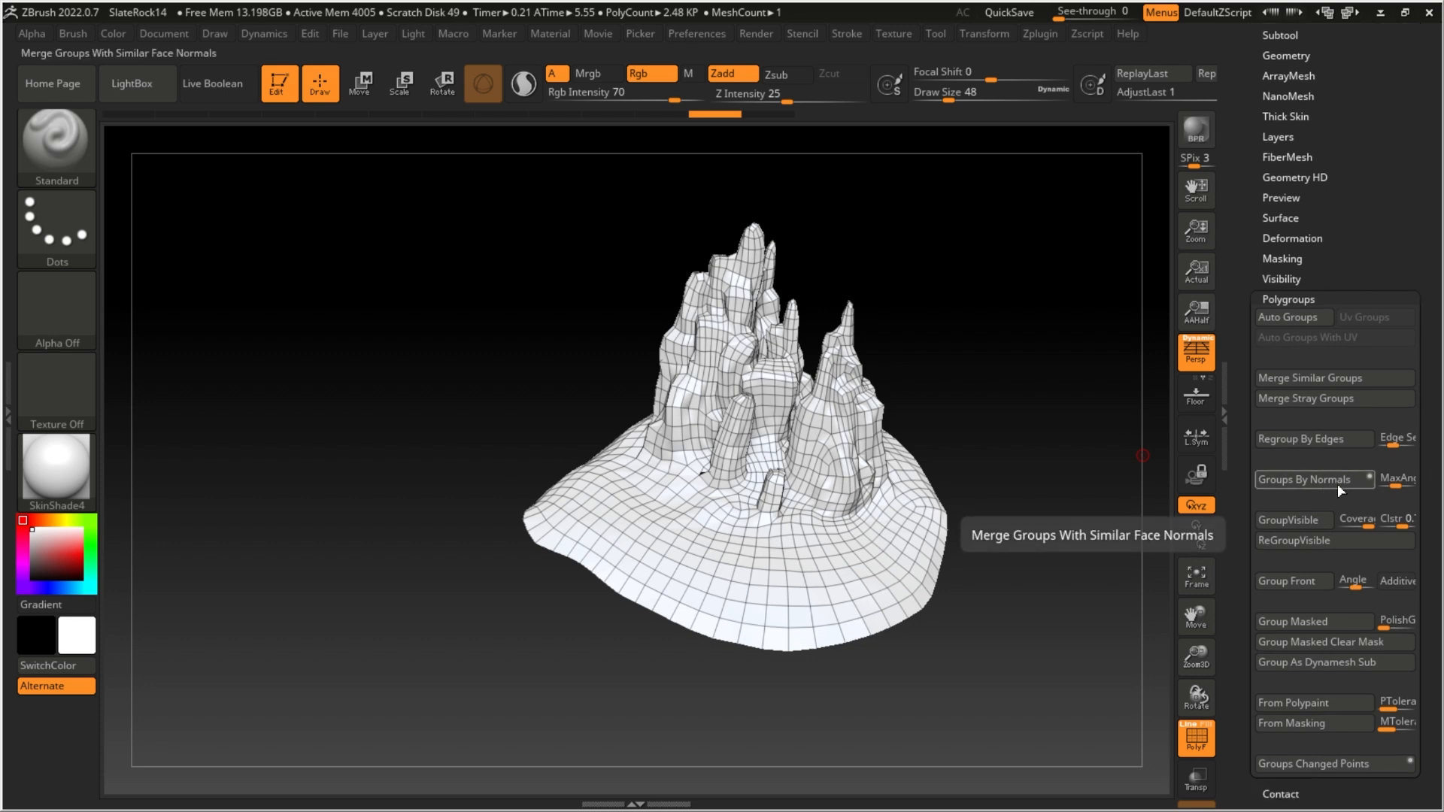
pyautogui.moveTo(1367, 483)
pyautogui.write('25')
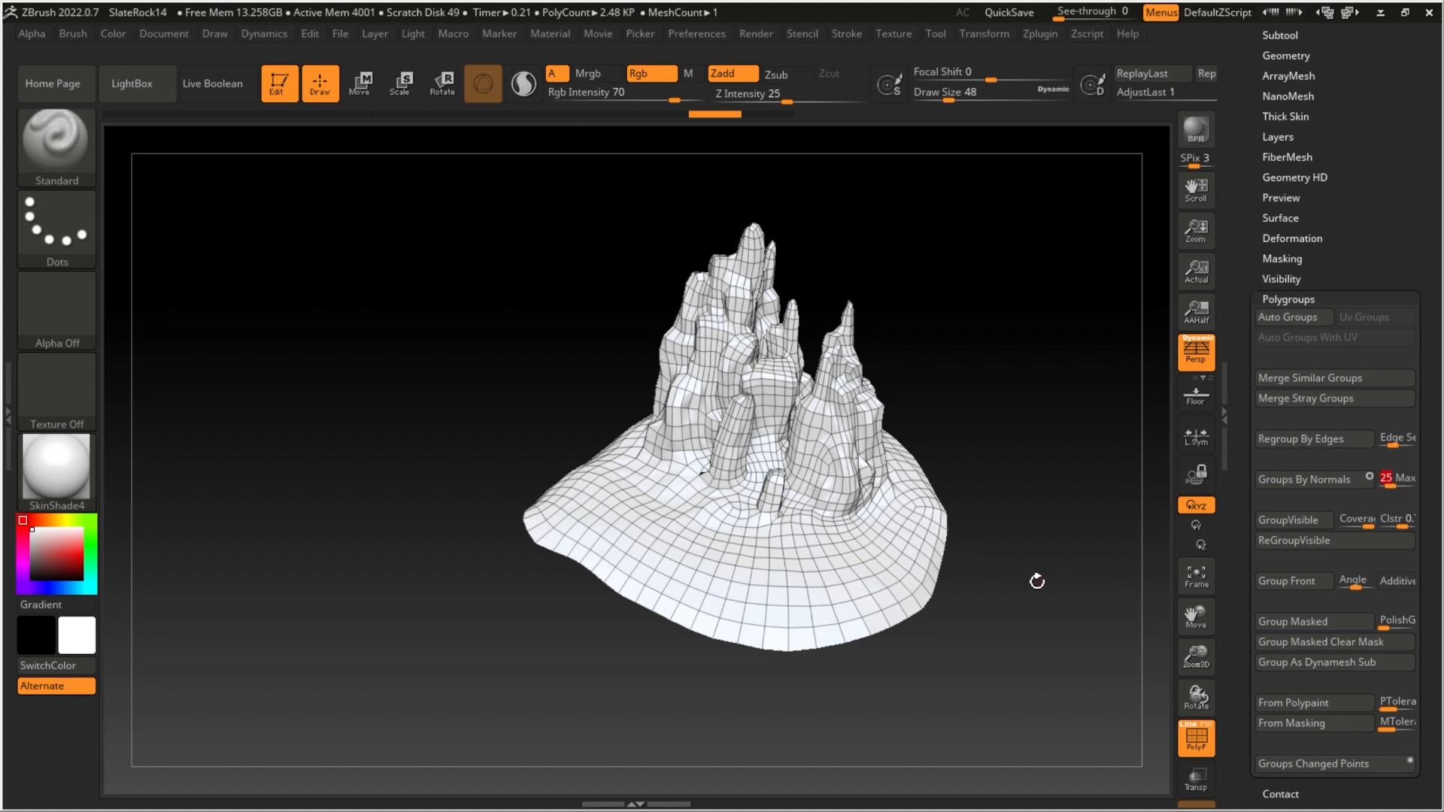
pyautogui.moveTo(1037, 581); pyautogui.dragTo(960, 386)
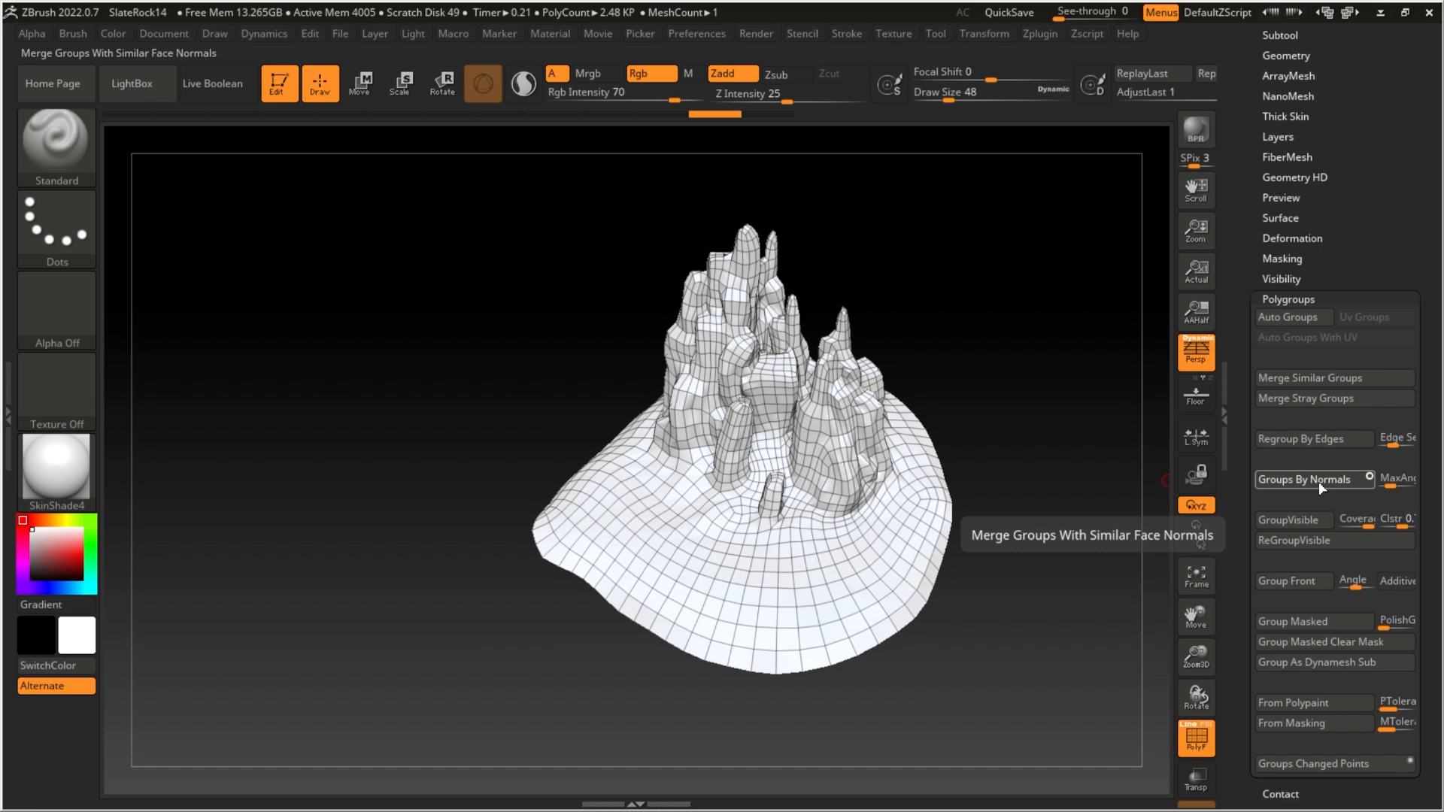
pyautogui.click(1309, 479)
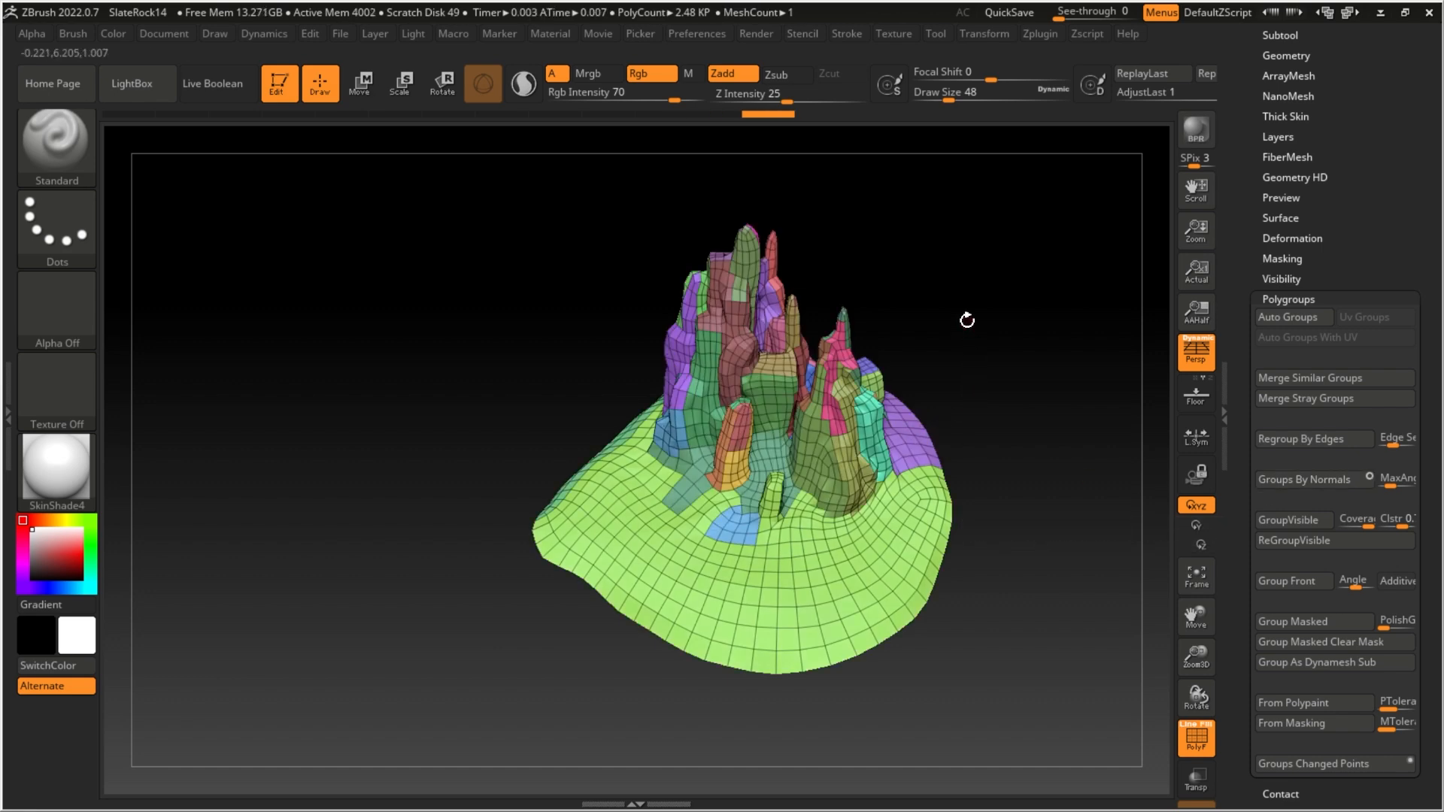
pyautogui.moveTo(967, 320); pyautogui.dragTo(884, 512)
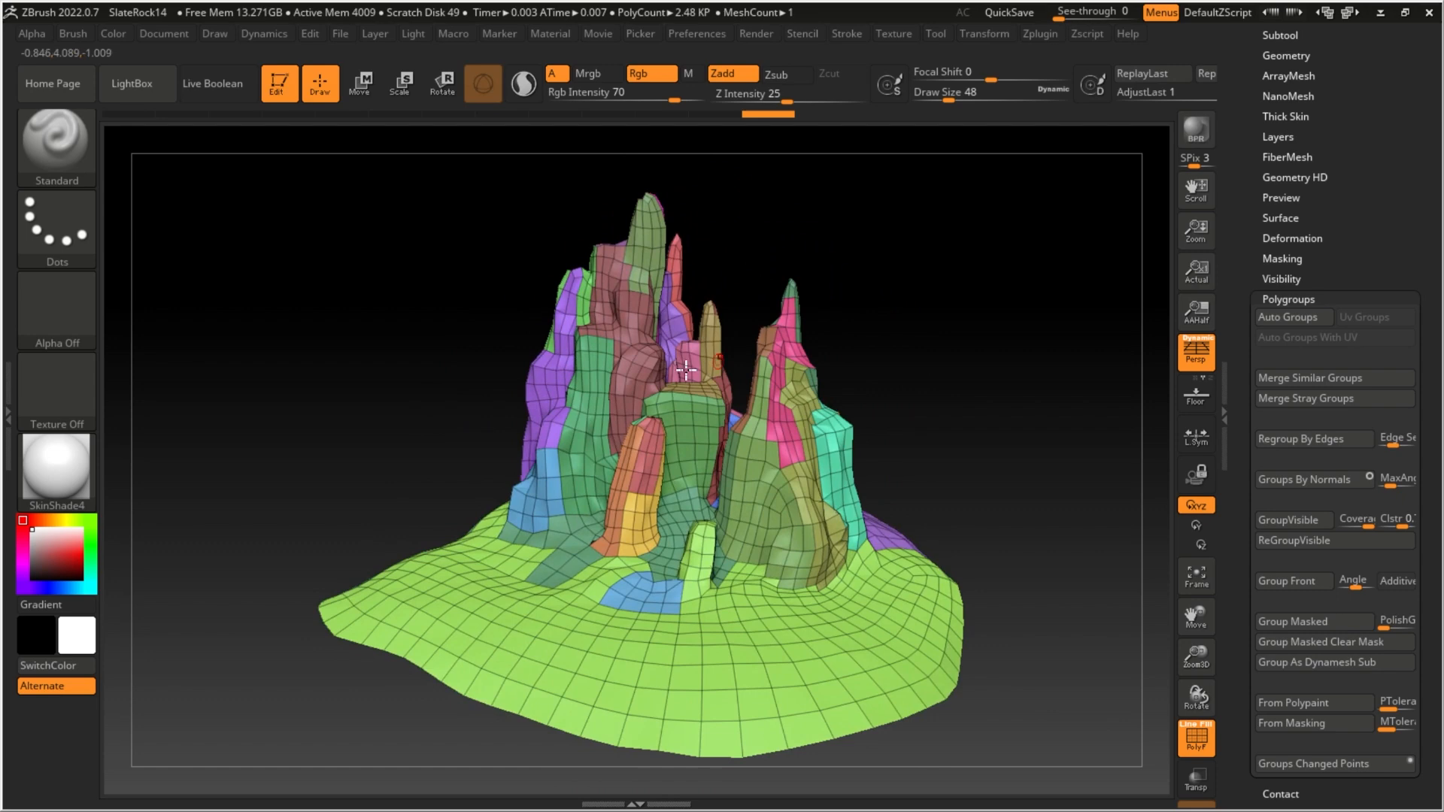
pyautogui.moveTo(686, 373); pyautogui.dragTo(641, 636)
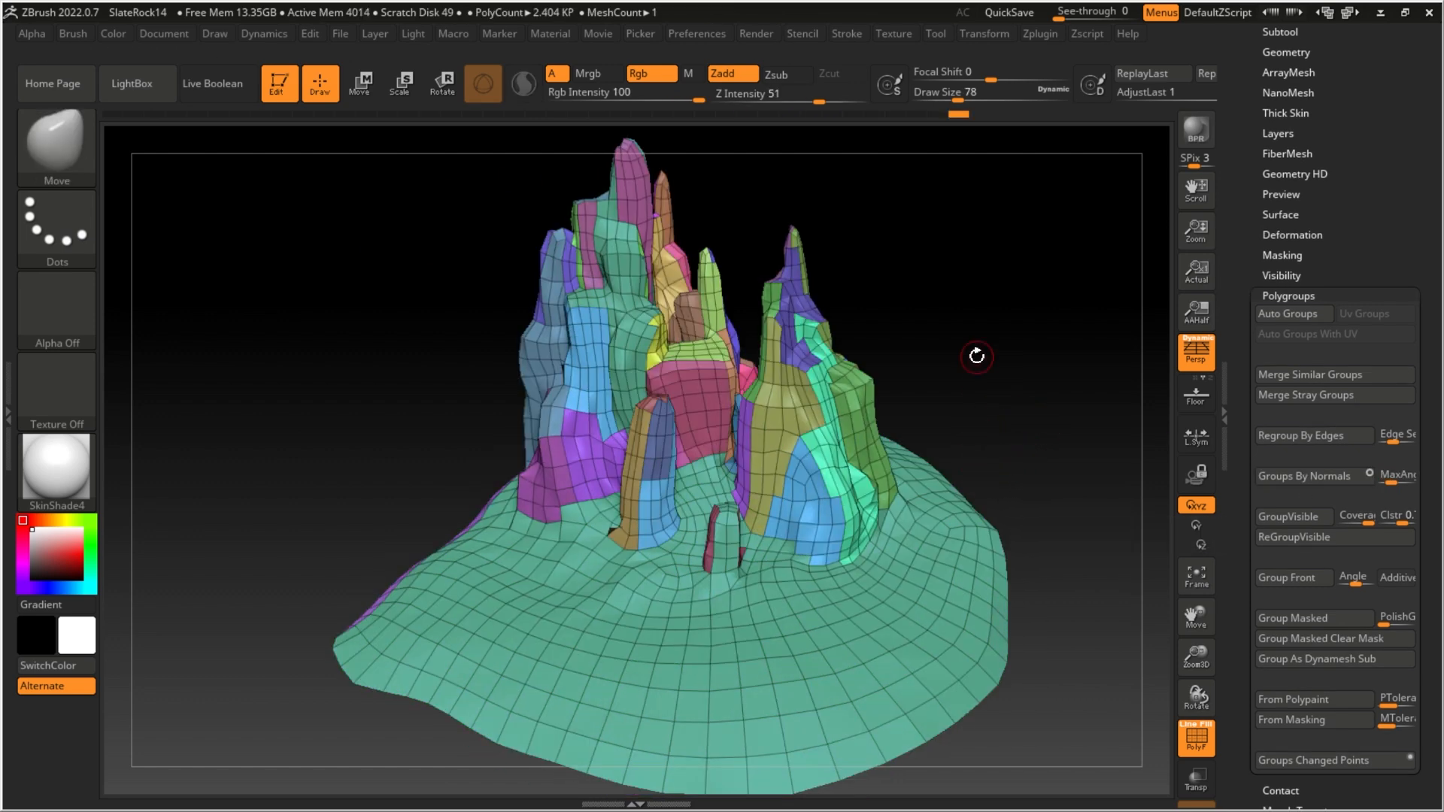
pyautogui.moveTo(976, 357); pyautogui.dragTo(449, 403)
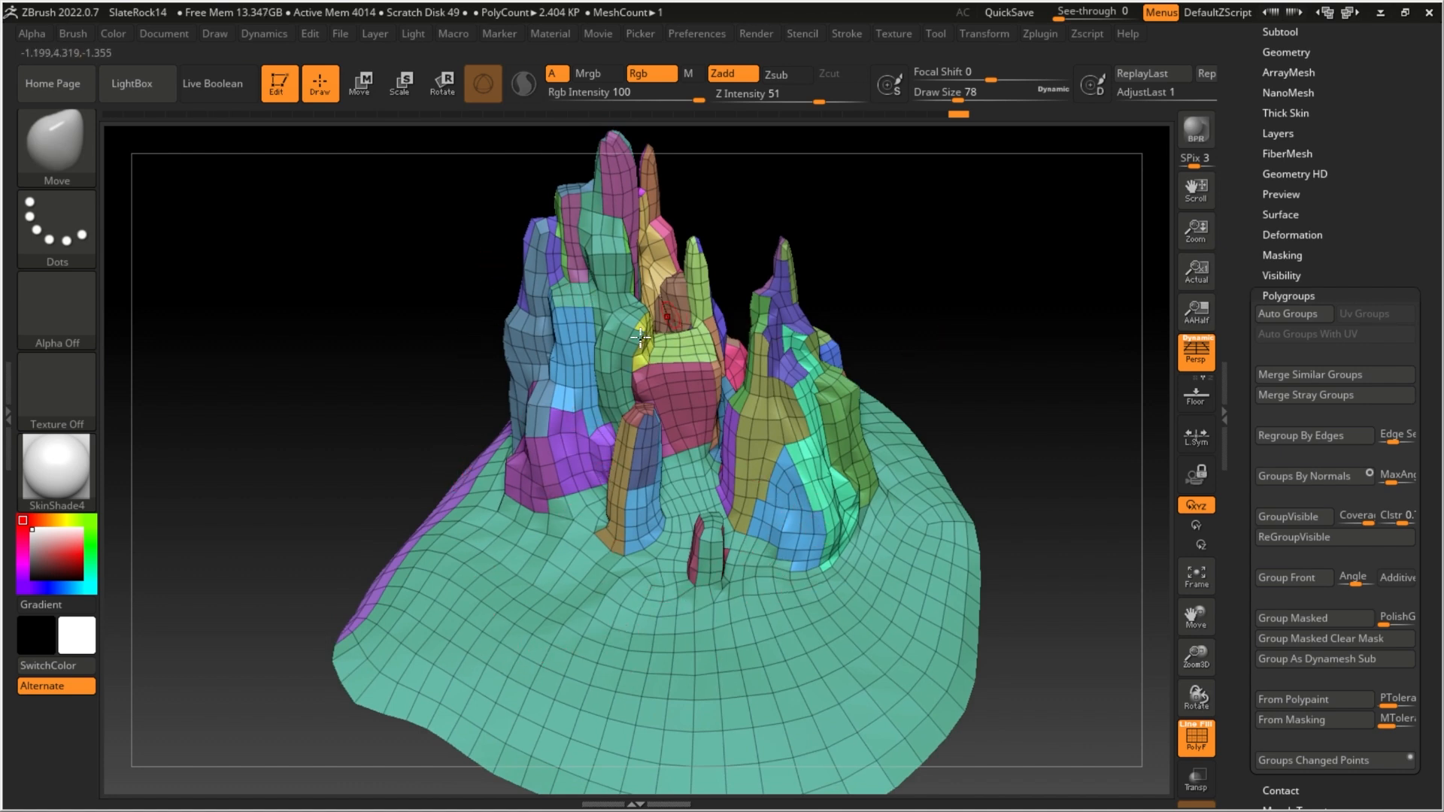
pyautogui.moveTo(1293, 517)
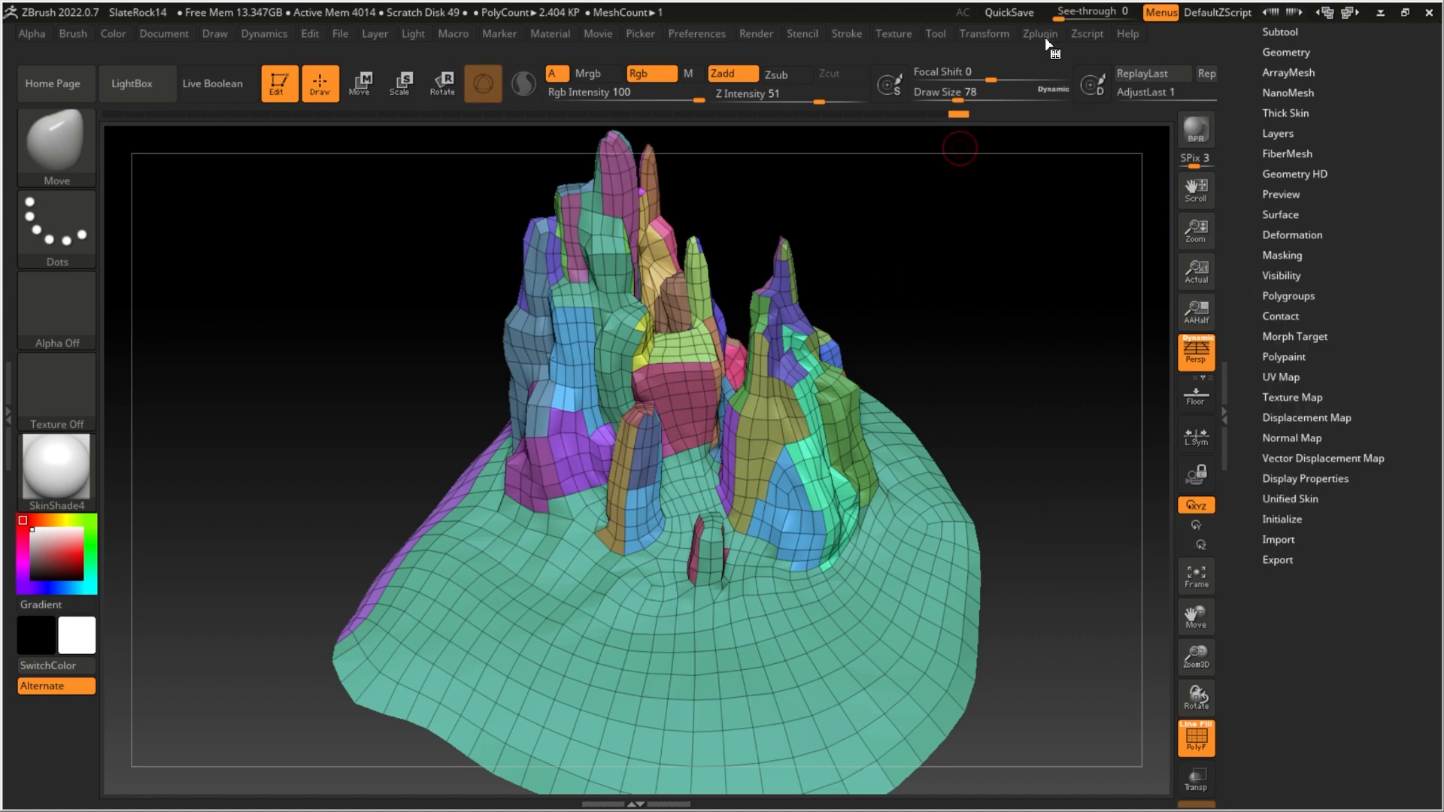
# Unwrap the terrain in UV Master using polygroups, producing 54 UV islands.
pyautogui.click(1039, 34)
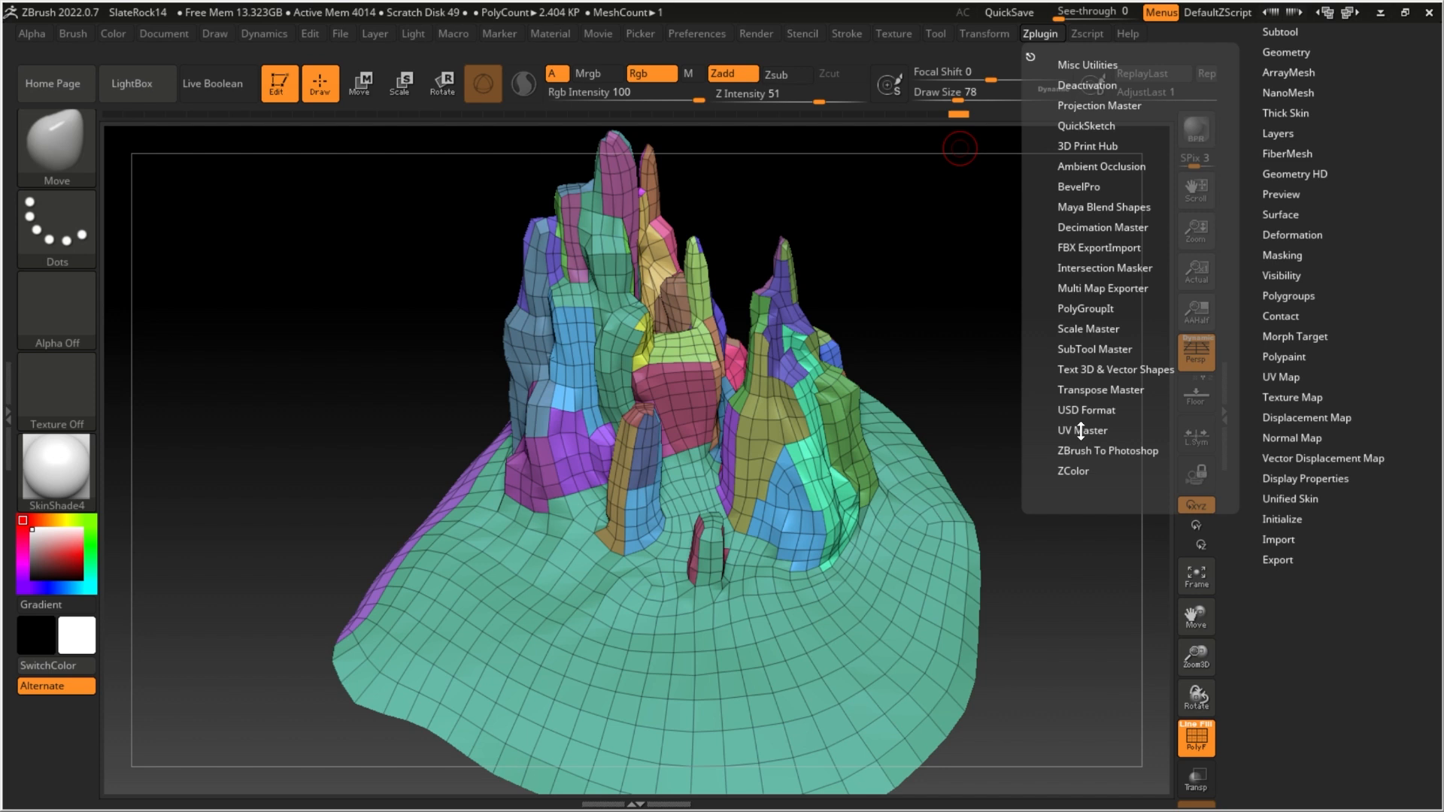
pyautogui.click(1083, 430)
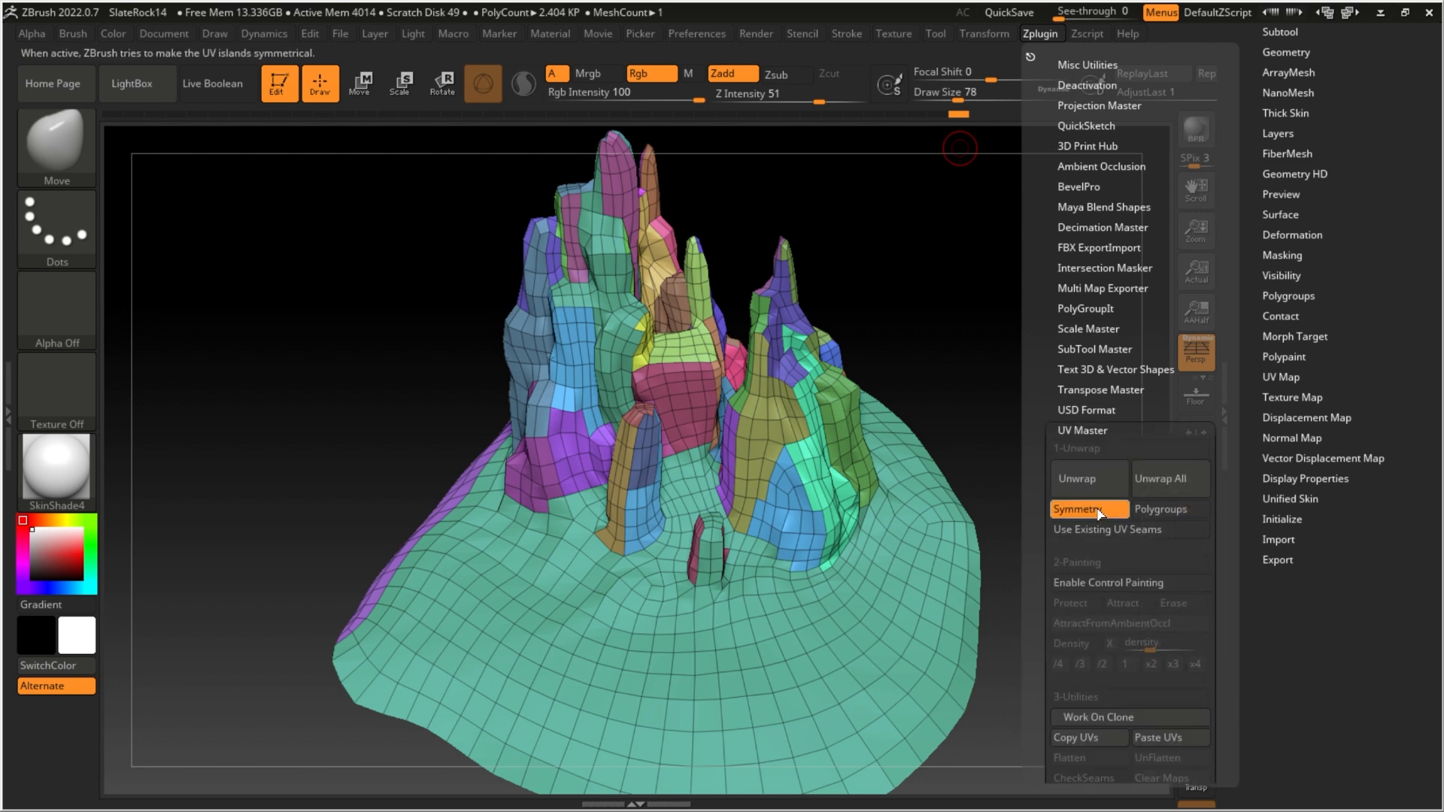
pyautogui.click(1088, 478)
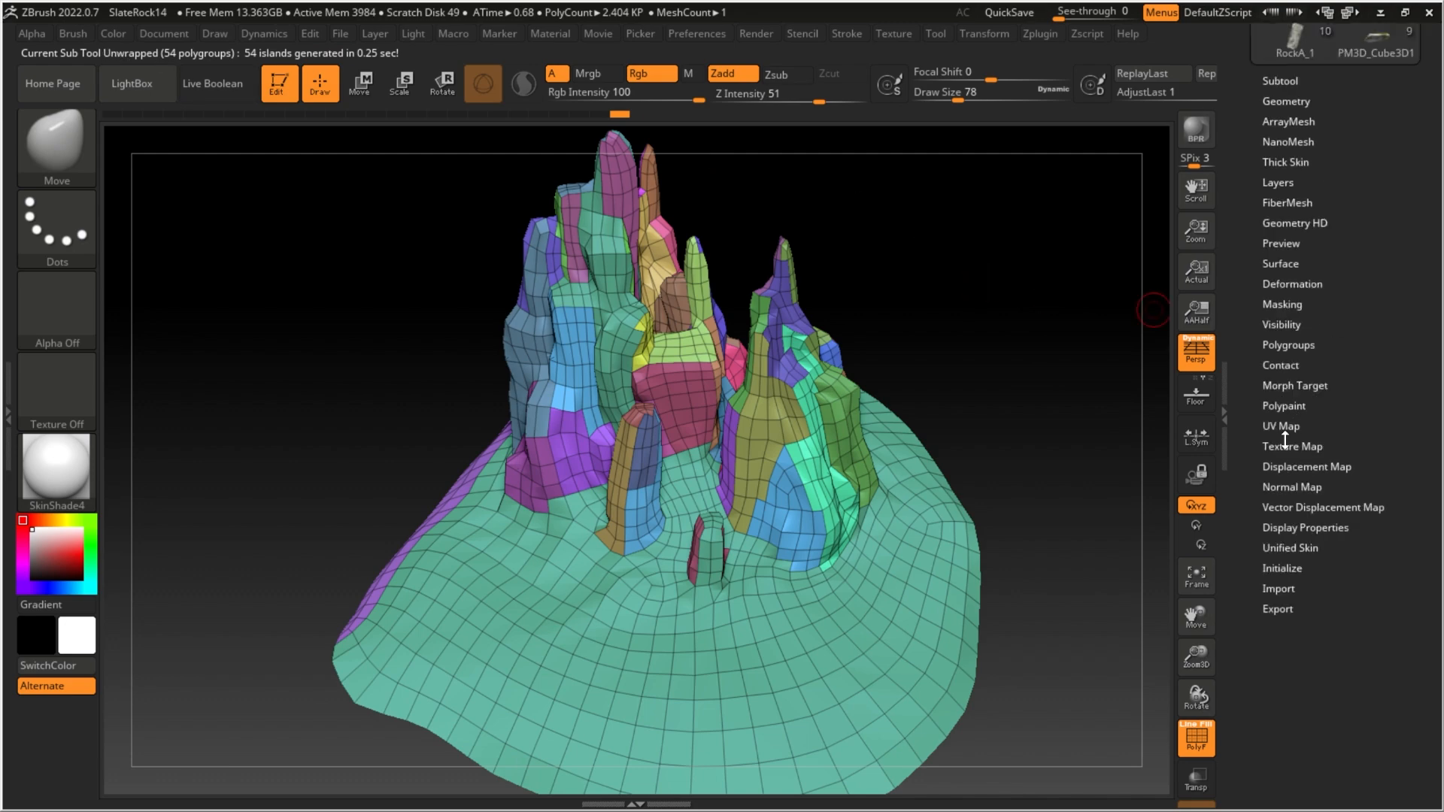
# Preview the flattened UV layout by toggling Morph UV on and off.
pyautogui.click(1280, 426)
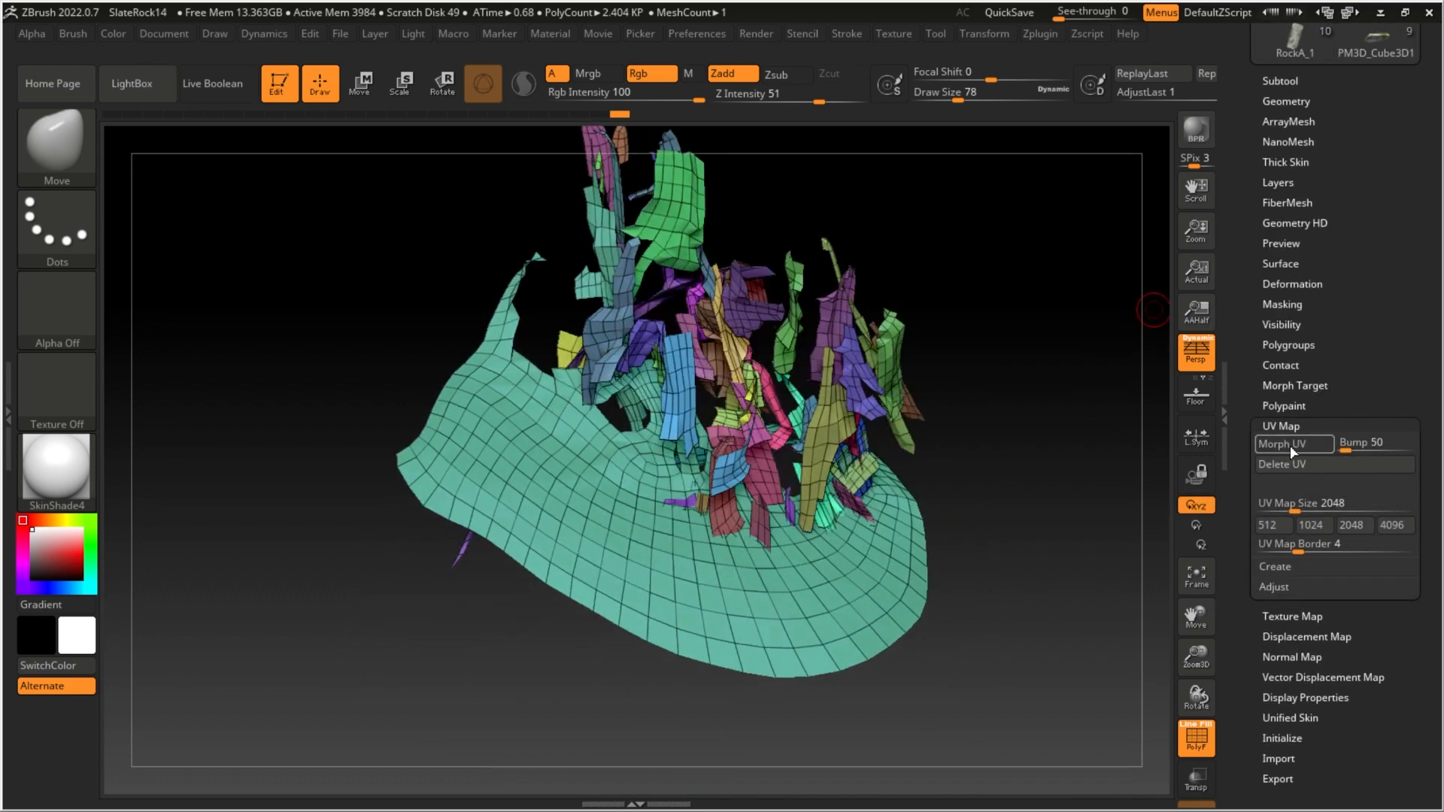
pyautogui.click(1281, 448)
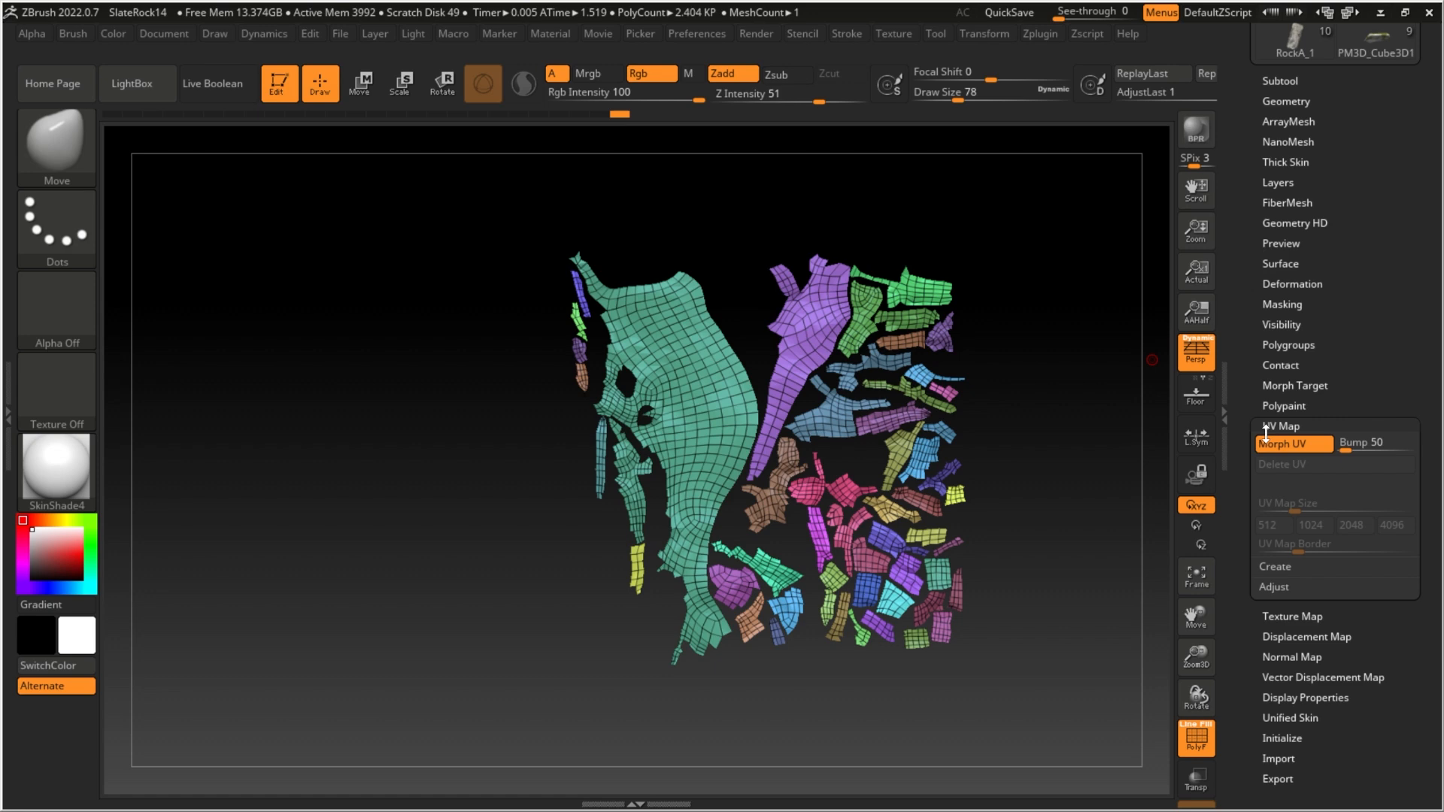
pyautogui.click(1290, 443)
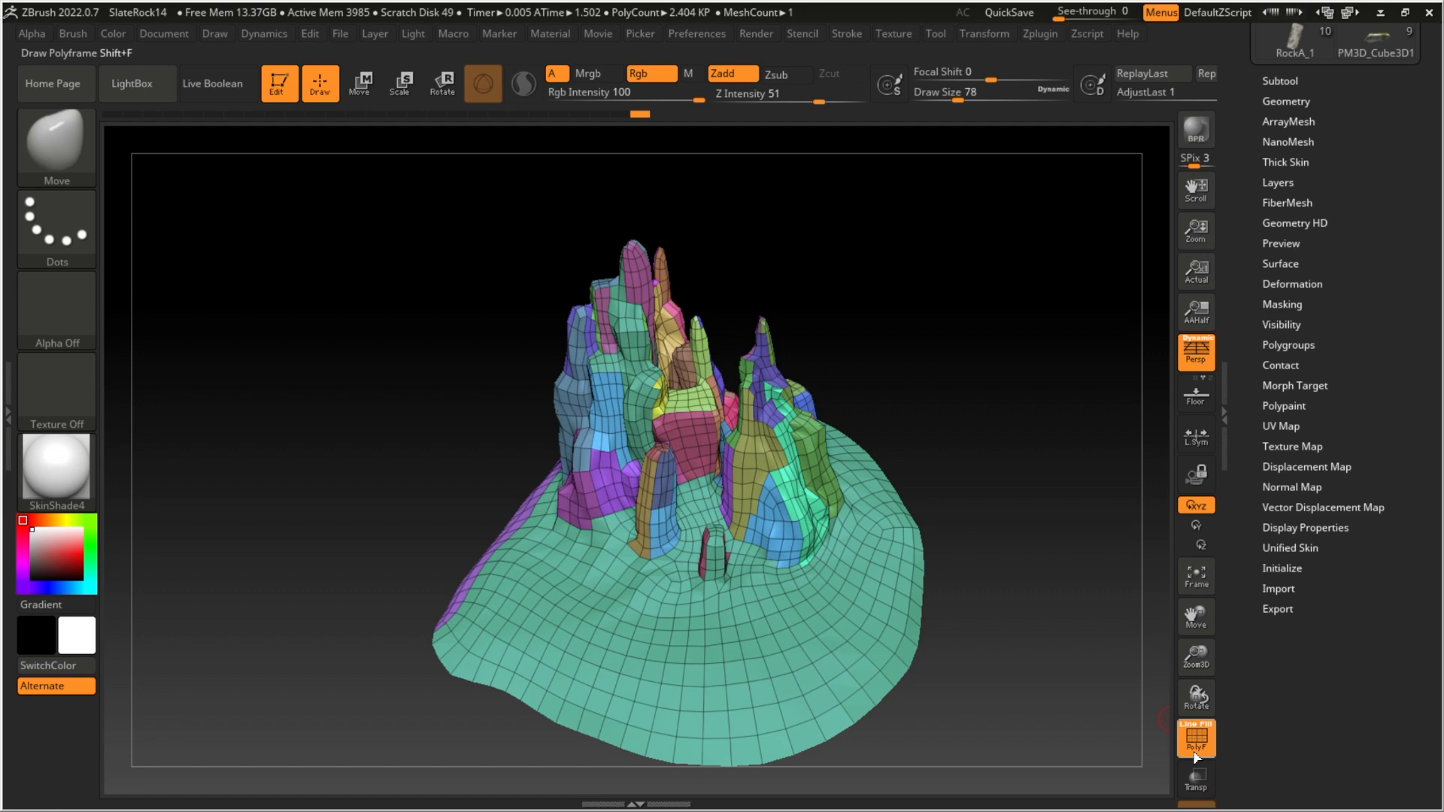
# Hide polyframe, select the Remeshed subtool, and make the Masked subtool visible.
pyautogui.click(1195, 738)
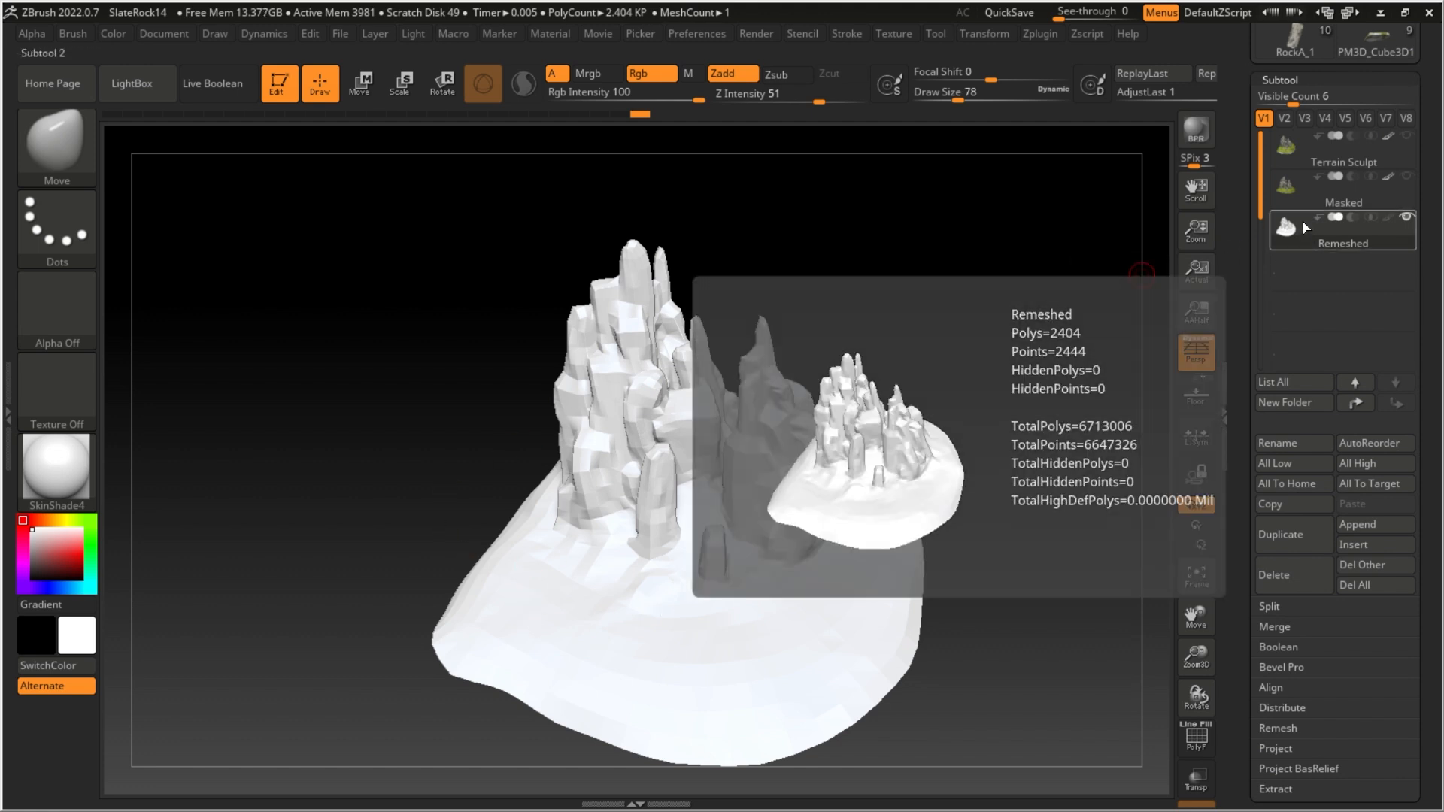
pyautogui.click(1342, 189)
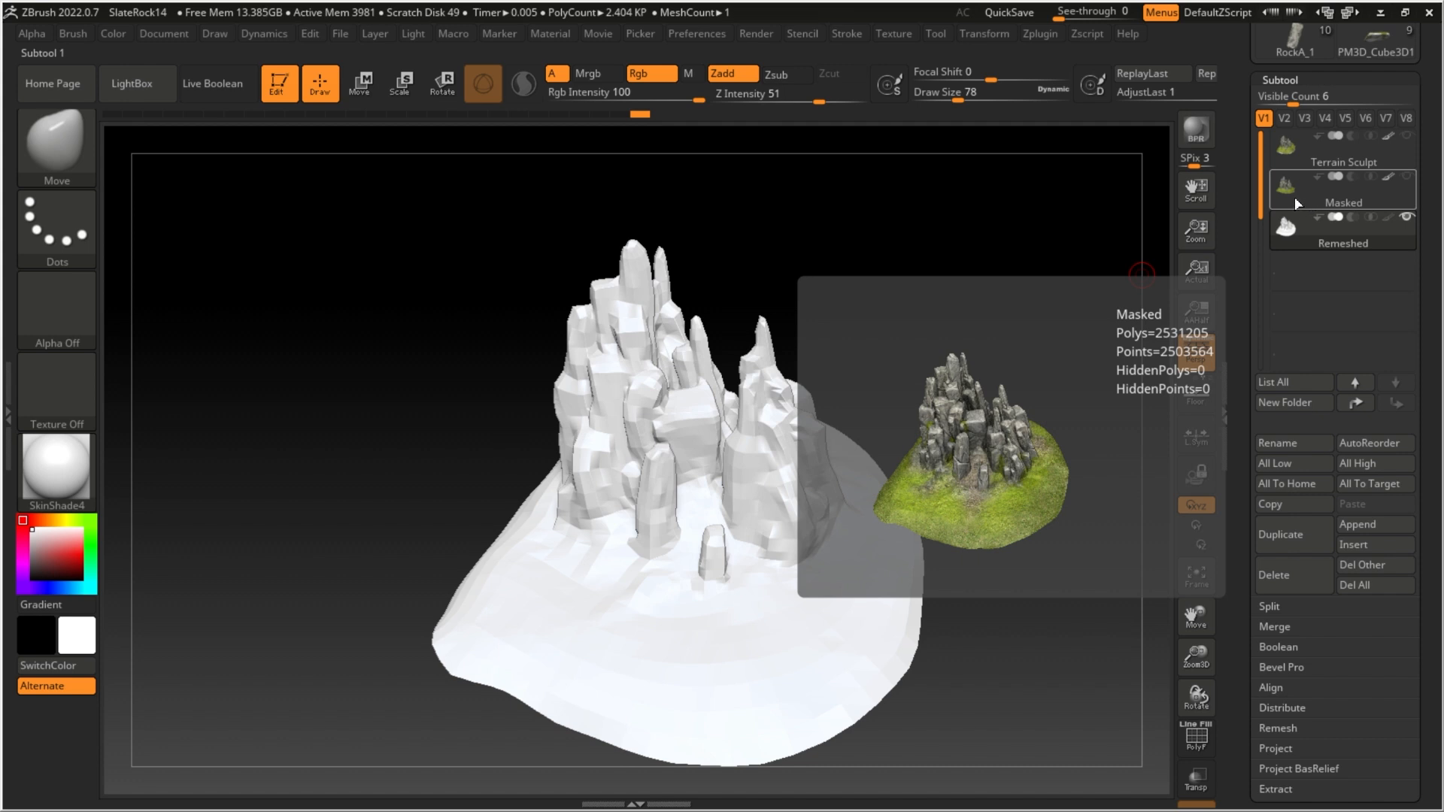
pyautogui.click(1343, 228)
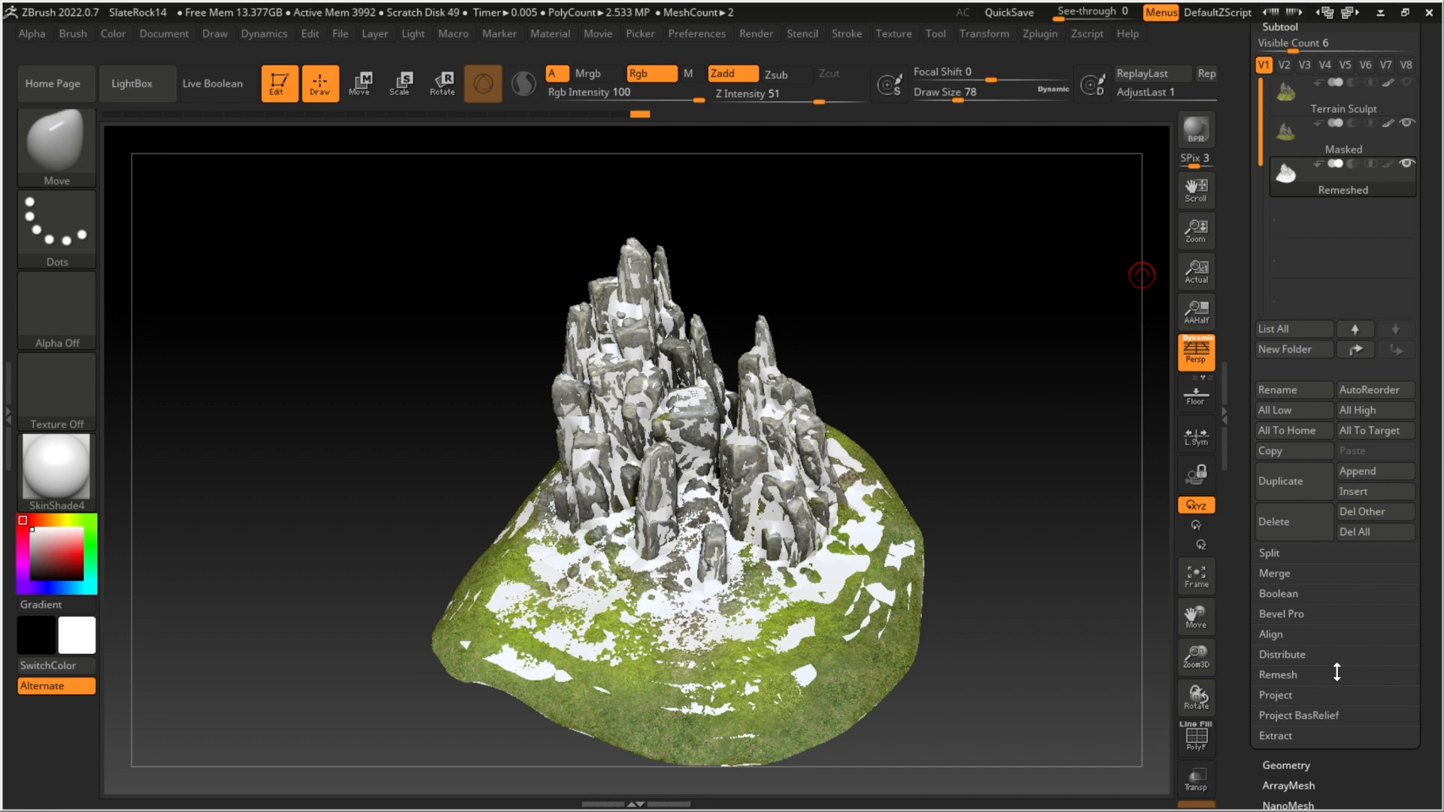
# Project the Masked terrain's polypaint onto the Remeshed mesh, then collapse the subtool list.
pyautogui.click(1276, 695)
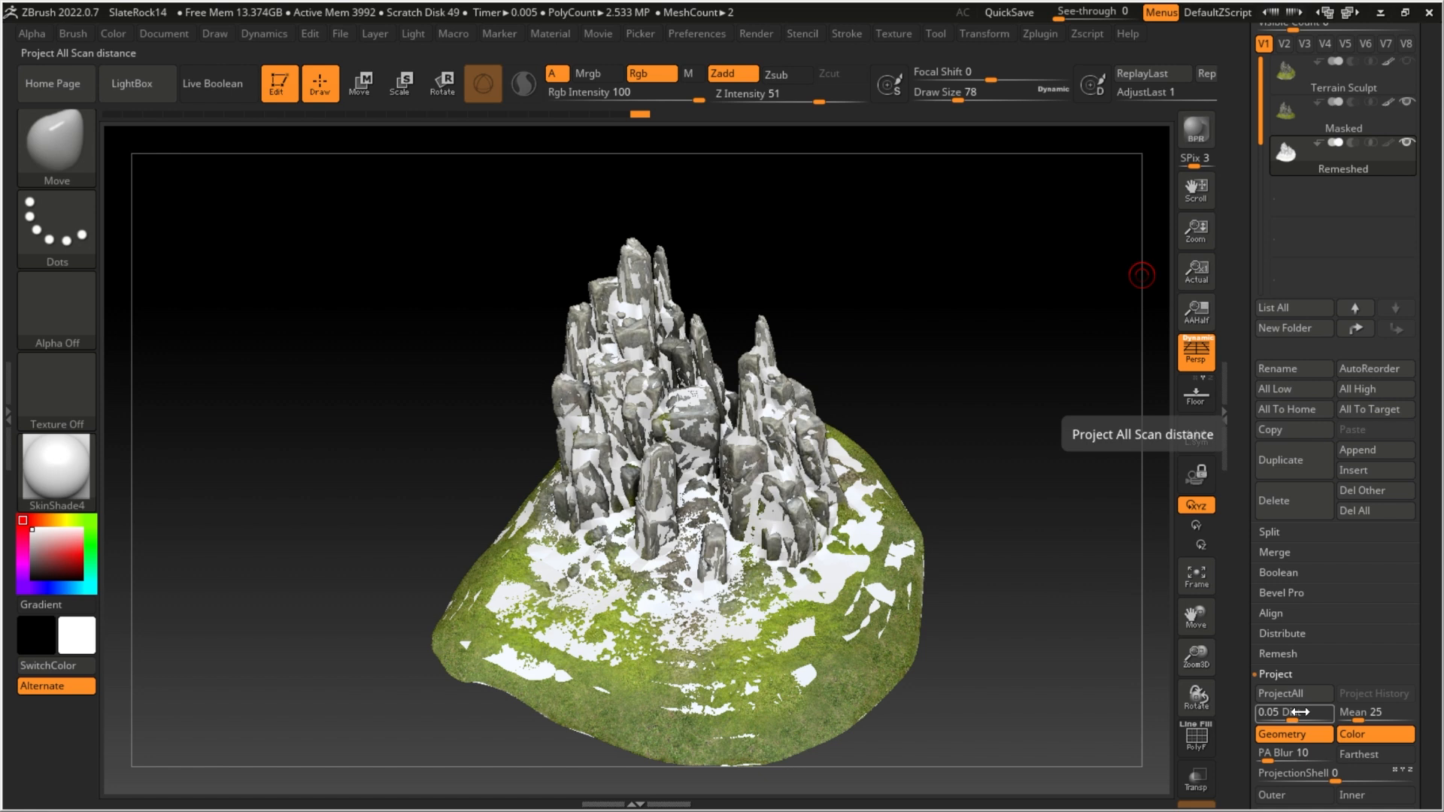
pyautogui.click(1280, 697)
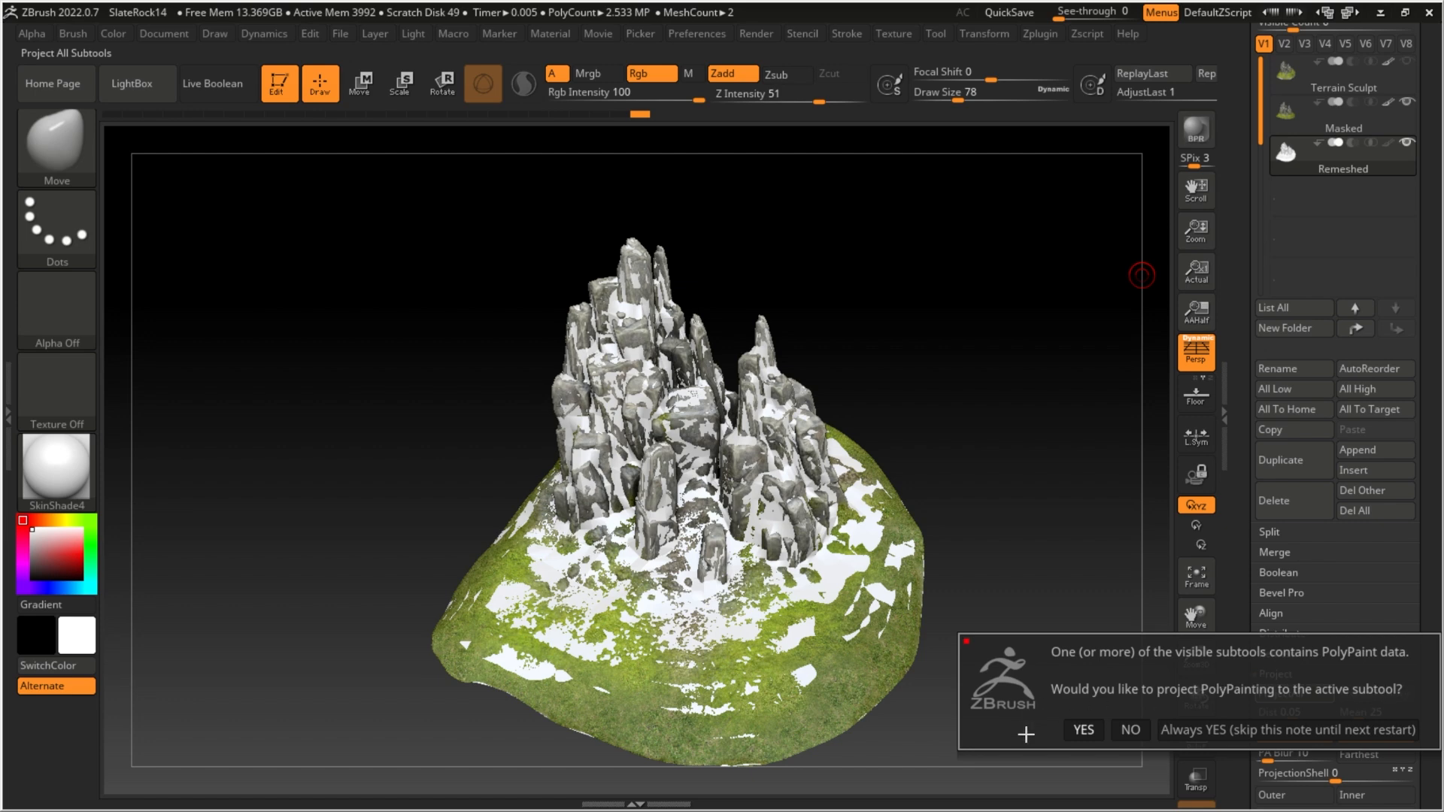
pyautogui.click(1083, 730)
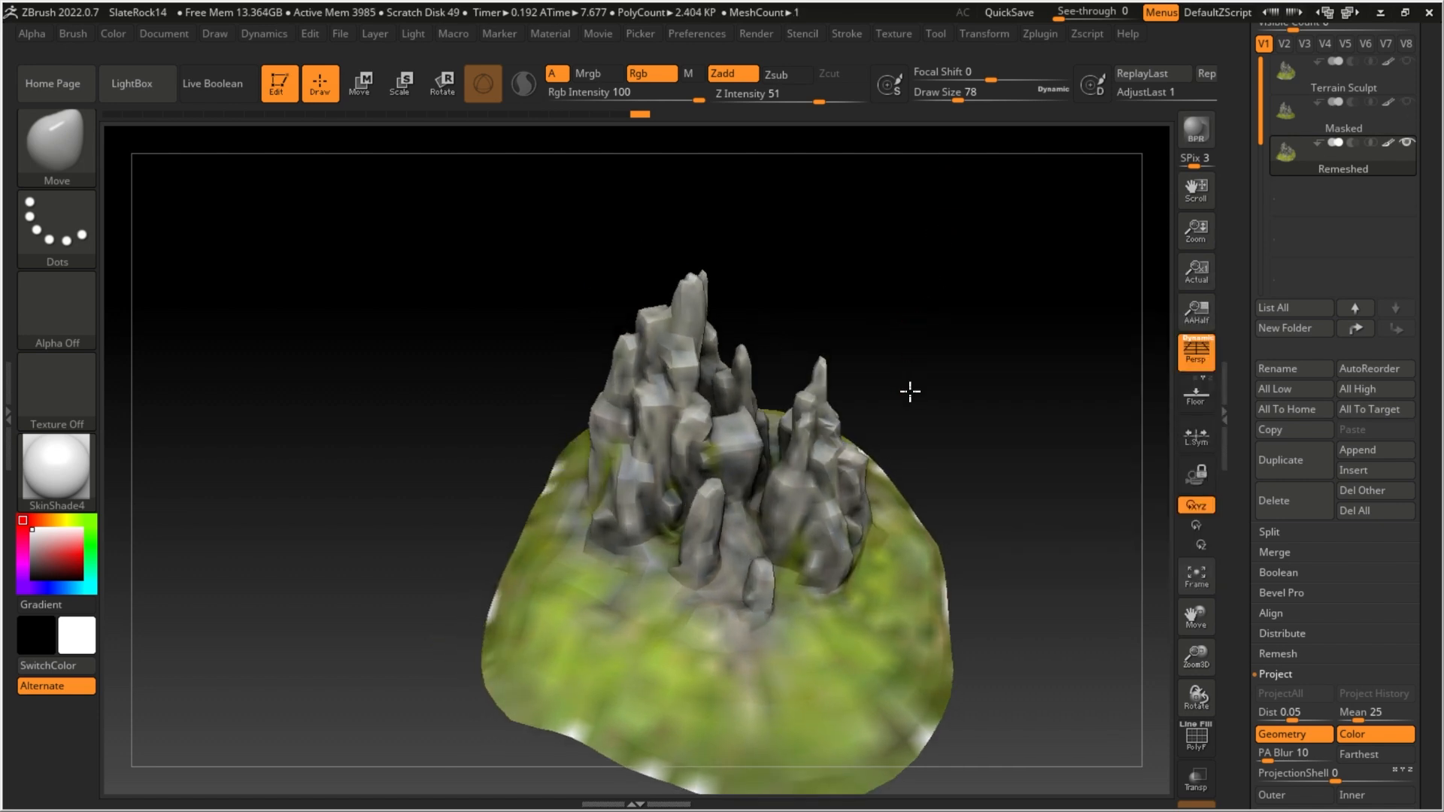
pyautogui.moveTo(910, 391); pyautogui.dragTo(723, 410)
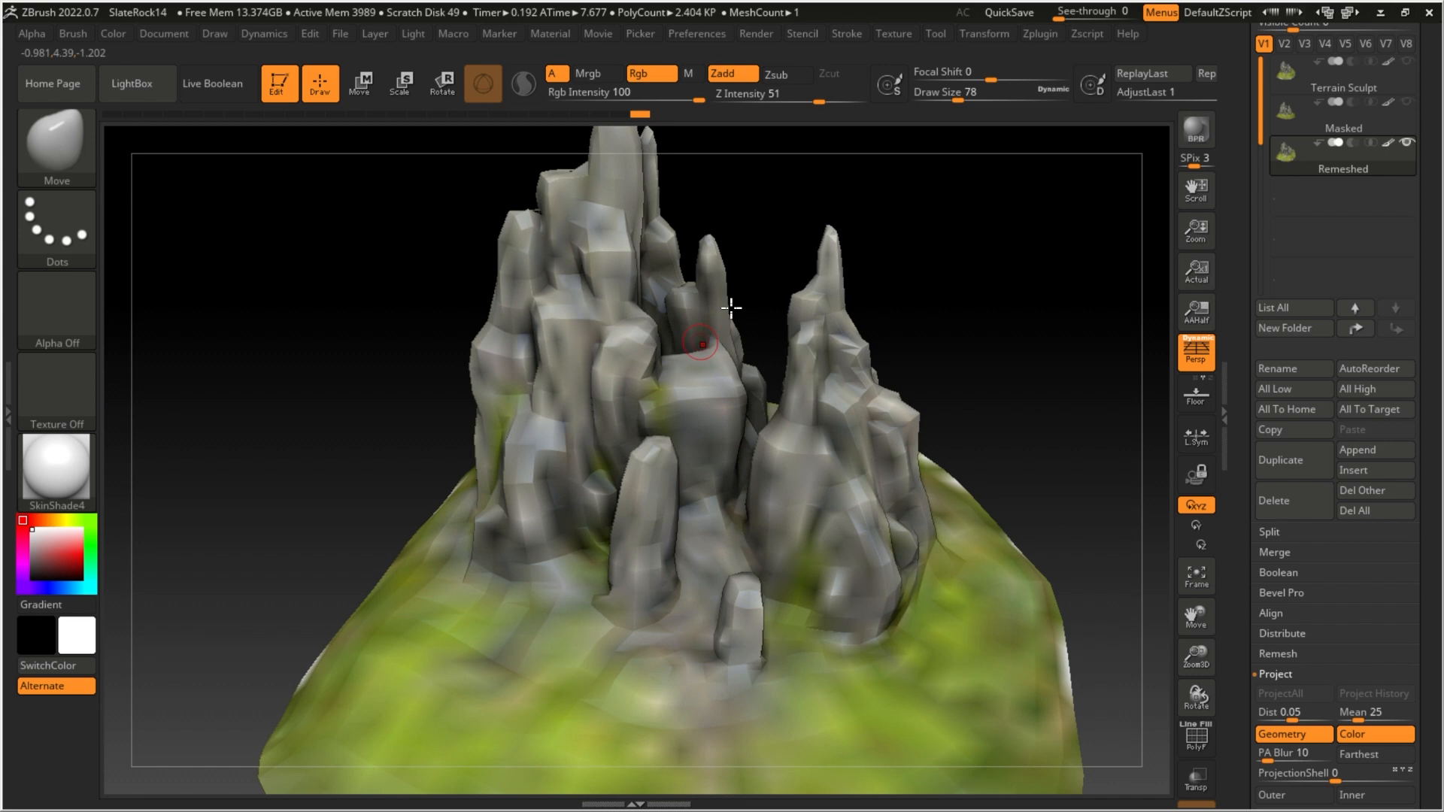
pyautogui.moveTo(721, 386)
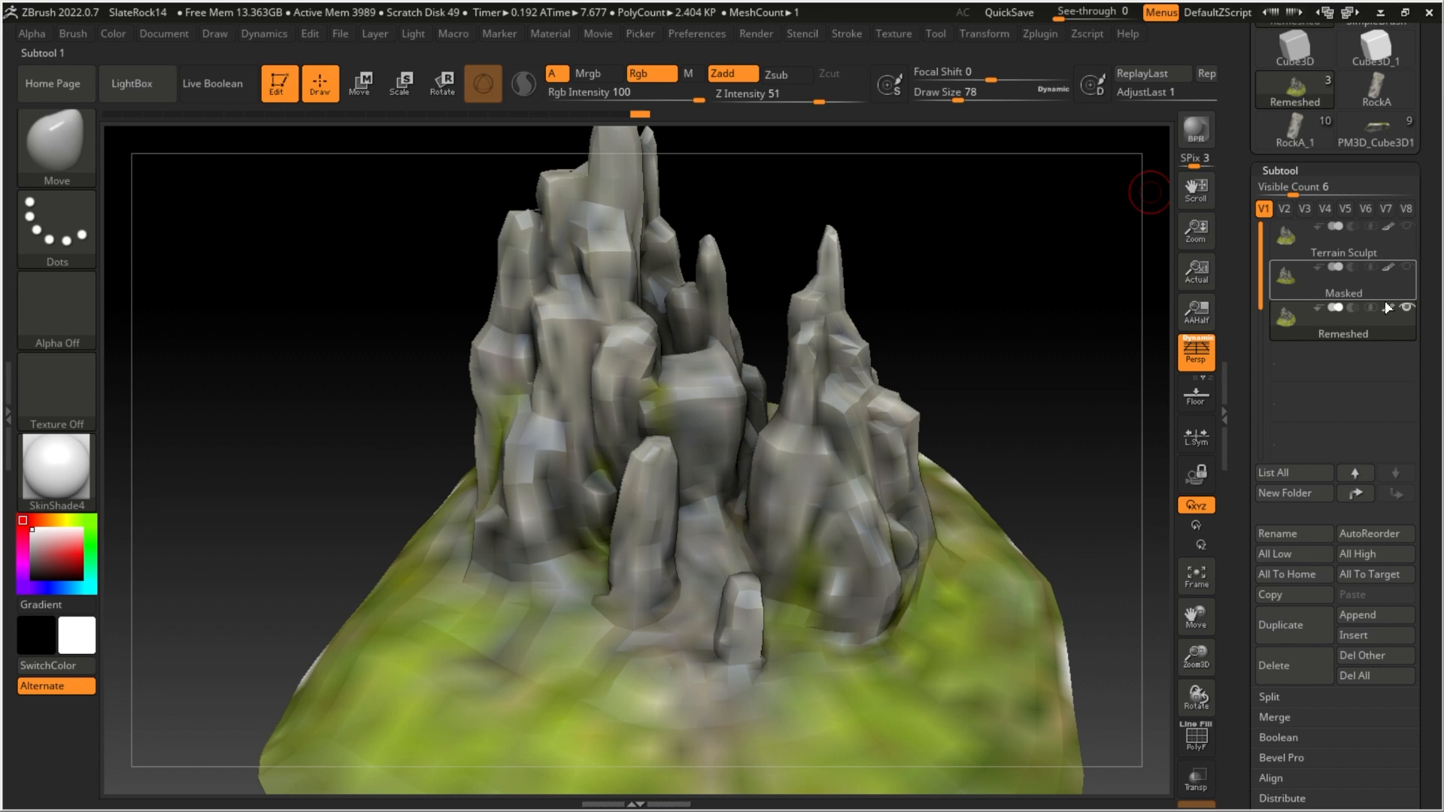
pyautogui.click(1342, 317)
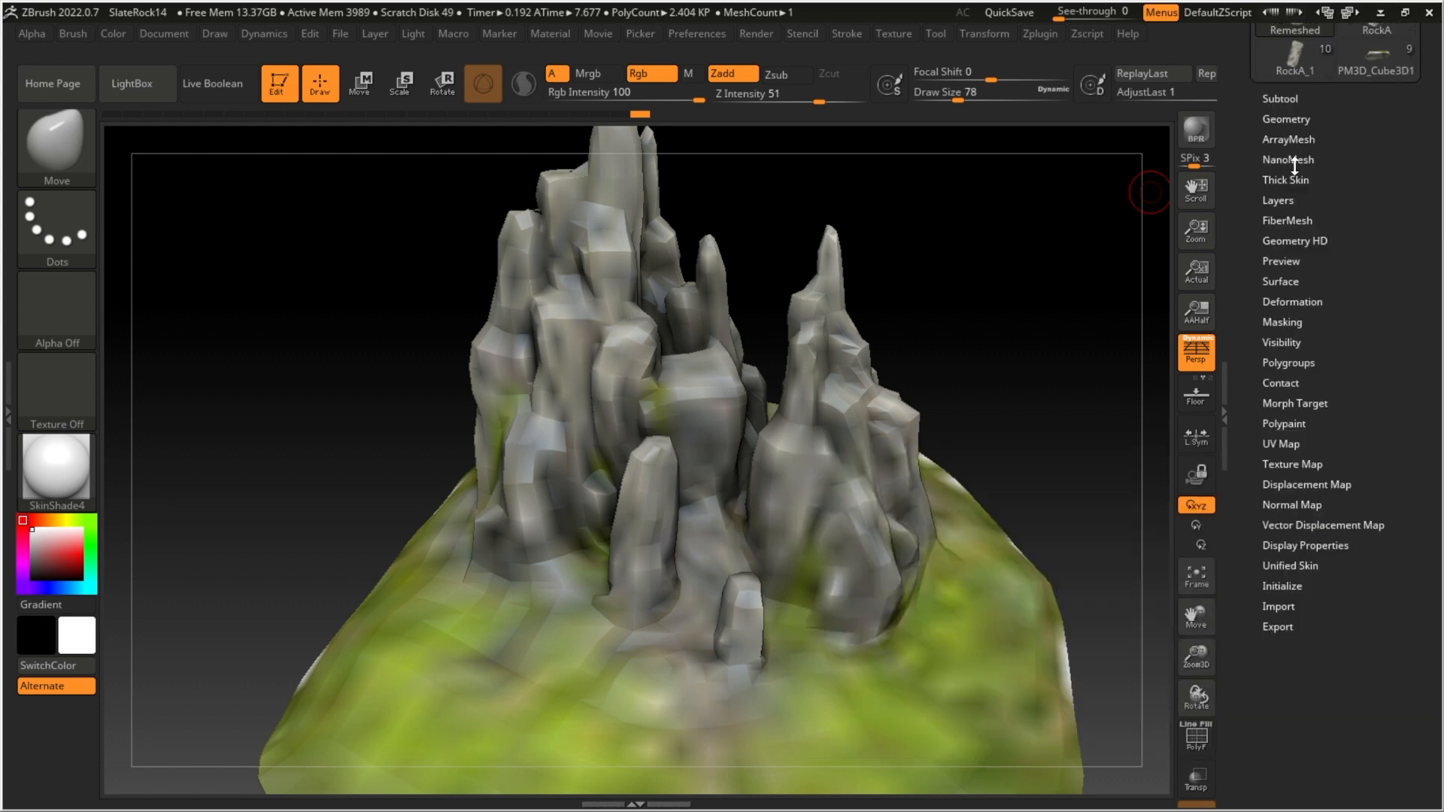
# Divide the remeshed terrain repeatedly toward 2.5 million polygons, then run ProjectAll for rock detail.
pyautogui.click(1284, 119)
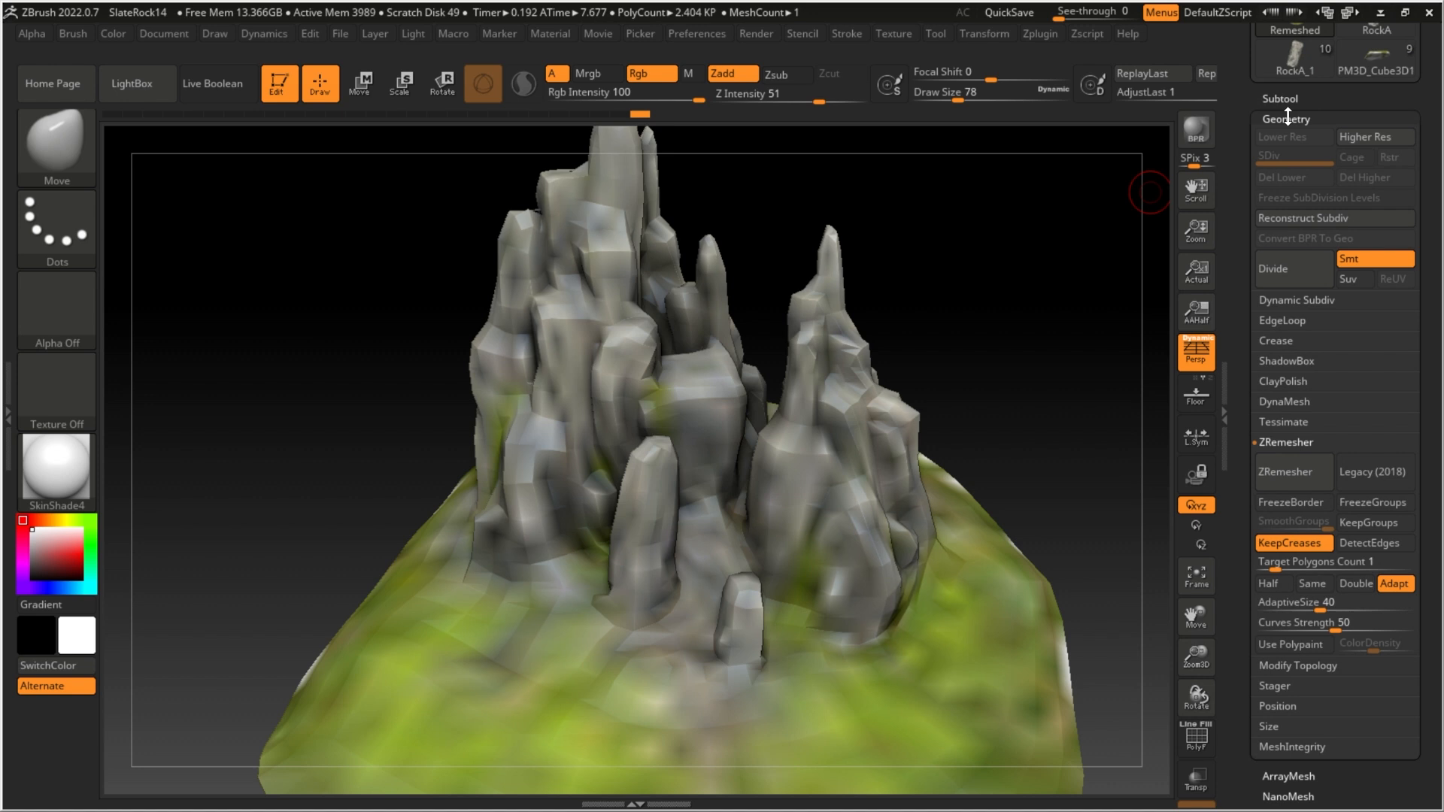
pyautogui.moveTo(1293, 268)
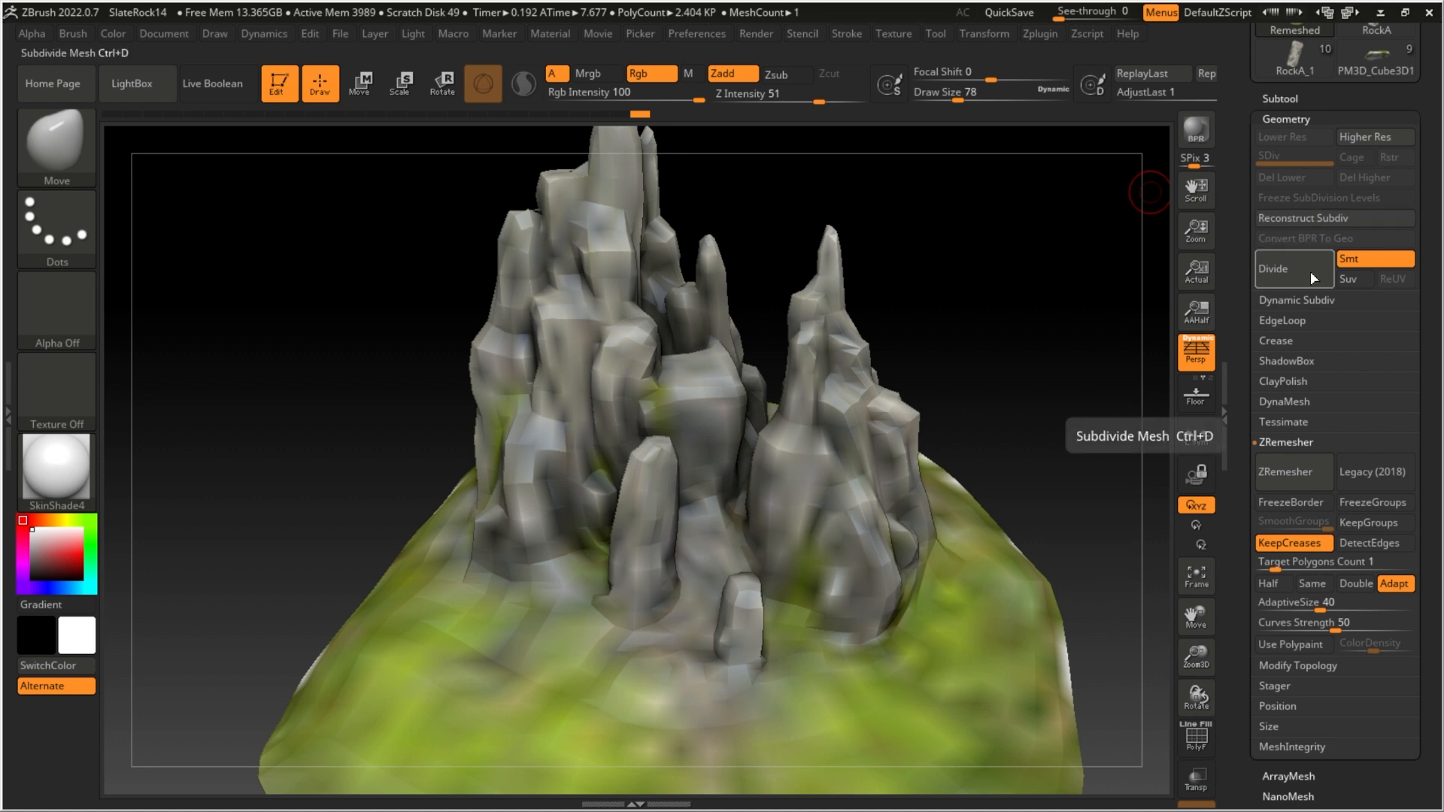
pyautogui.click(1291, 268)
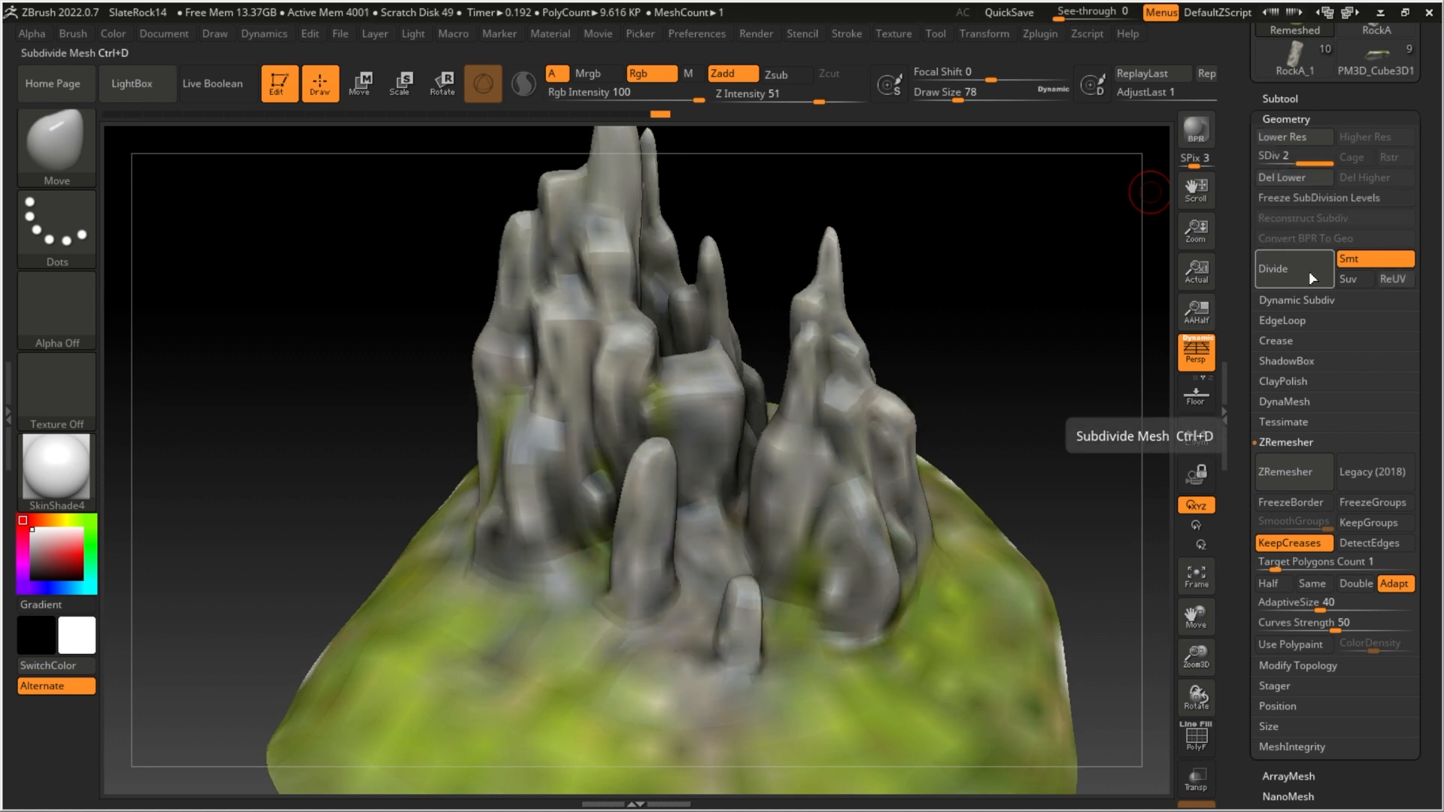
pyautogui.click(1284, 118)
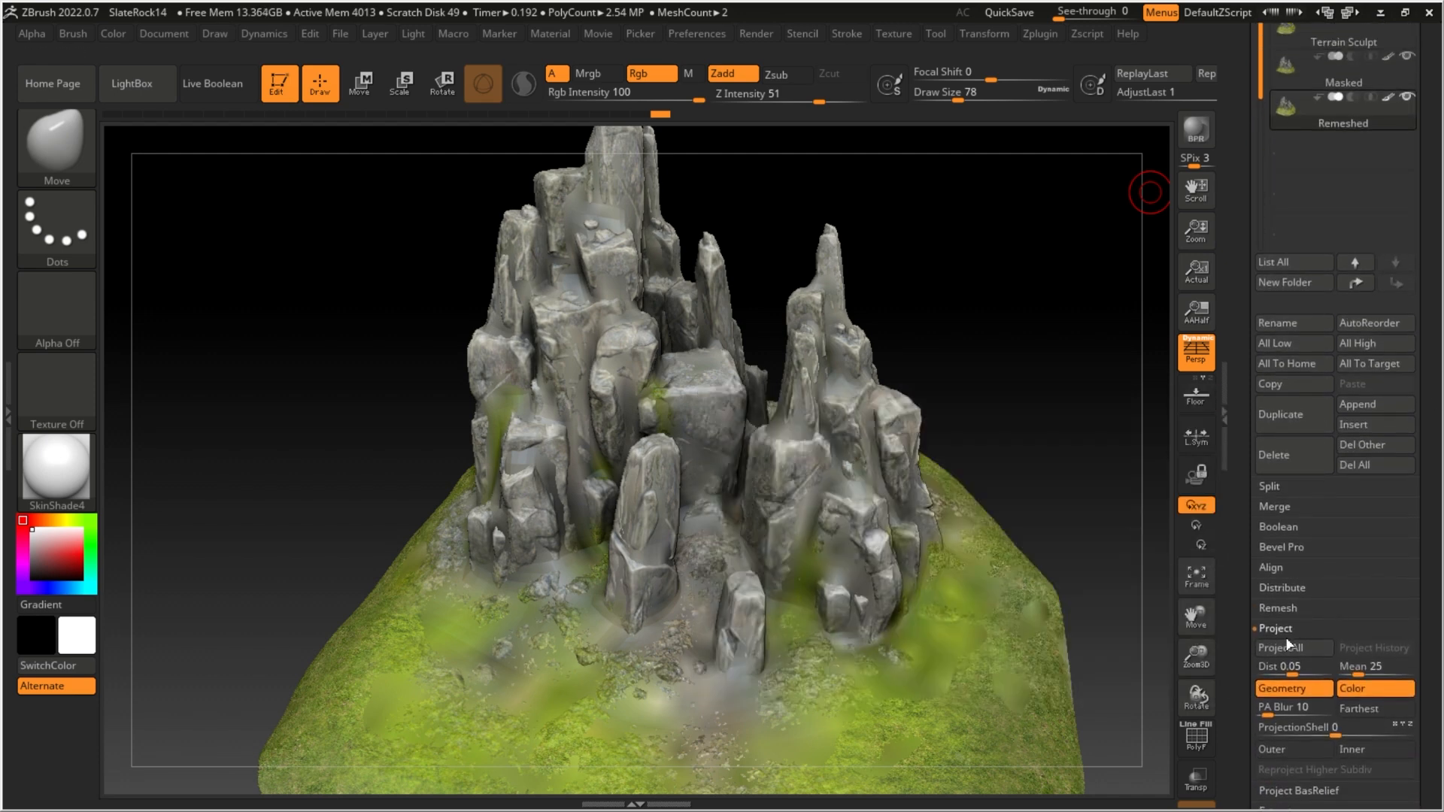
pyautogui.click(1292, 649)
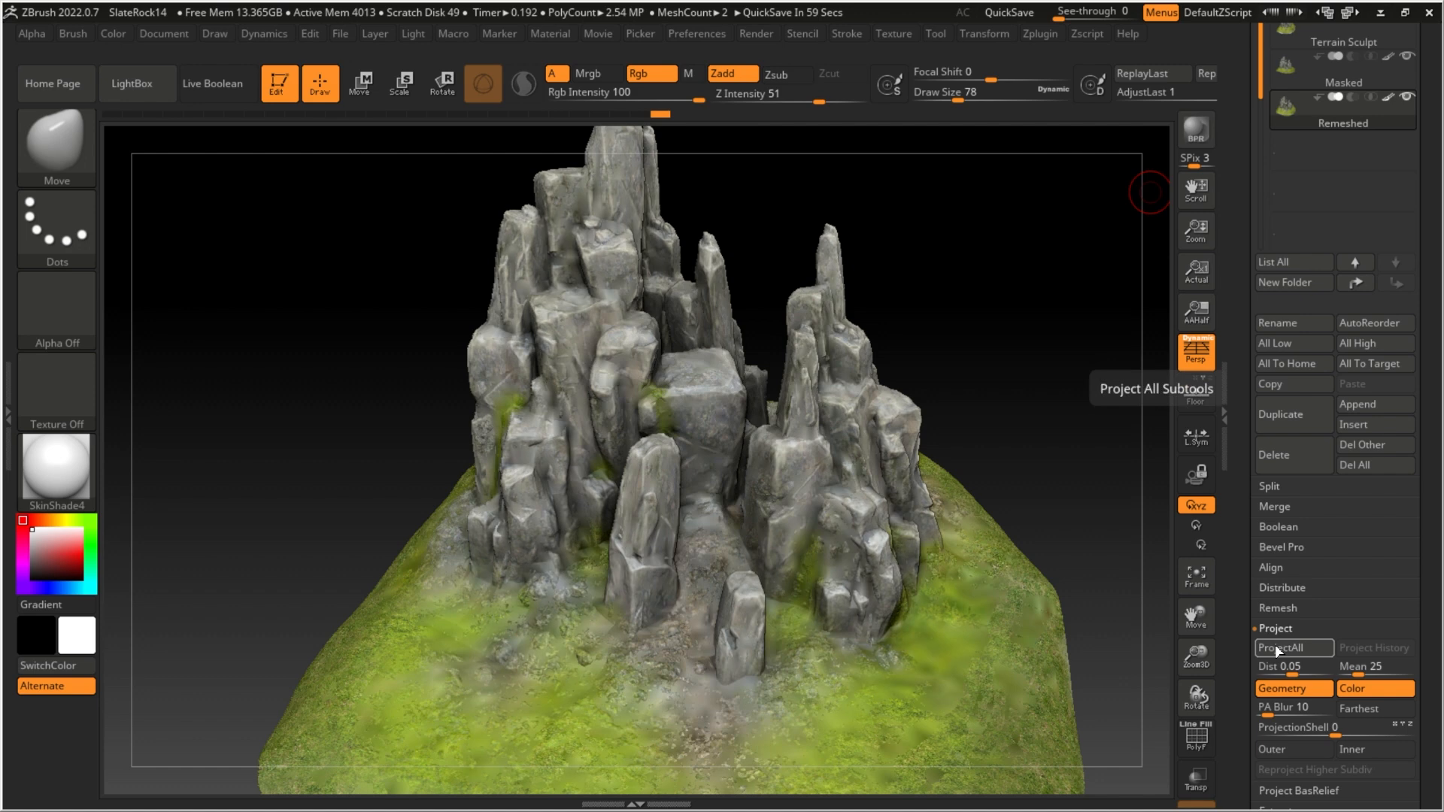
pyautogui.press('ctrl+d')
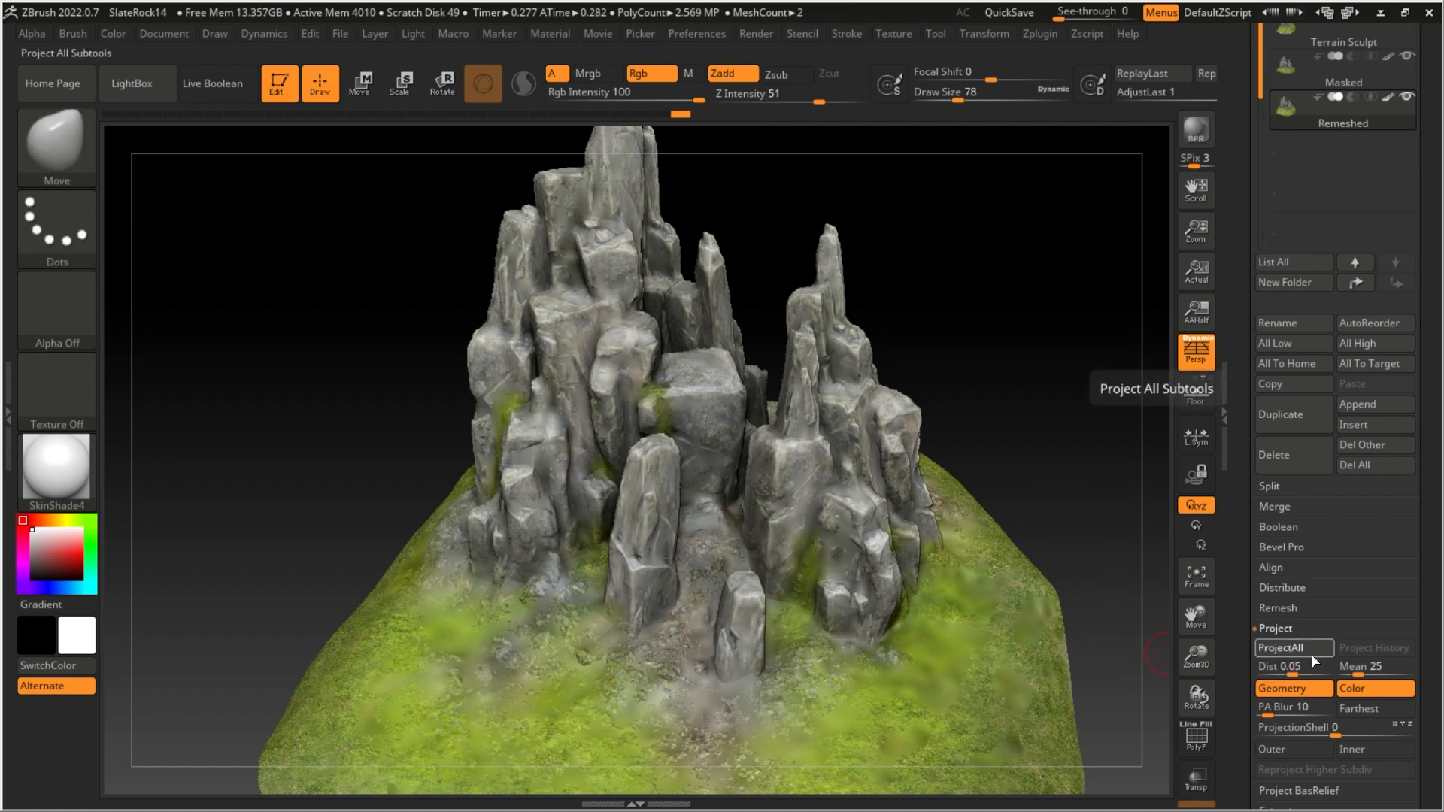
pyautogui.click(1281, 647)
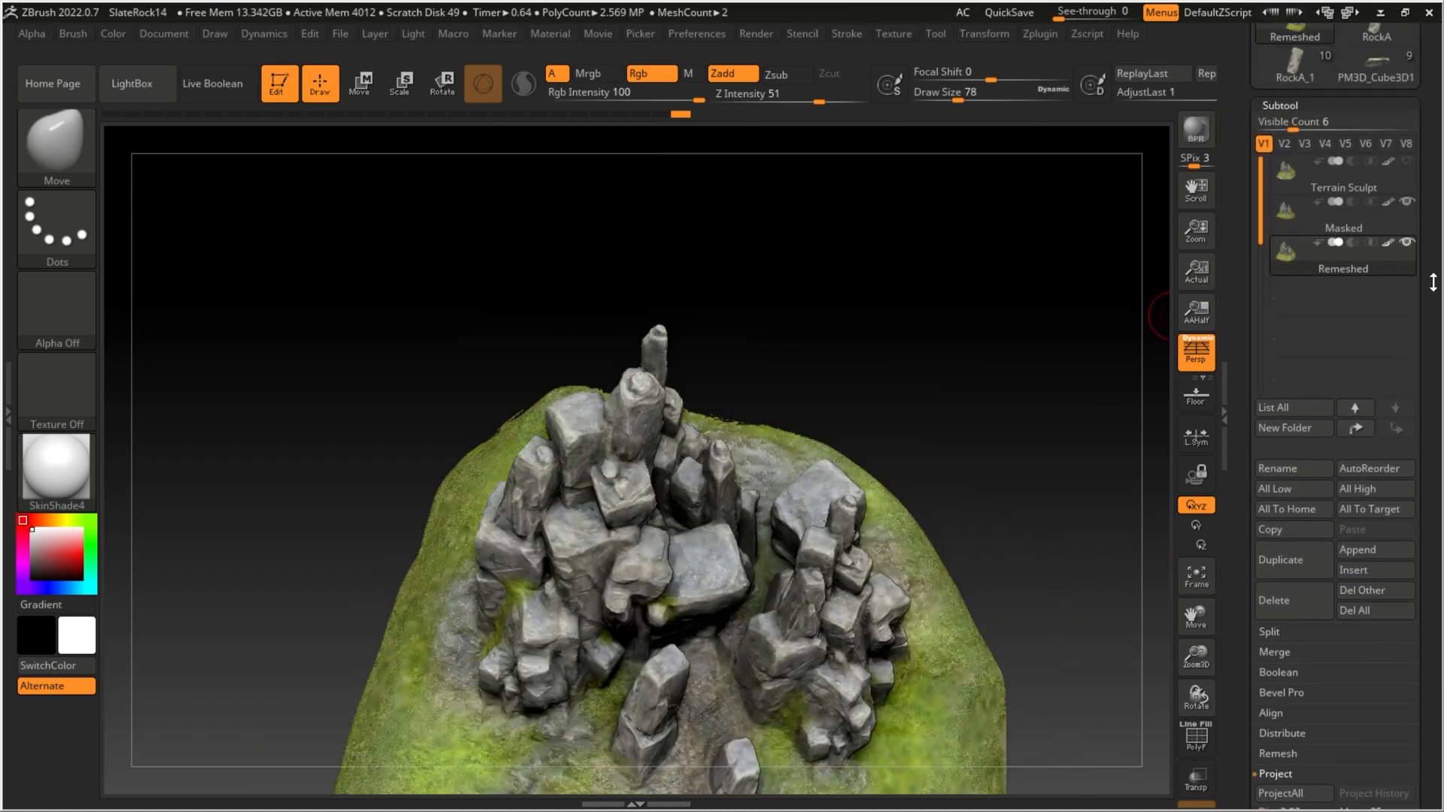
# Set Project Dist to 0.02, run ProjectAll, divide again, and reproject the detail.
pyautogui.click(1294, 719)
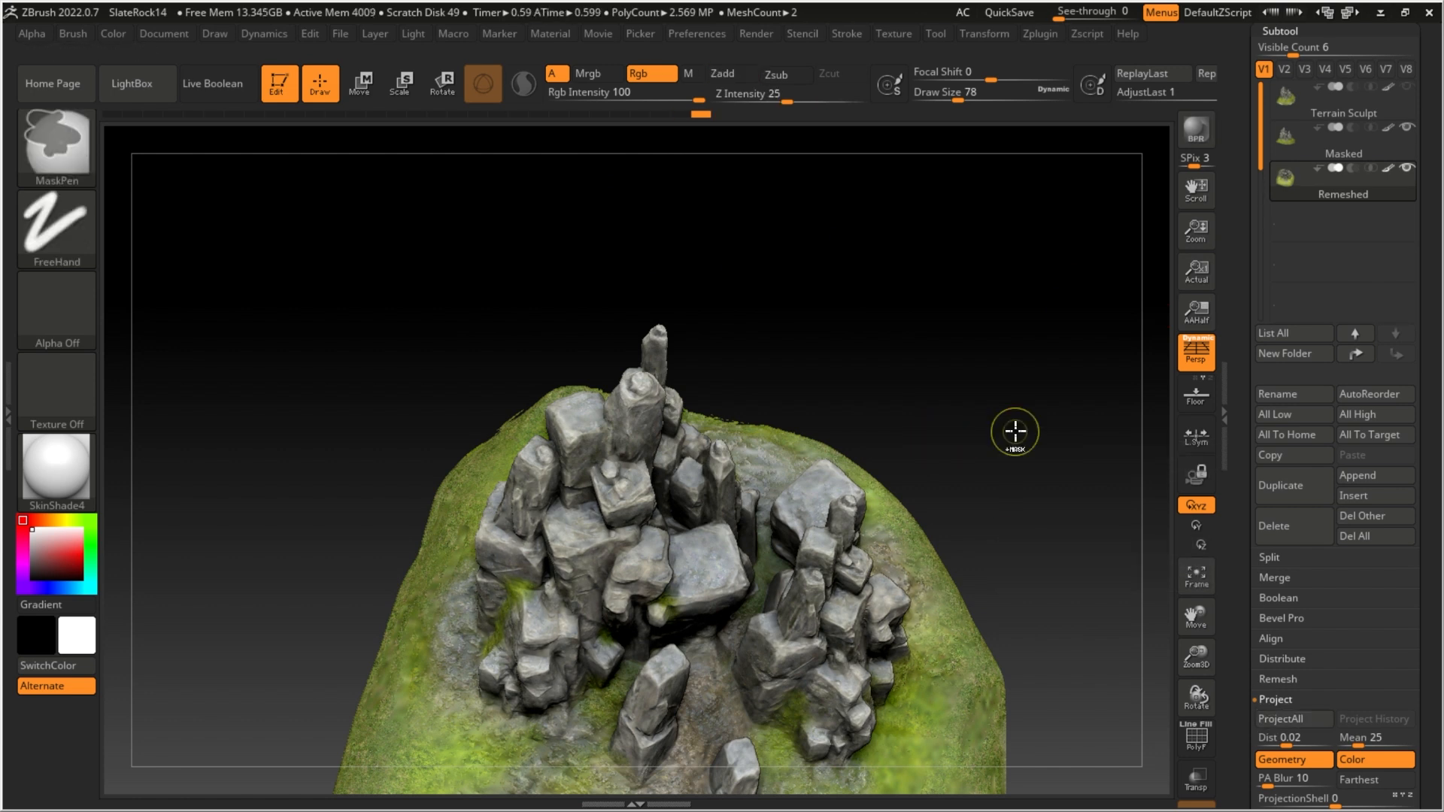
pyautogui.click(1282, 718)
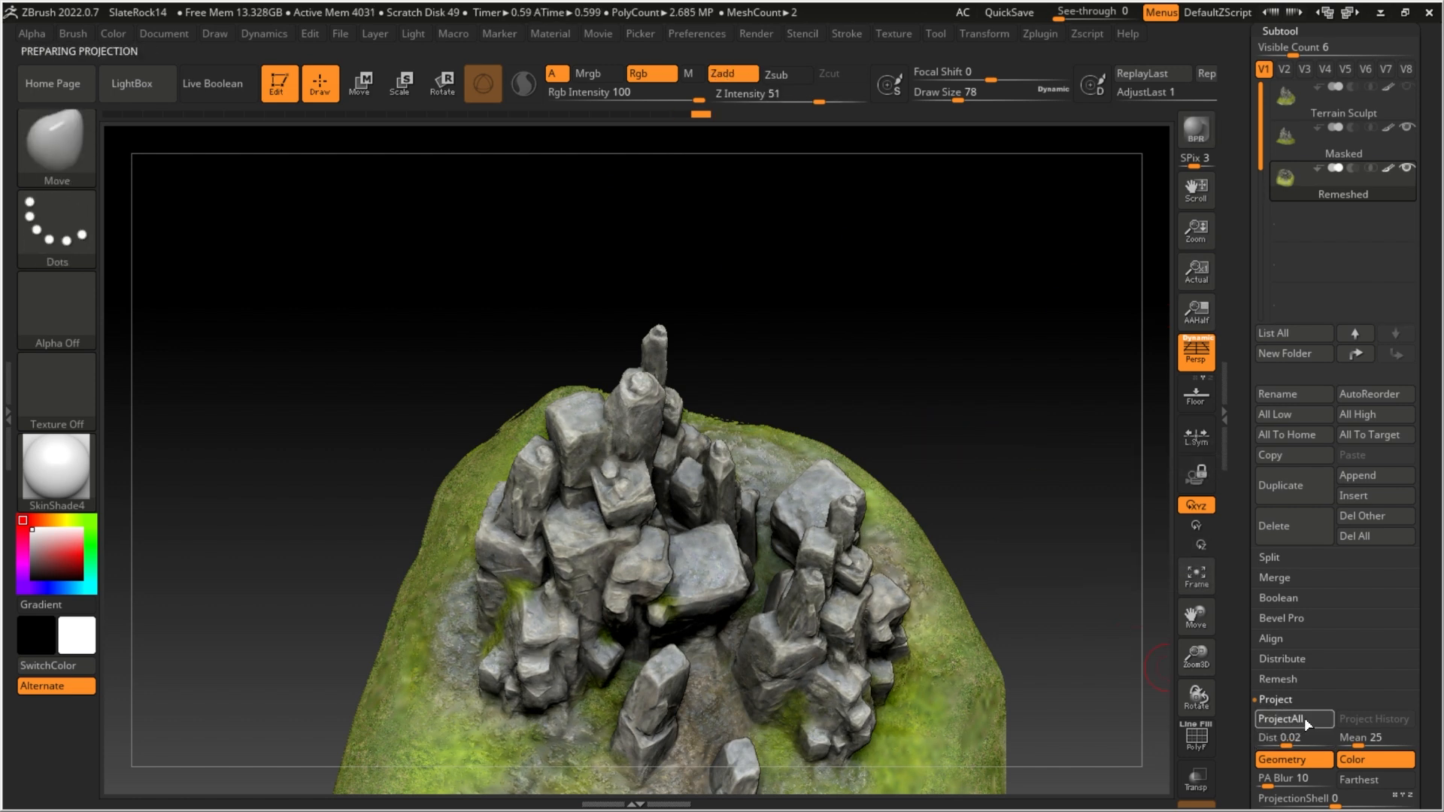
pyautogui.click(1283, 179)
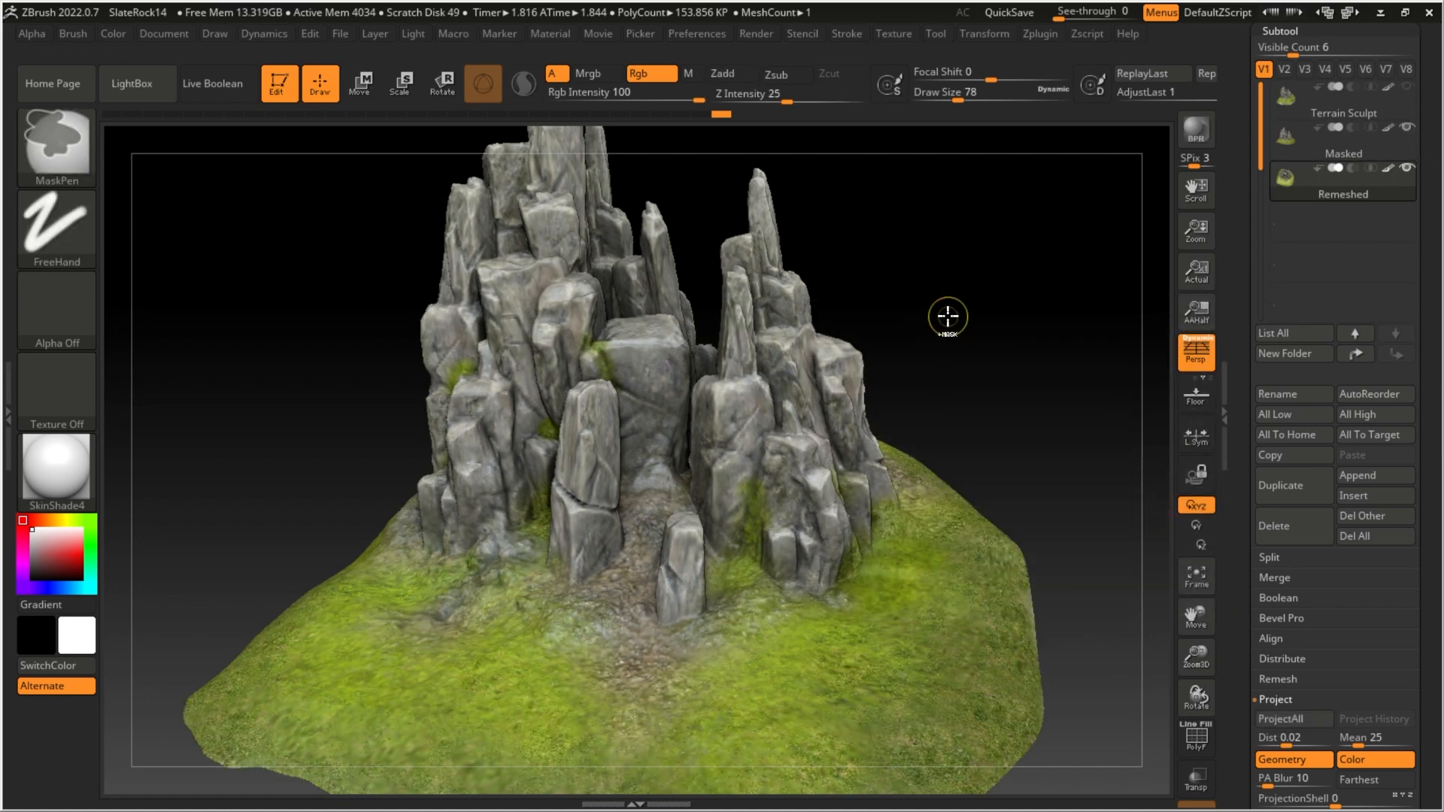
pyautogui.click(1280, 719)
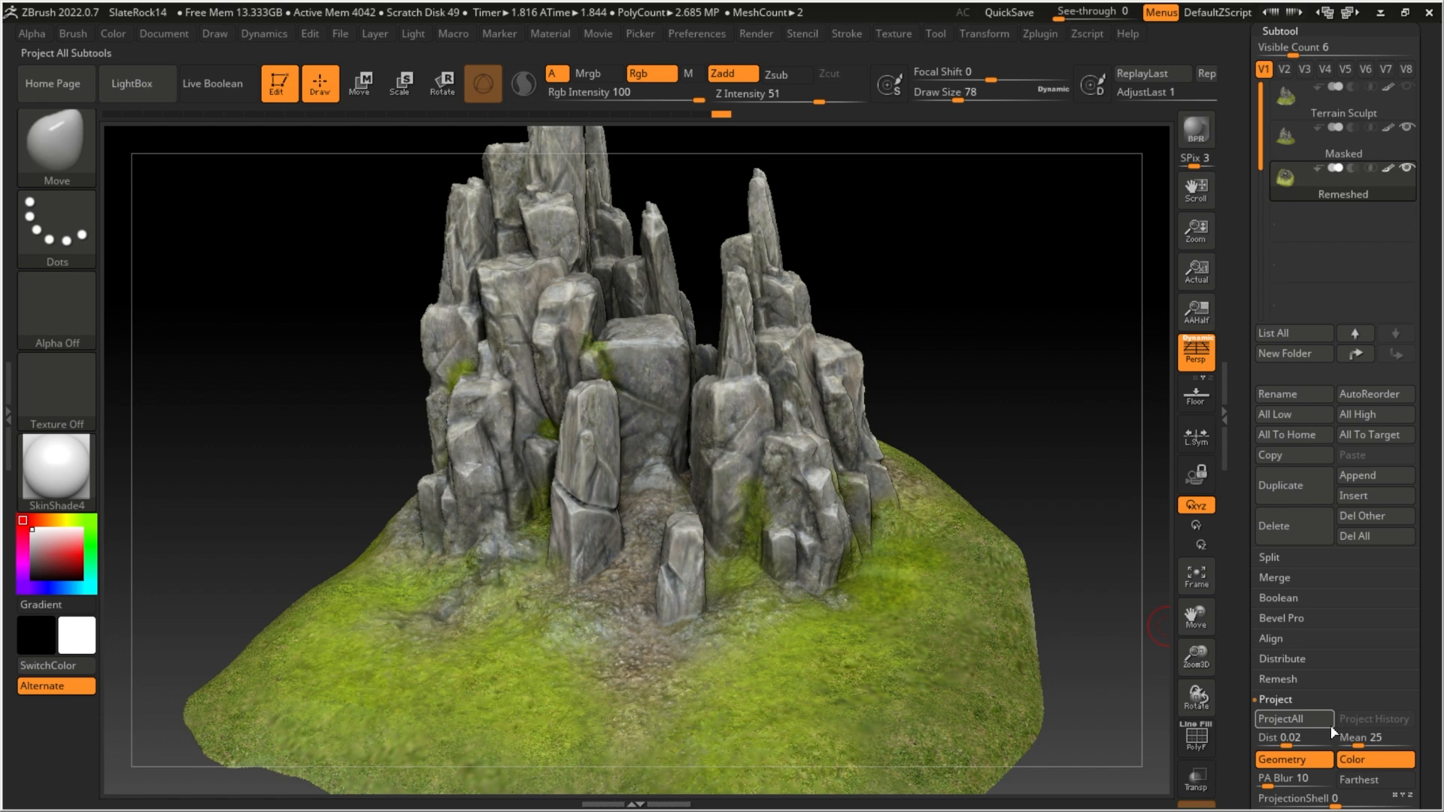
pyautogui.click(1282, 718)
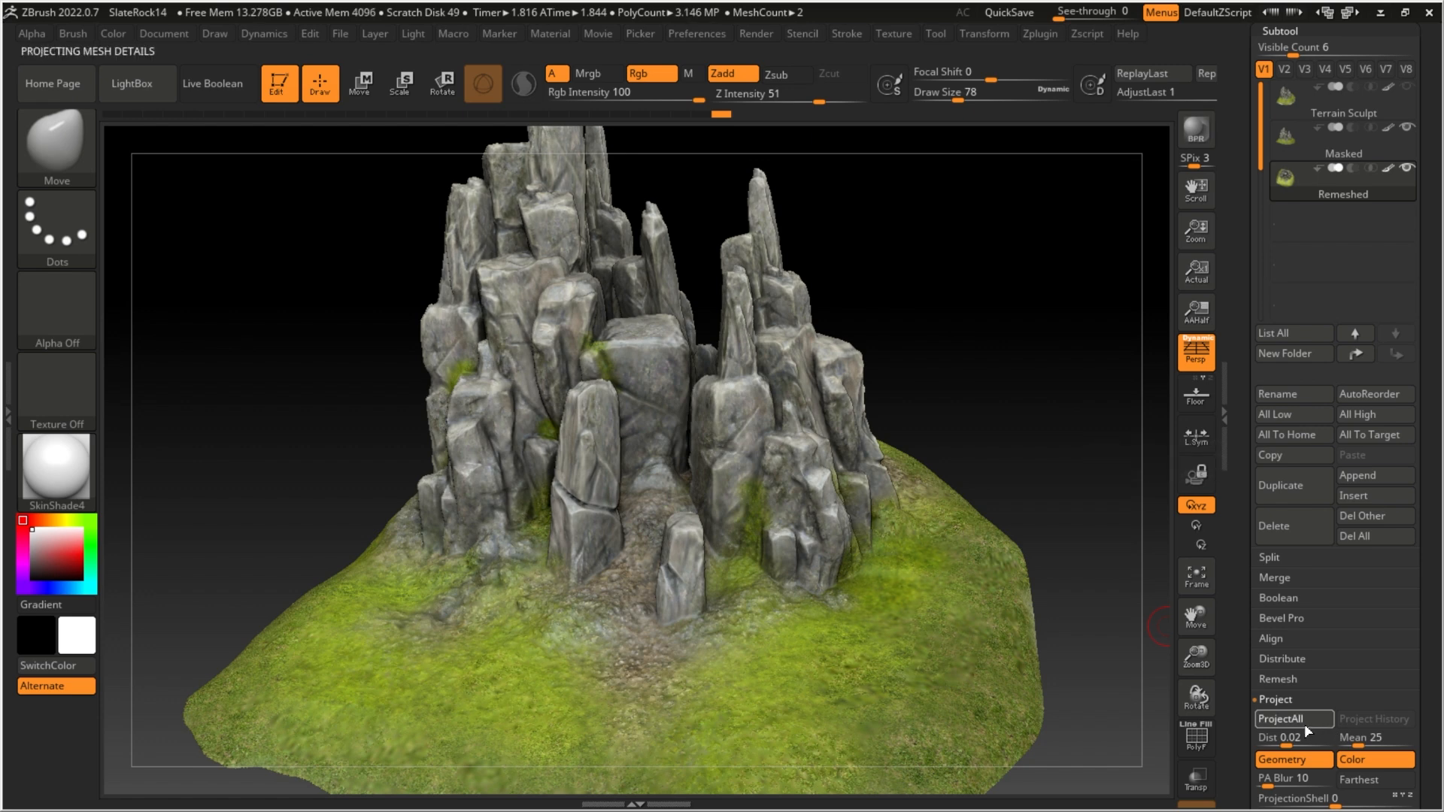
pyautogui.moveTo(1301, 723)
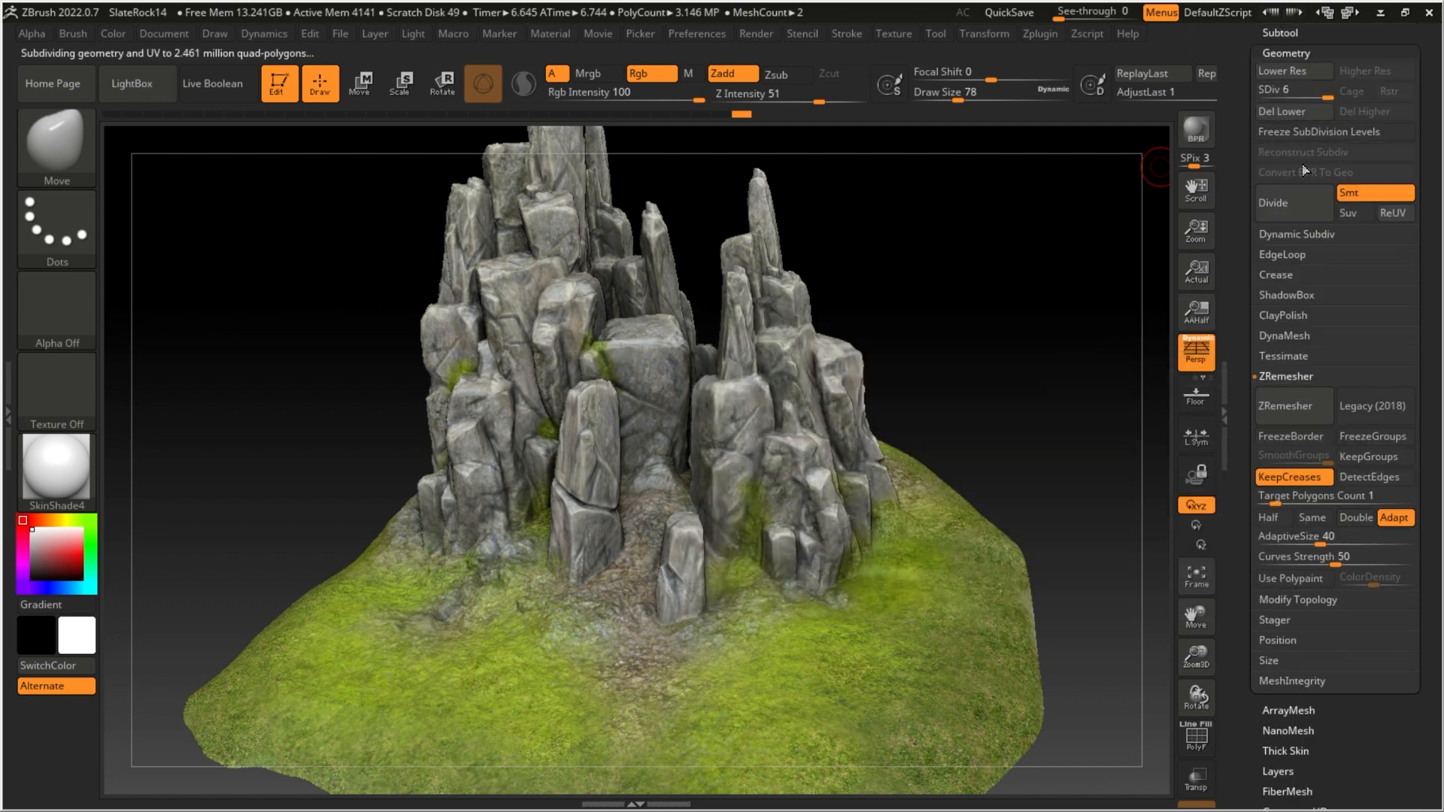
# Divide once more to about 2.46 million polygons and run ProjectAll on the denser terrain.
pyautogui.click(1285, 52)
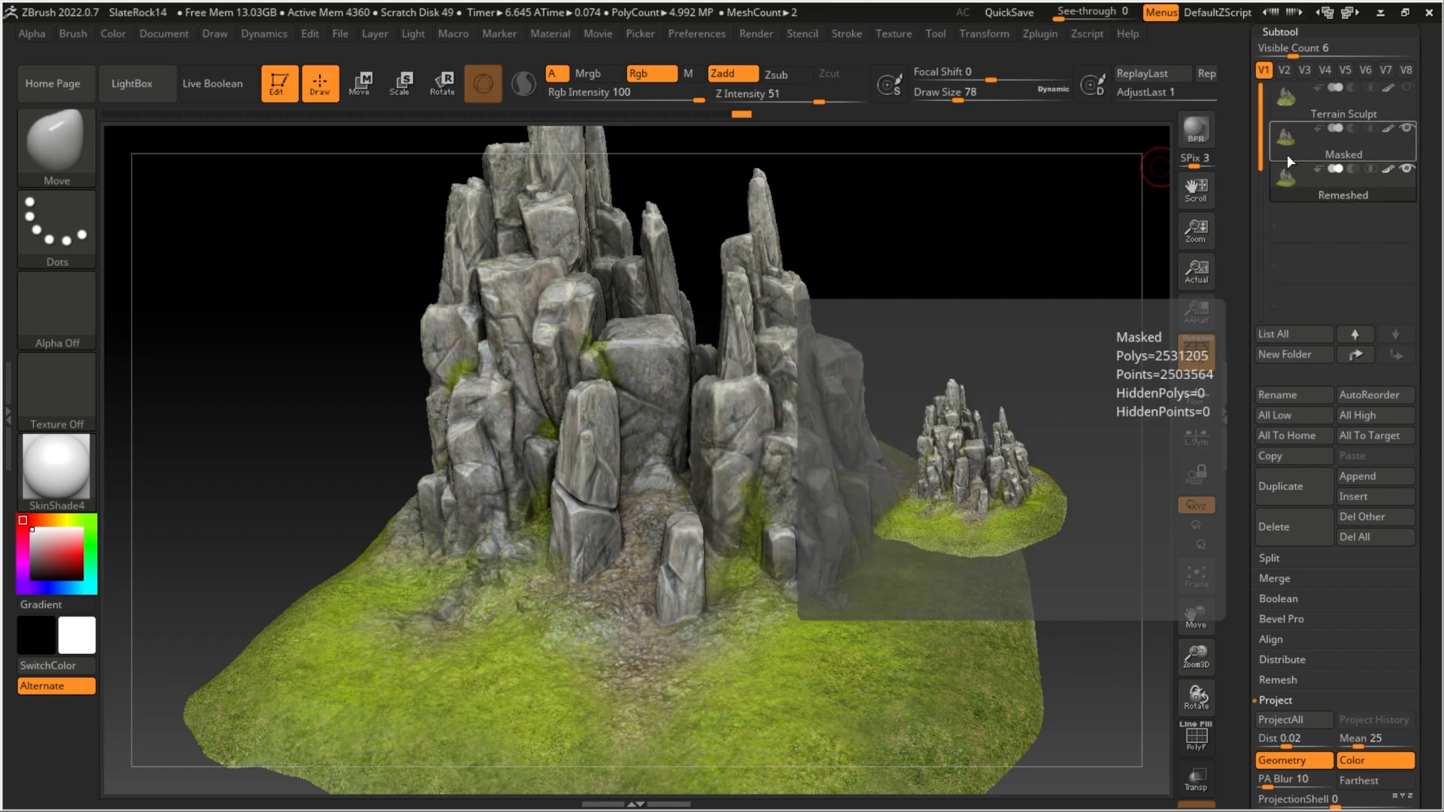
pyautogui.click(1280, 720)
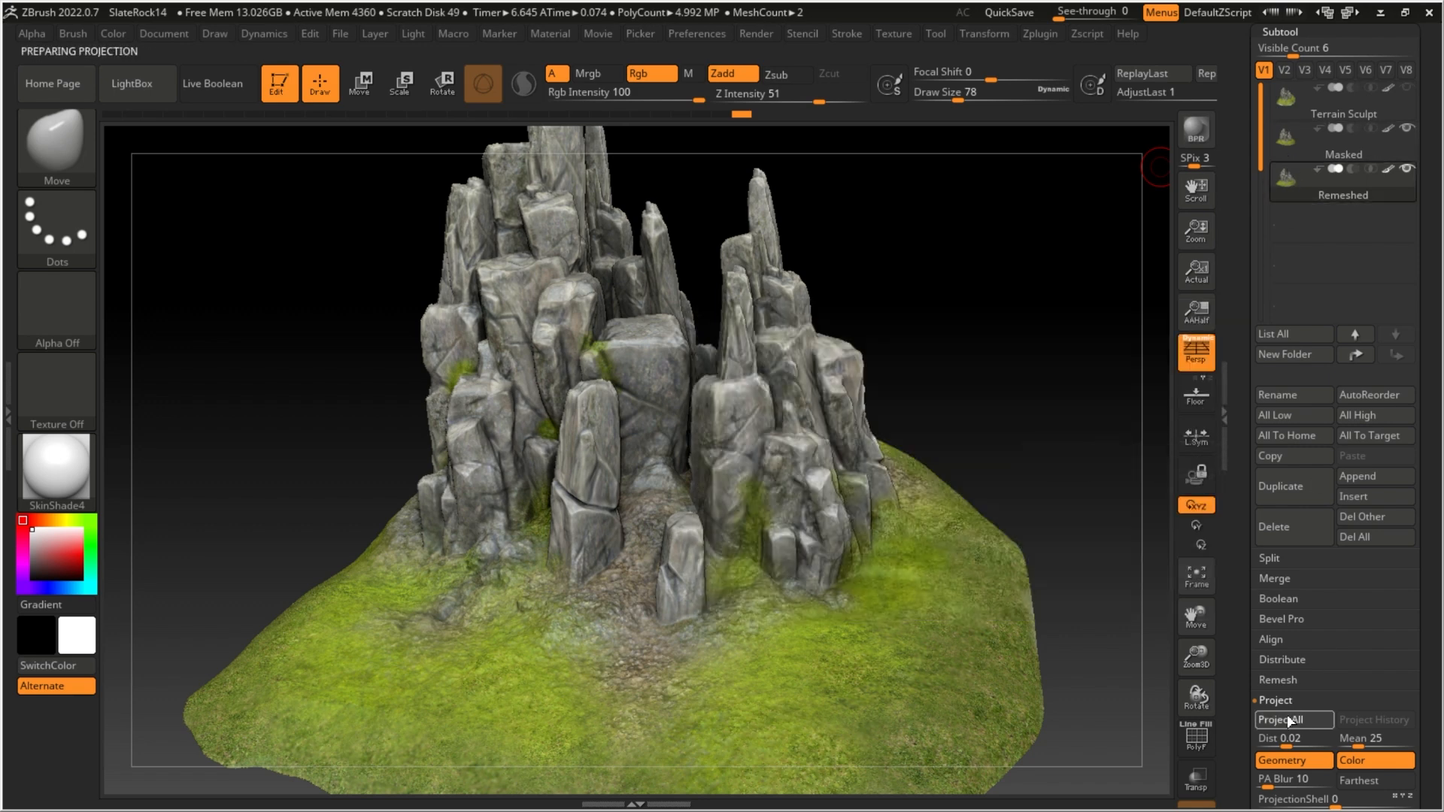
pyautogui.click(1289, 721)
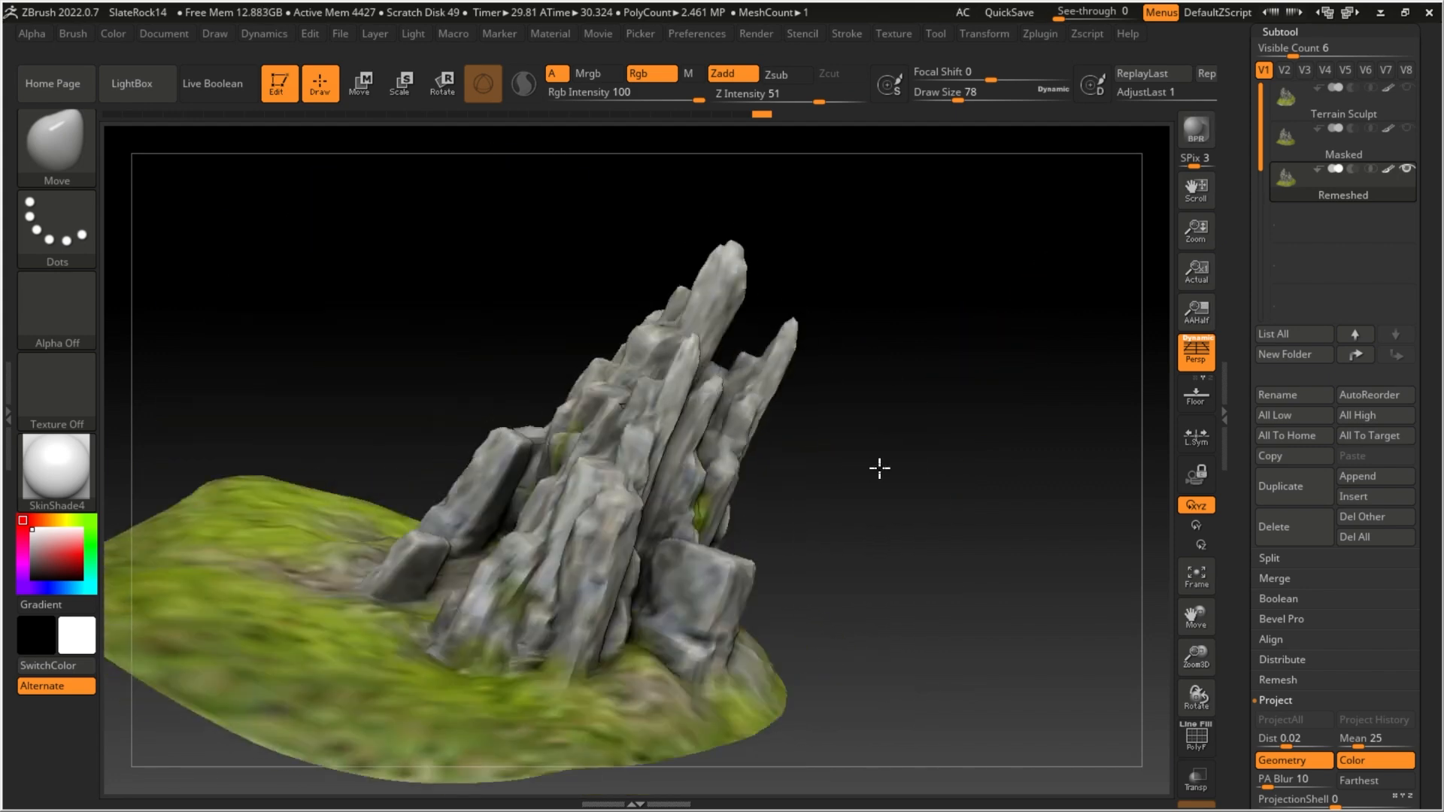
pyautogui.moveTo(879, 468); pyautogui.dragTo(797, 316)
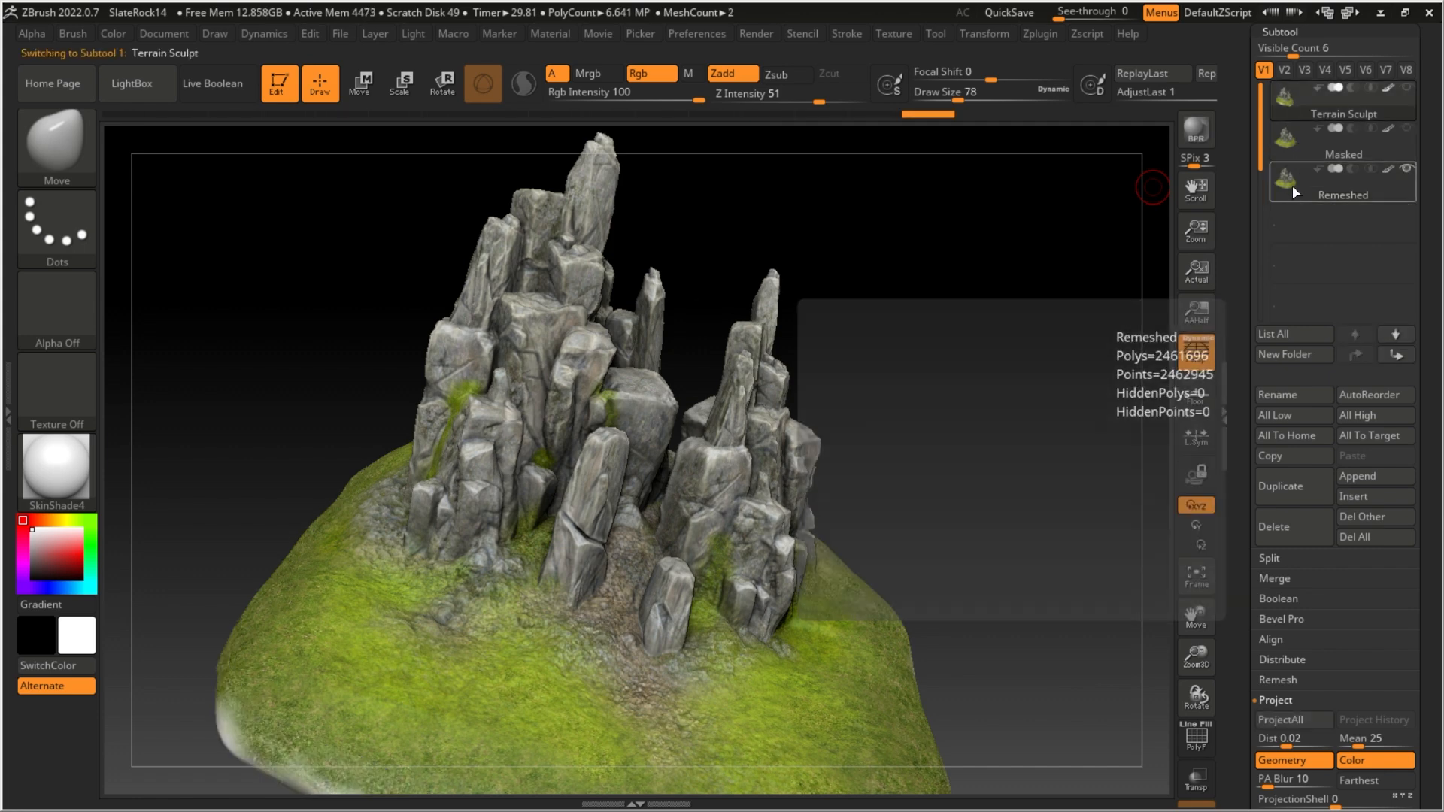
pyautogui.click(1342, 179)
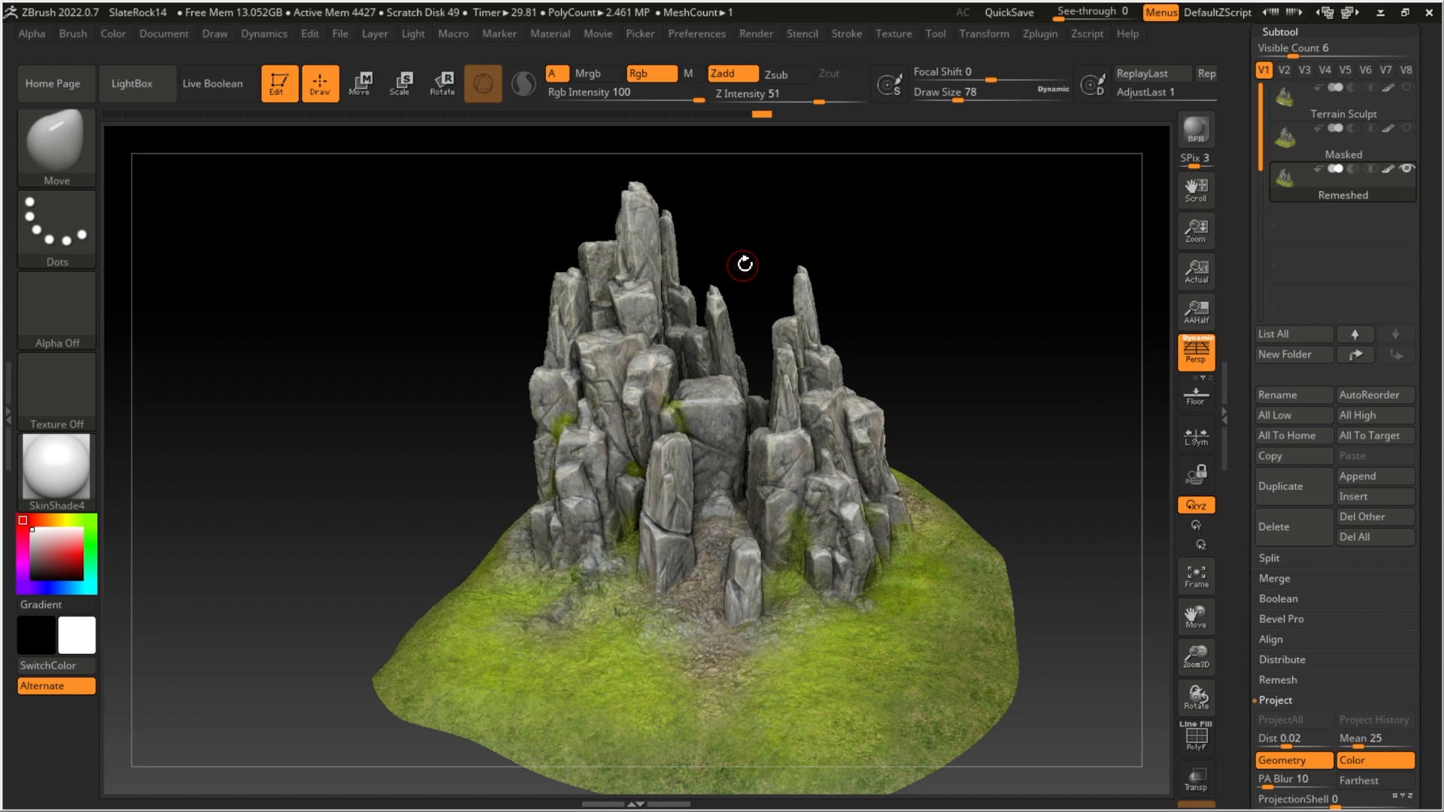
pyautogui.moveTo(1073, 319)
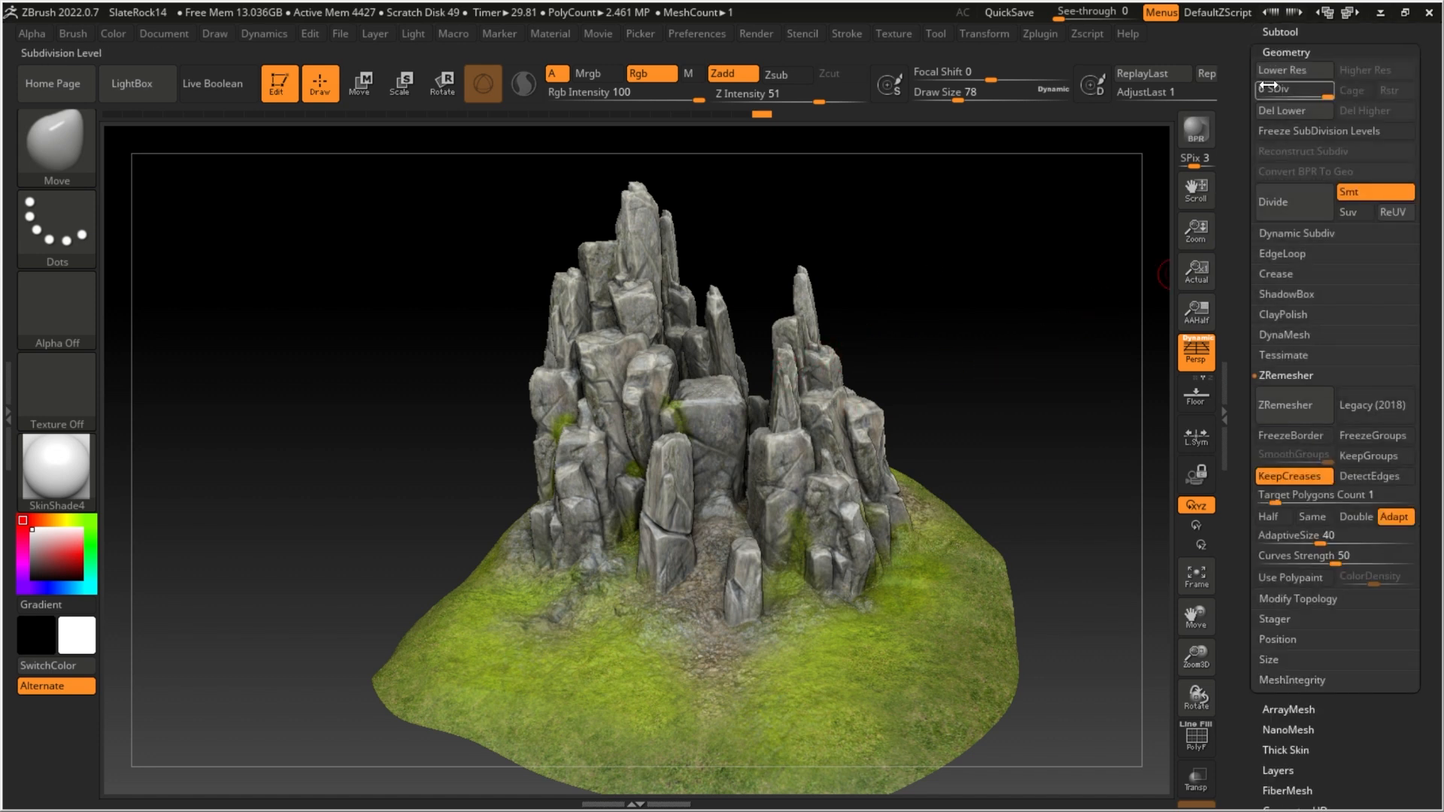
# Check the terrain's SDiv level, then show the UV Map settings with 4096 map size.
pyautogui.click(1293, 90)
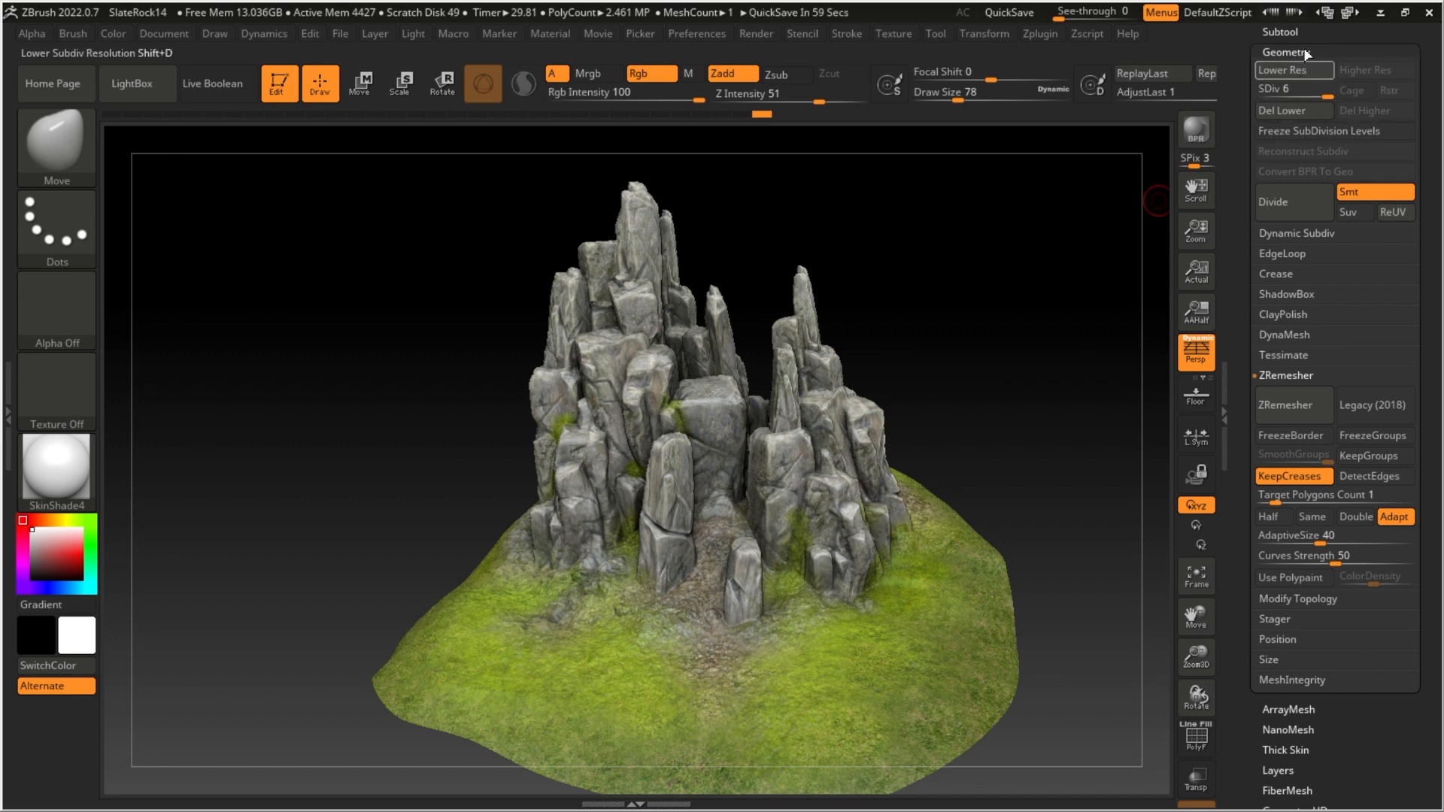
pyautogui.click(1284, 53)
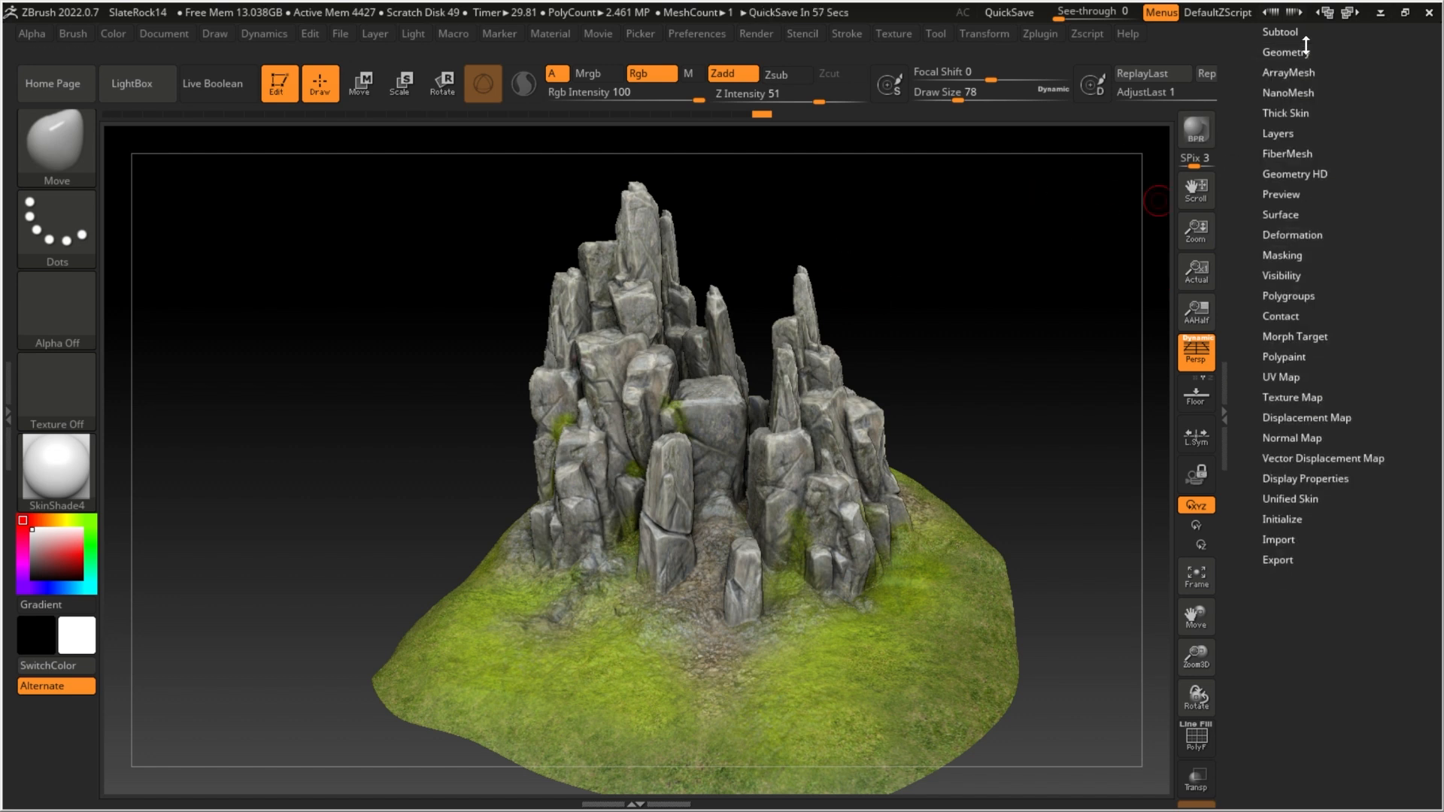
pyautogui.click(1281, 377)
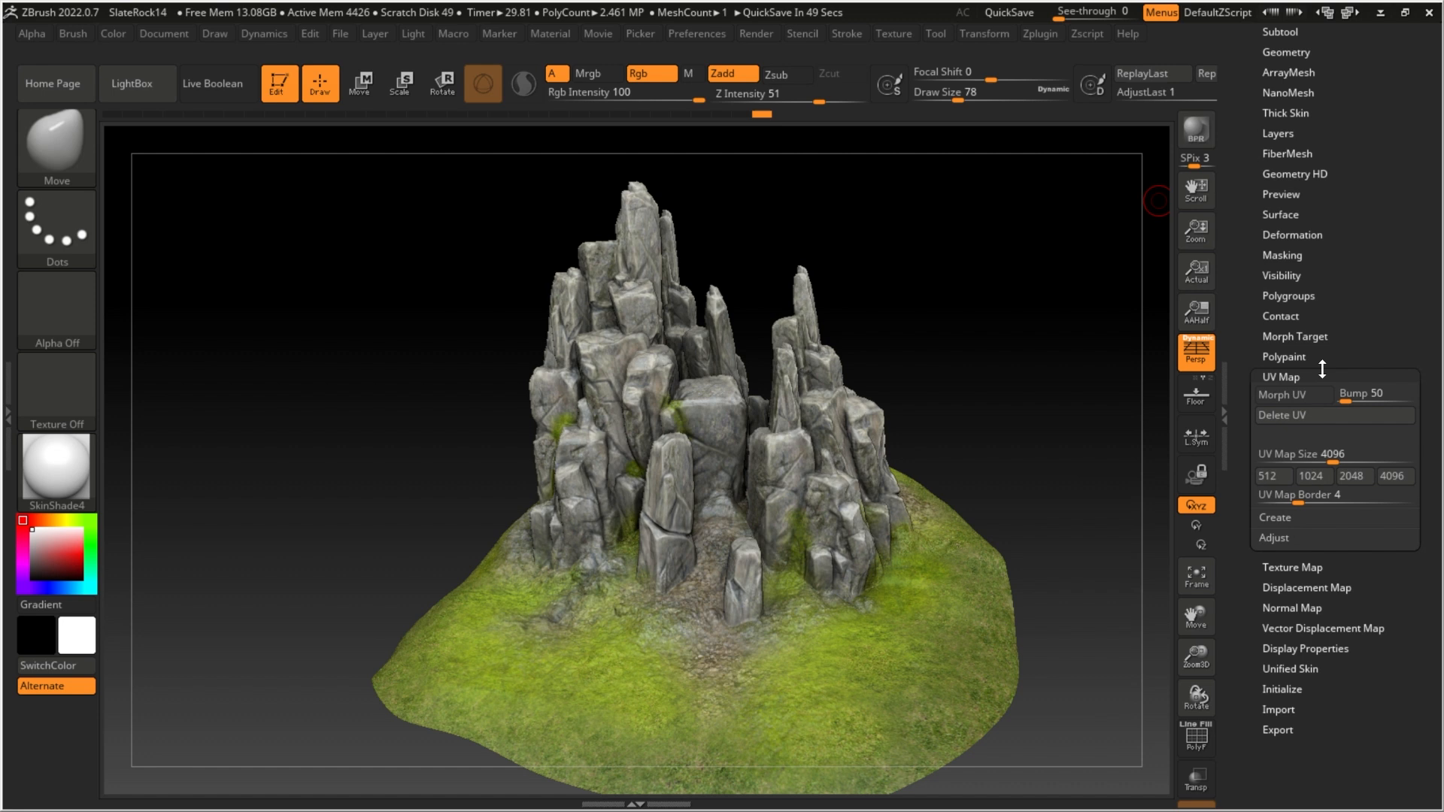
# Create a 4096×4096 texture map using New From Polypaint.
pyautogui.click(1281, 377)
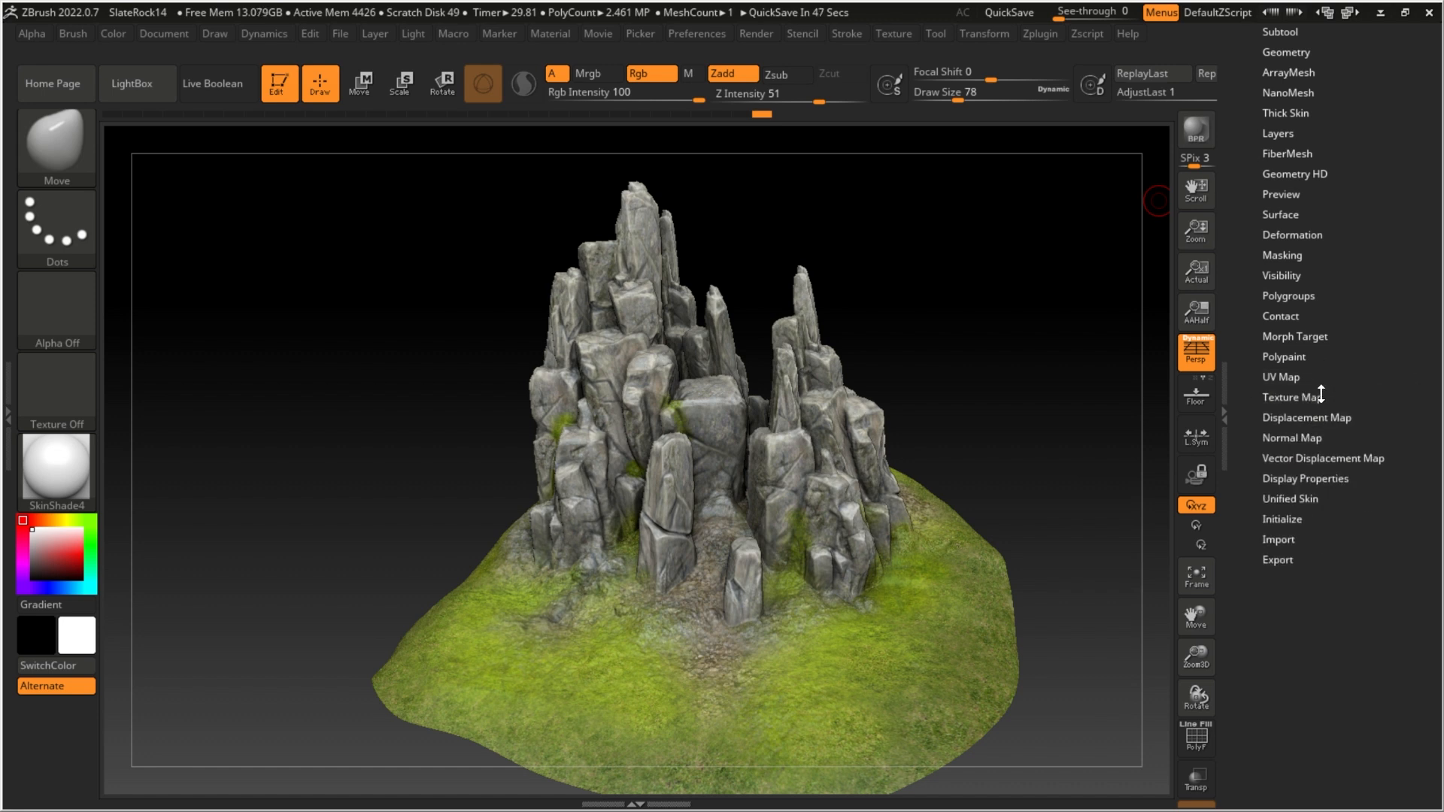
pyautogui.click(1289, 398)
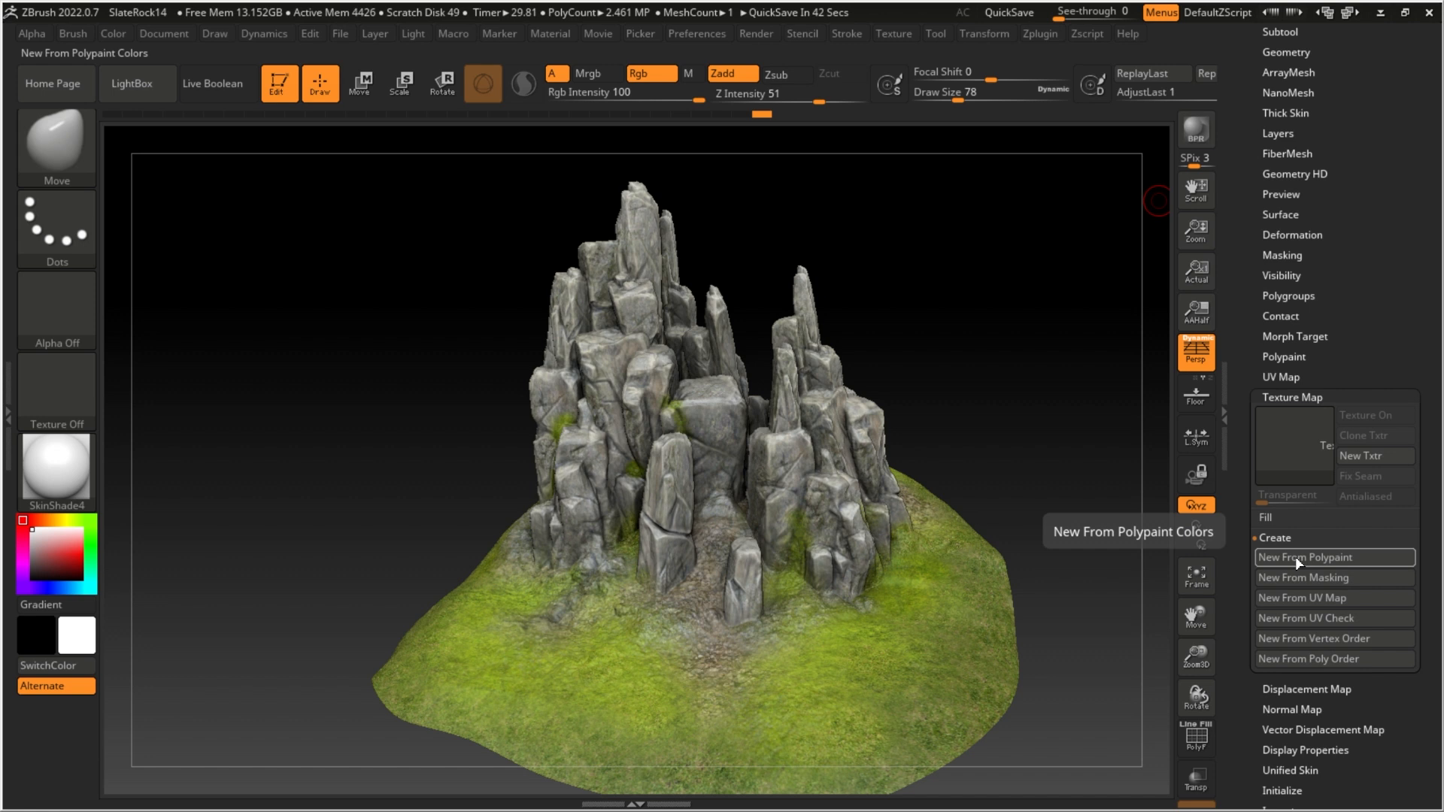
pyautogui.click(1333, 557)
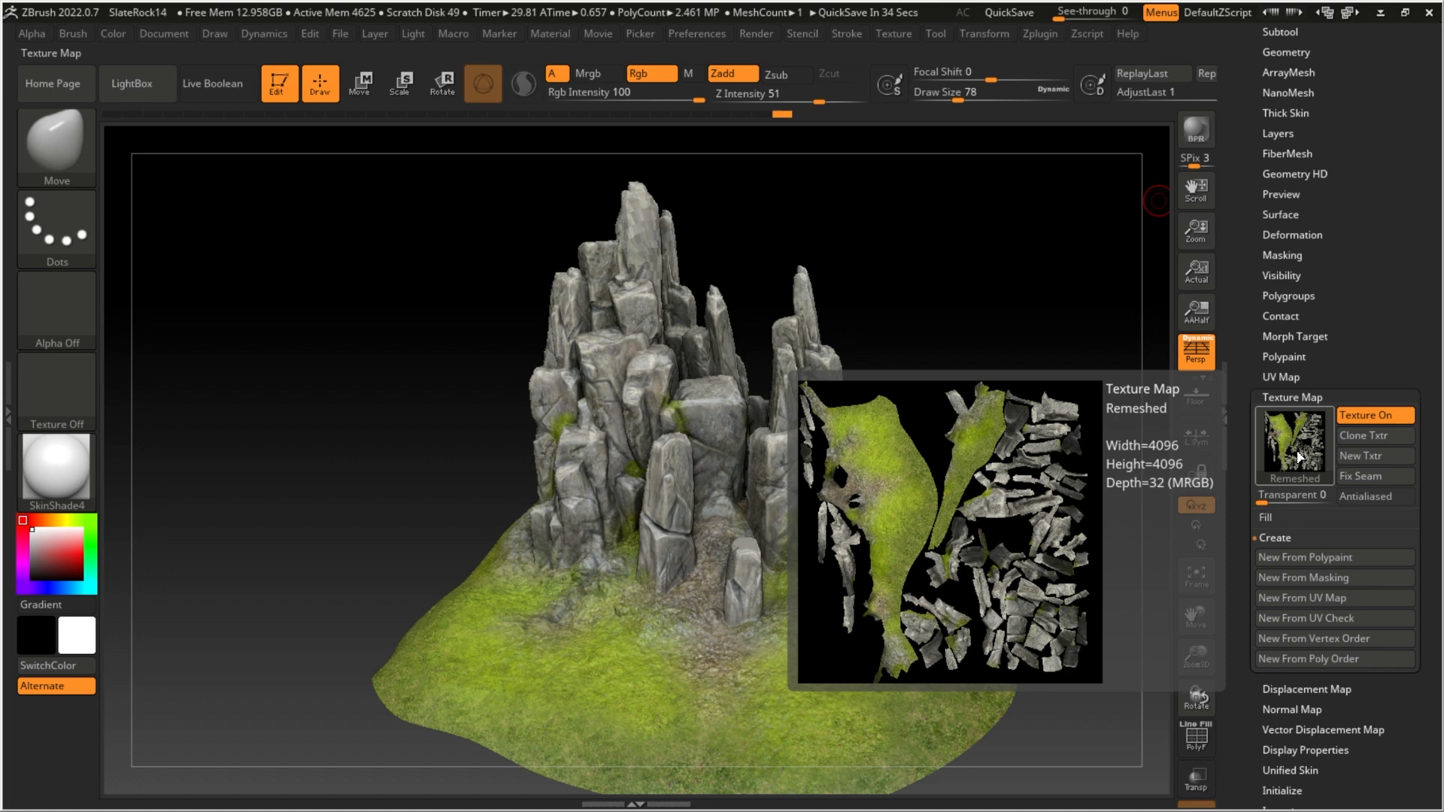
pyautogui.click(1371, 414)
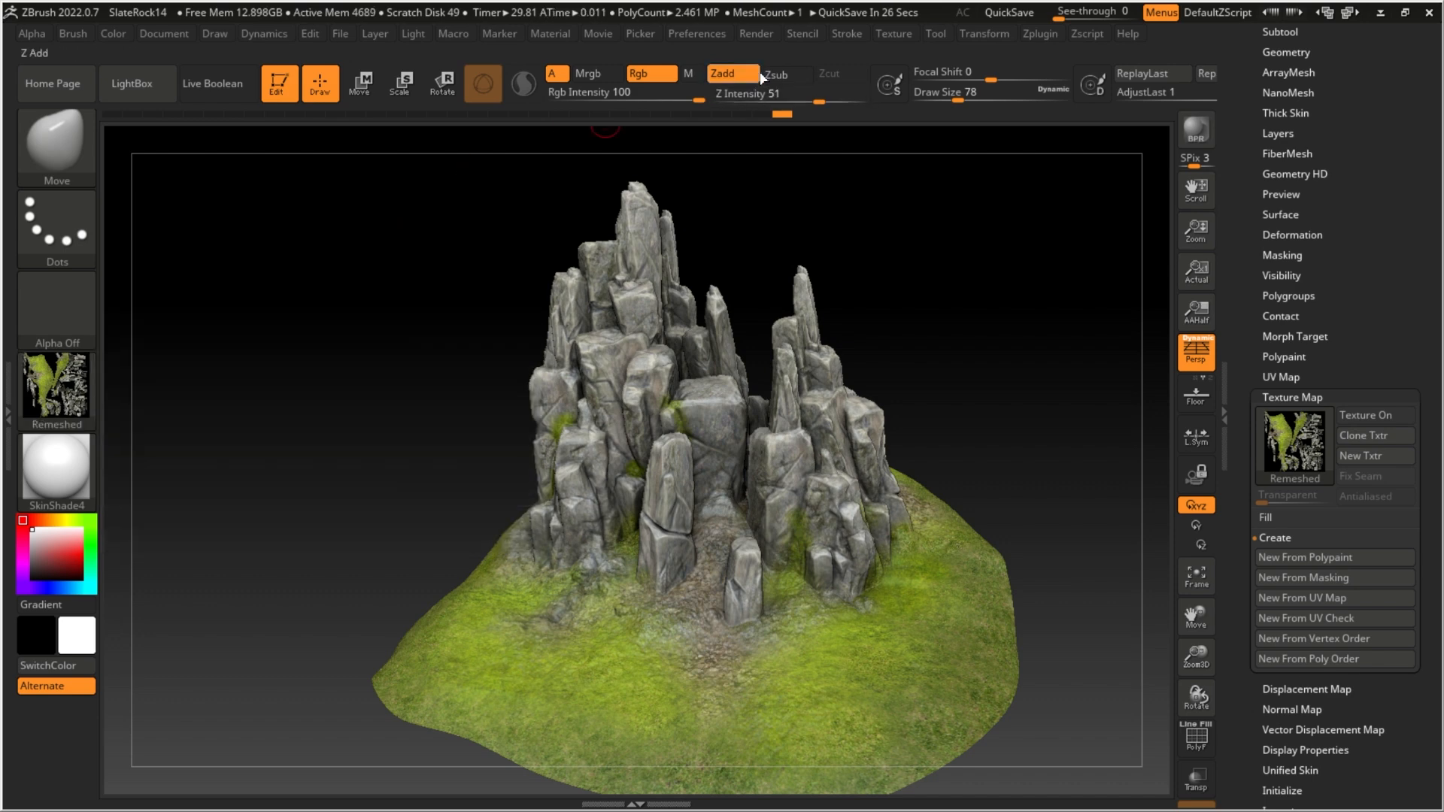
# Flip the SlateTerrainColor texture vertically and export it as an image to Drafts.
pyautogui.click(893, 33)
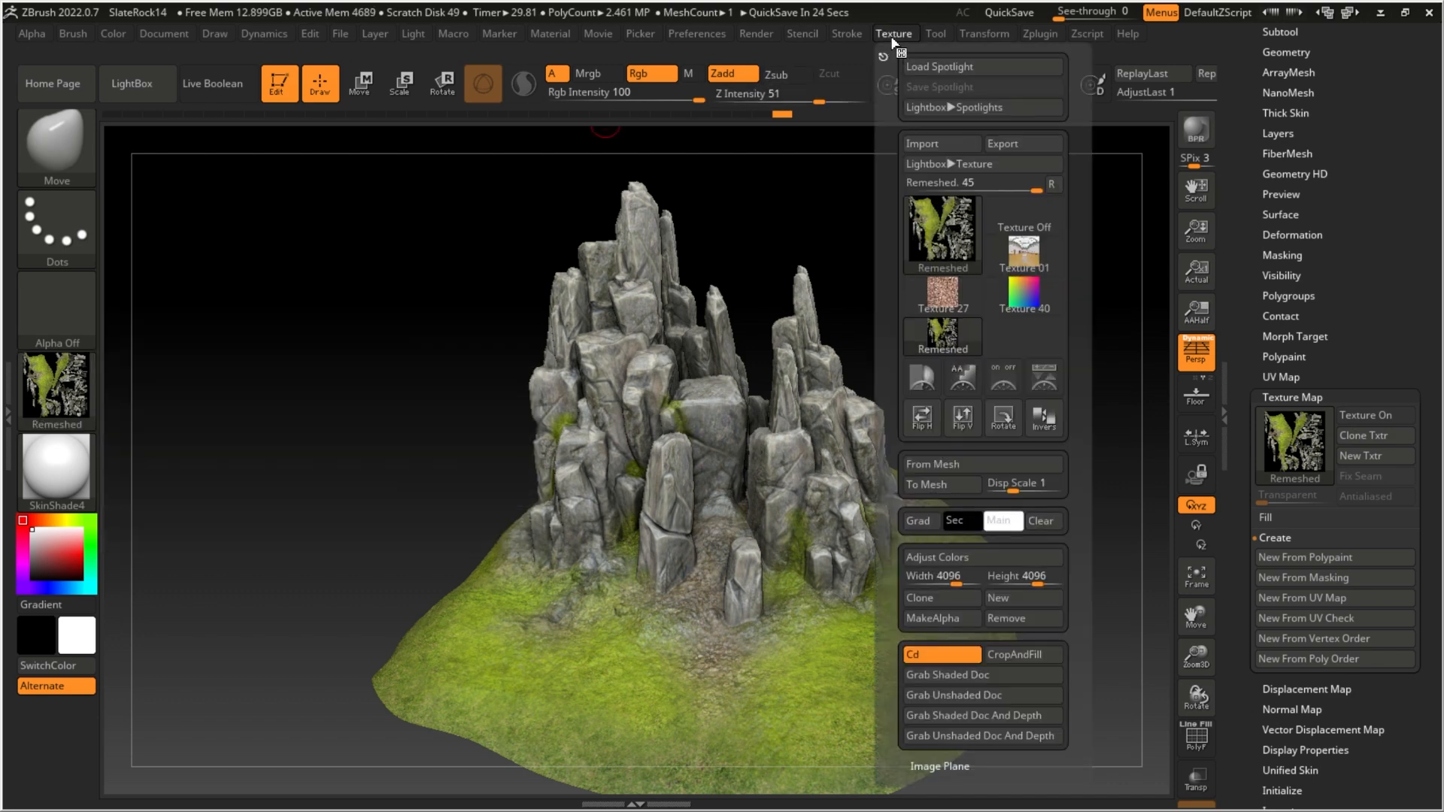
pyautogui.click(961, 416)
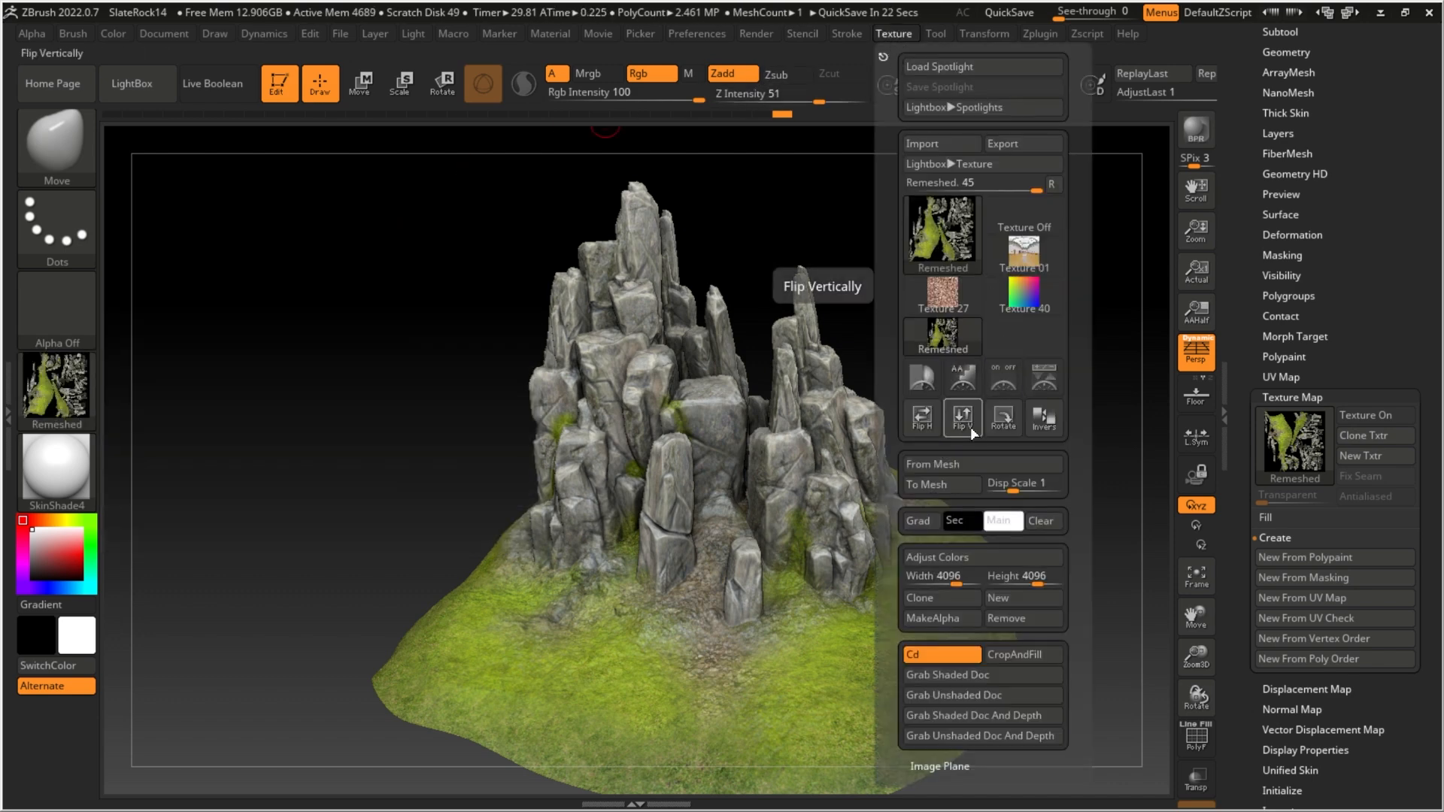
pyautogui.click(922, 419)
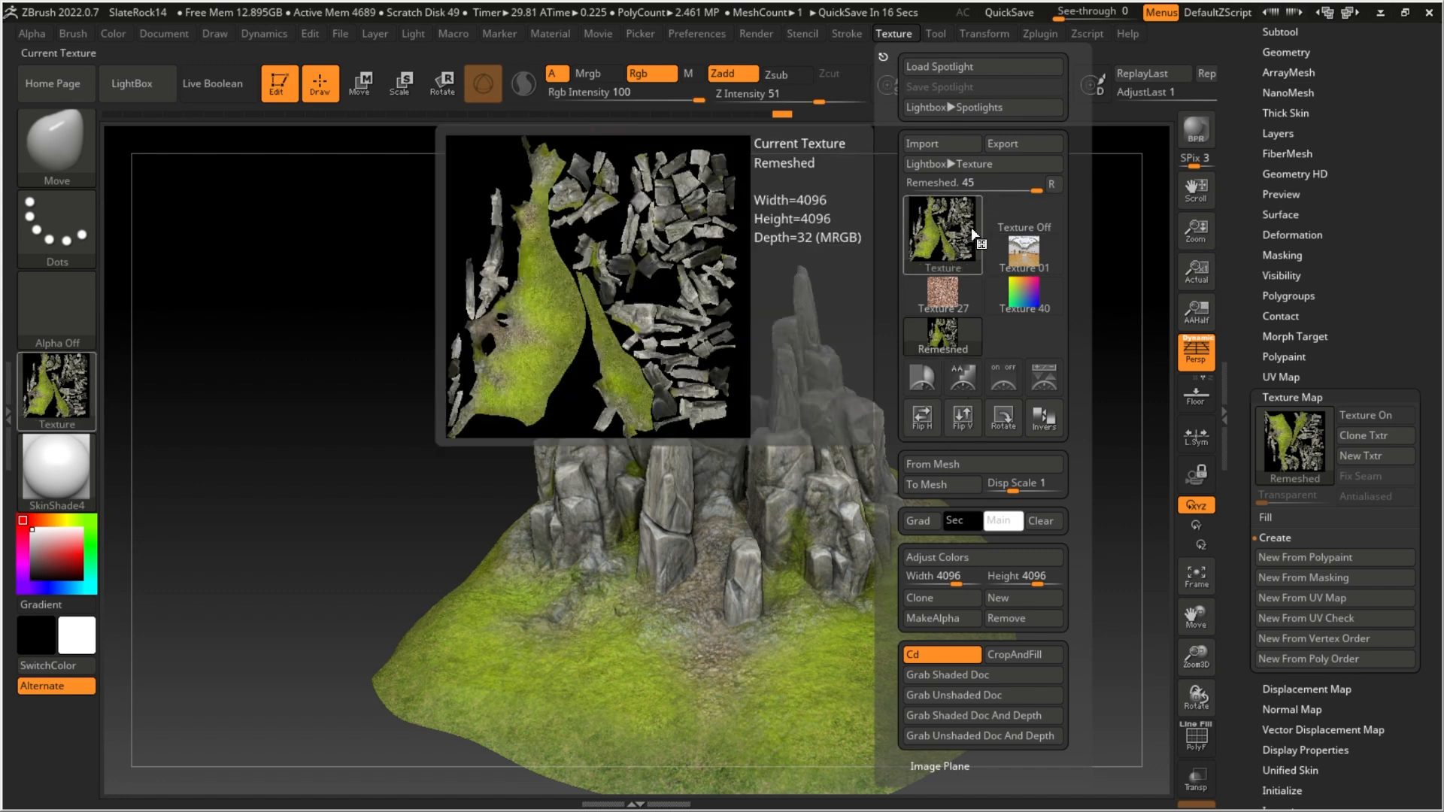
pyautogui.click(1022, 143)
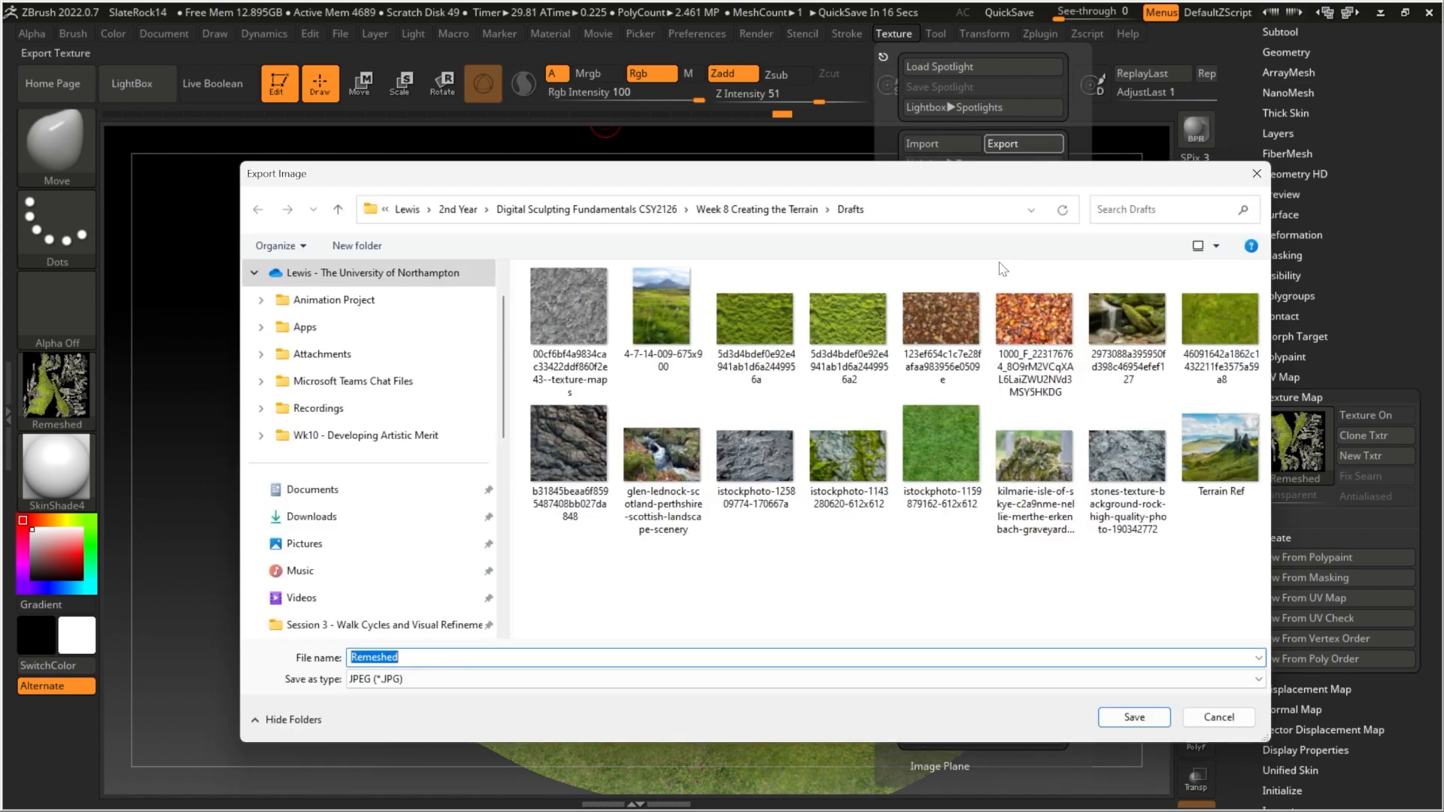
pyautogui.click(806, 679)
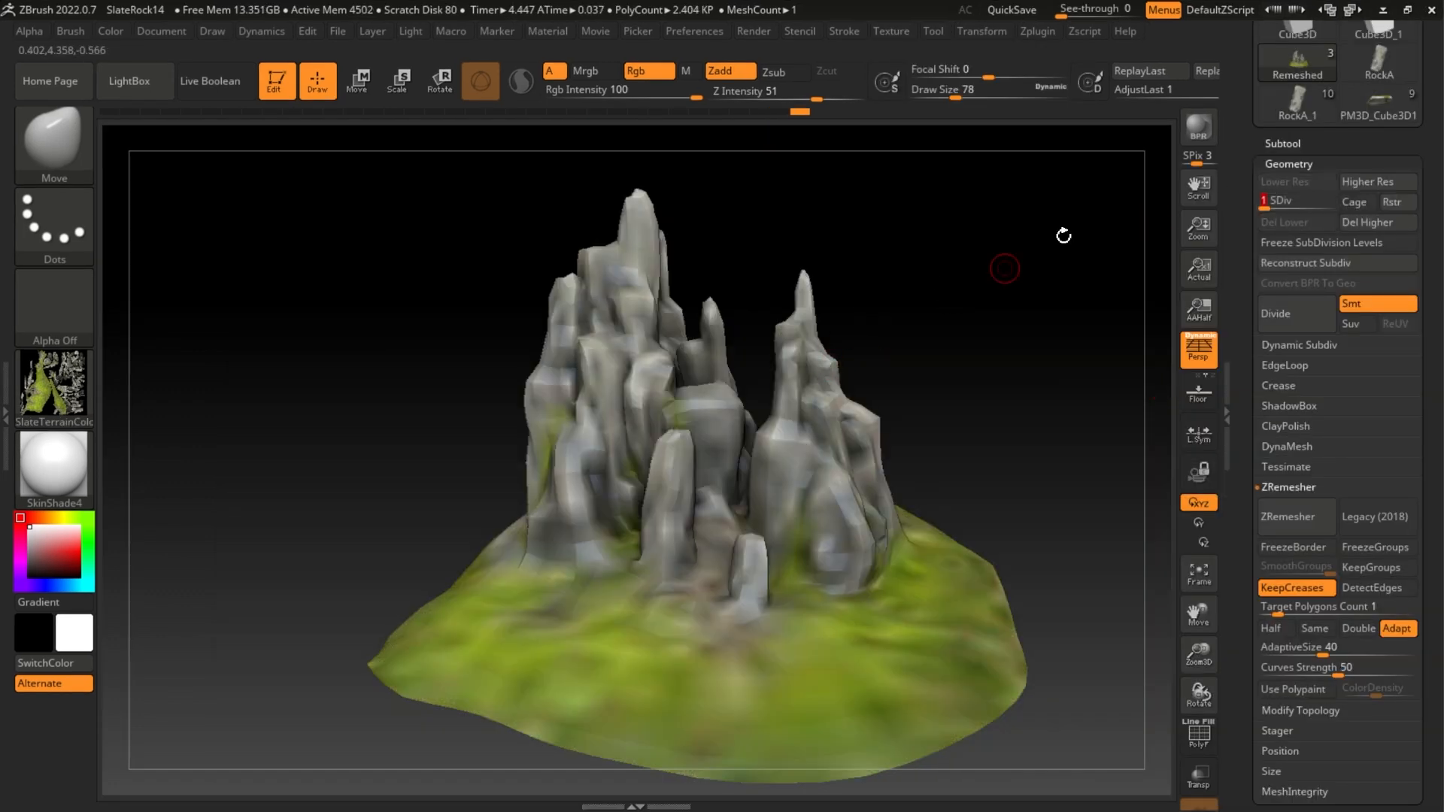
# Bake a tangent-space normal map for the terrain and clone it into the textures.
pyautogui.click(1281, 143)
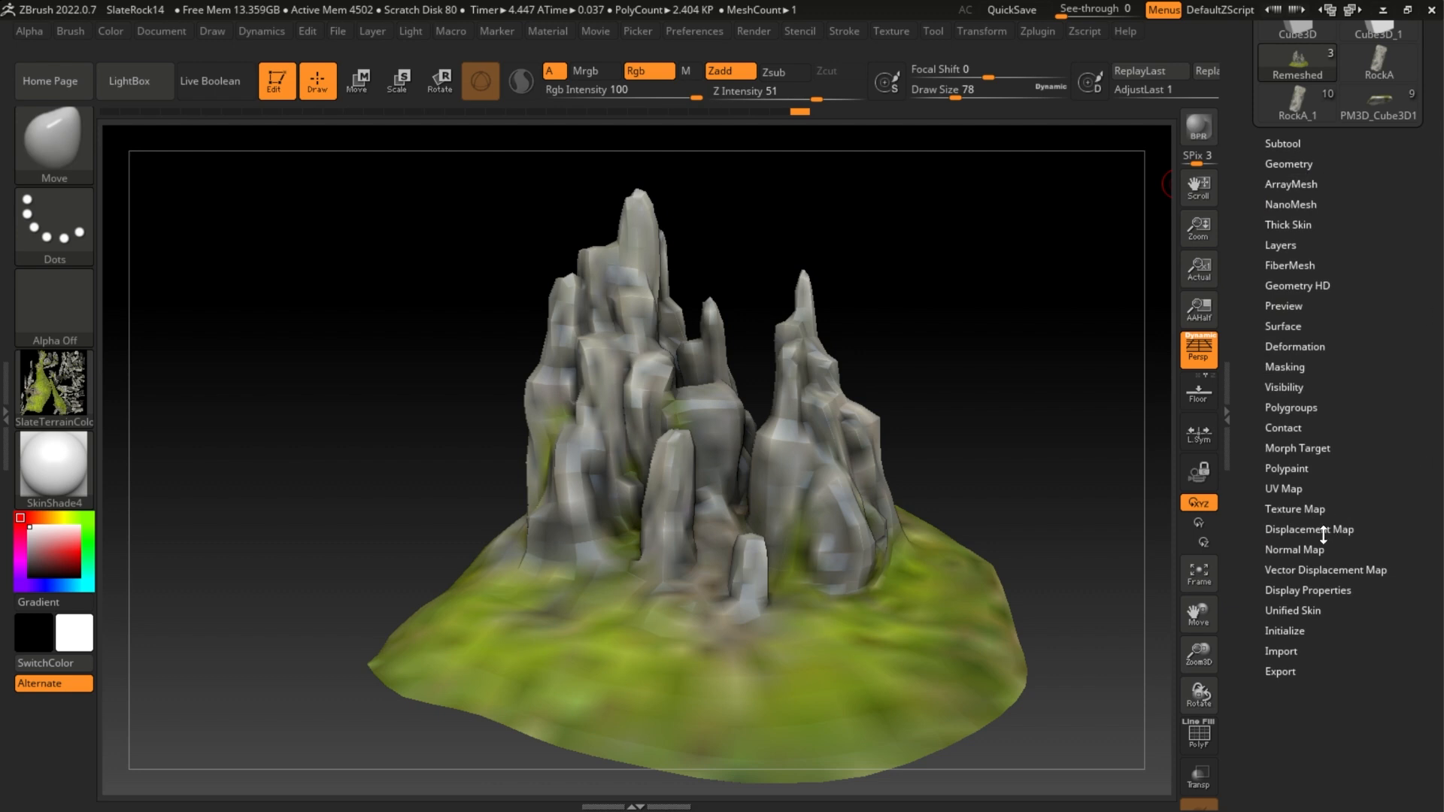
pyautogui.click(1293, 550)
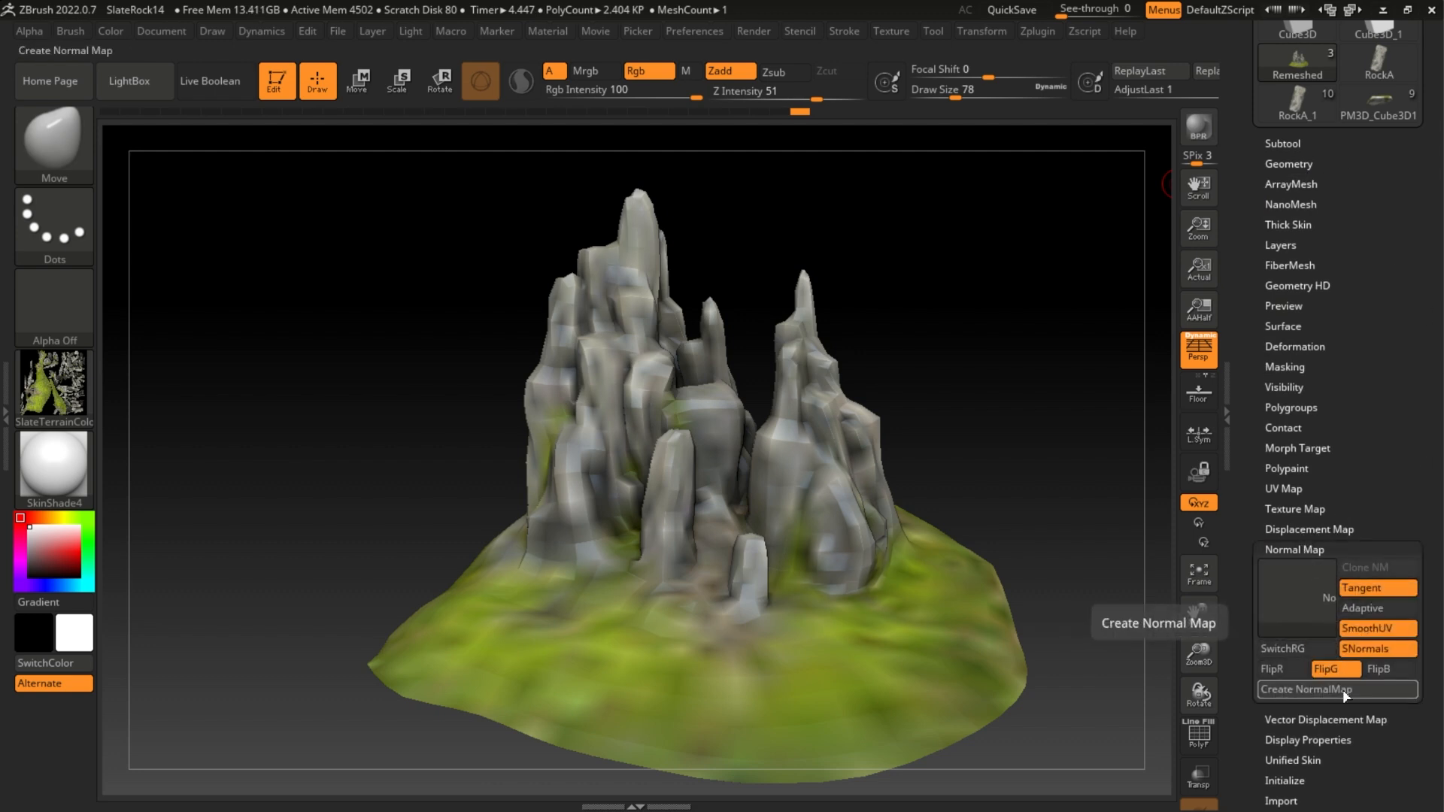
pyautogui.click(1308, 689)
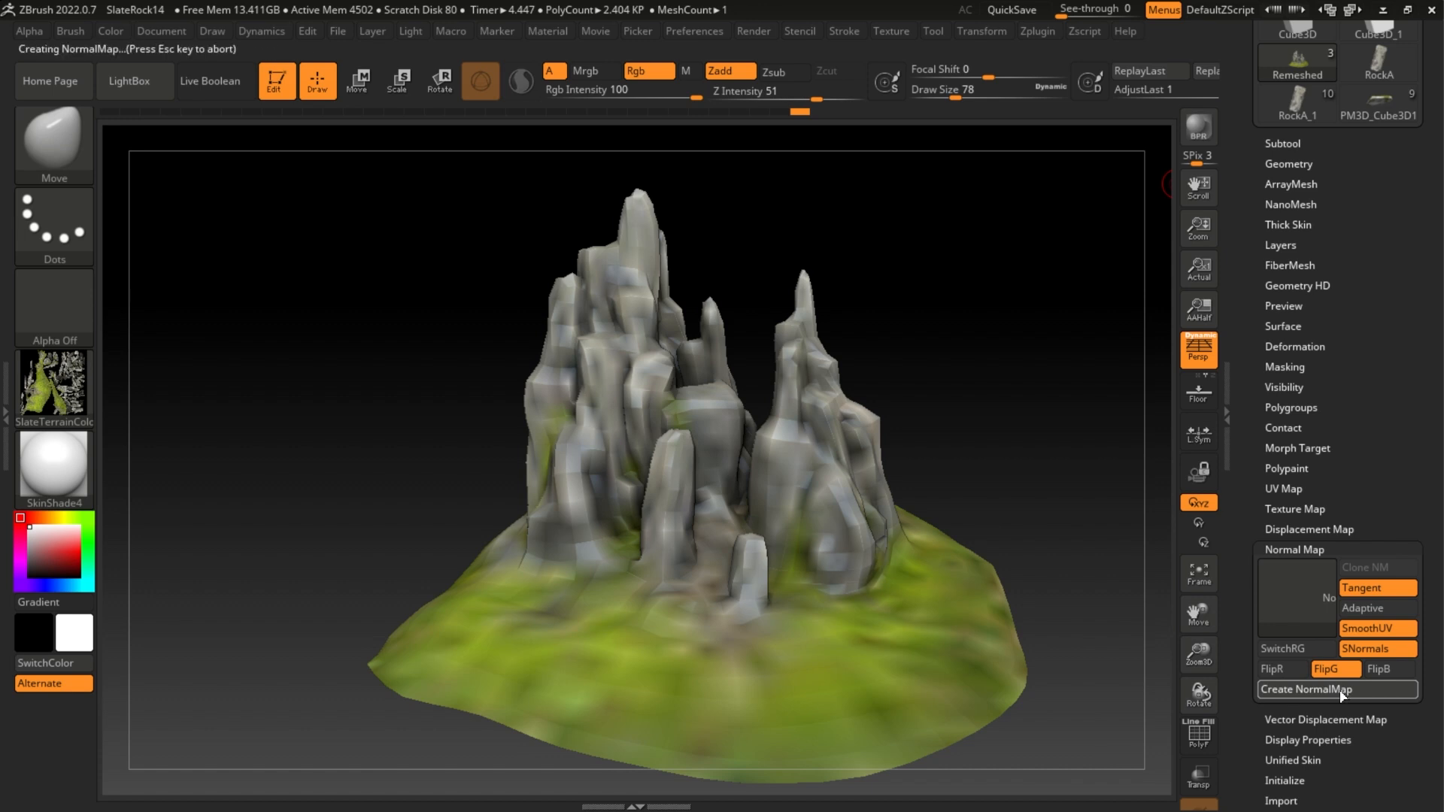
pyautogui.click(1334, 689)
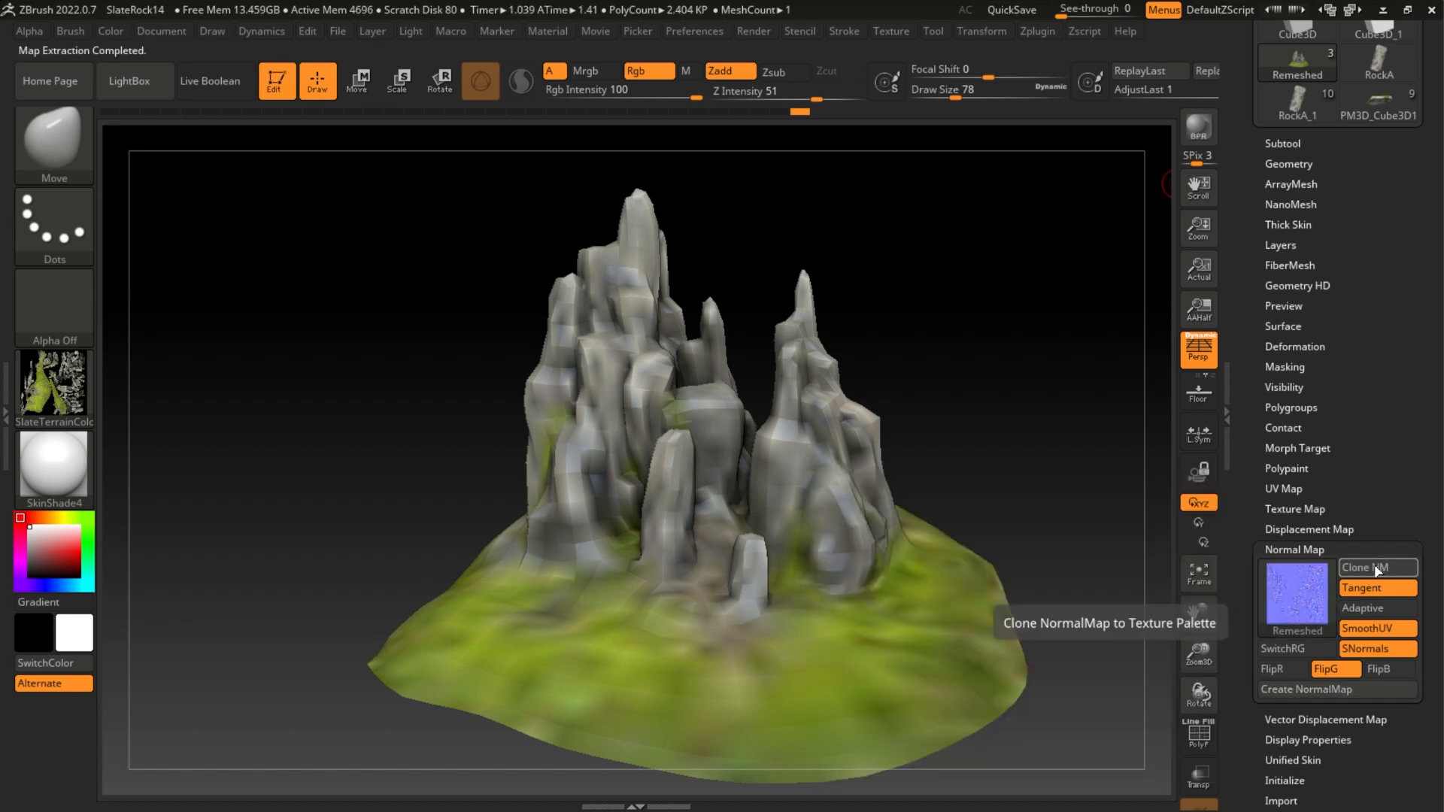
pyautogui.click(1368, 567)
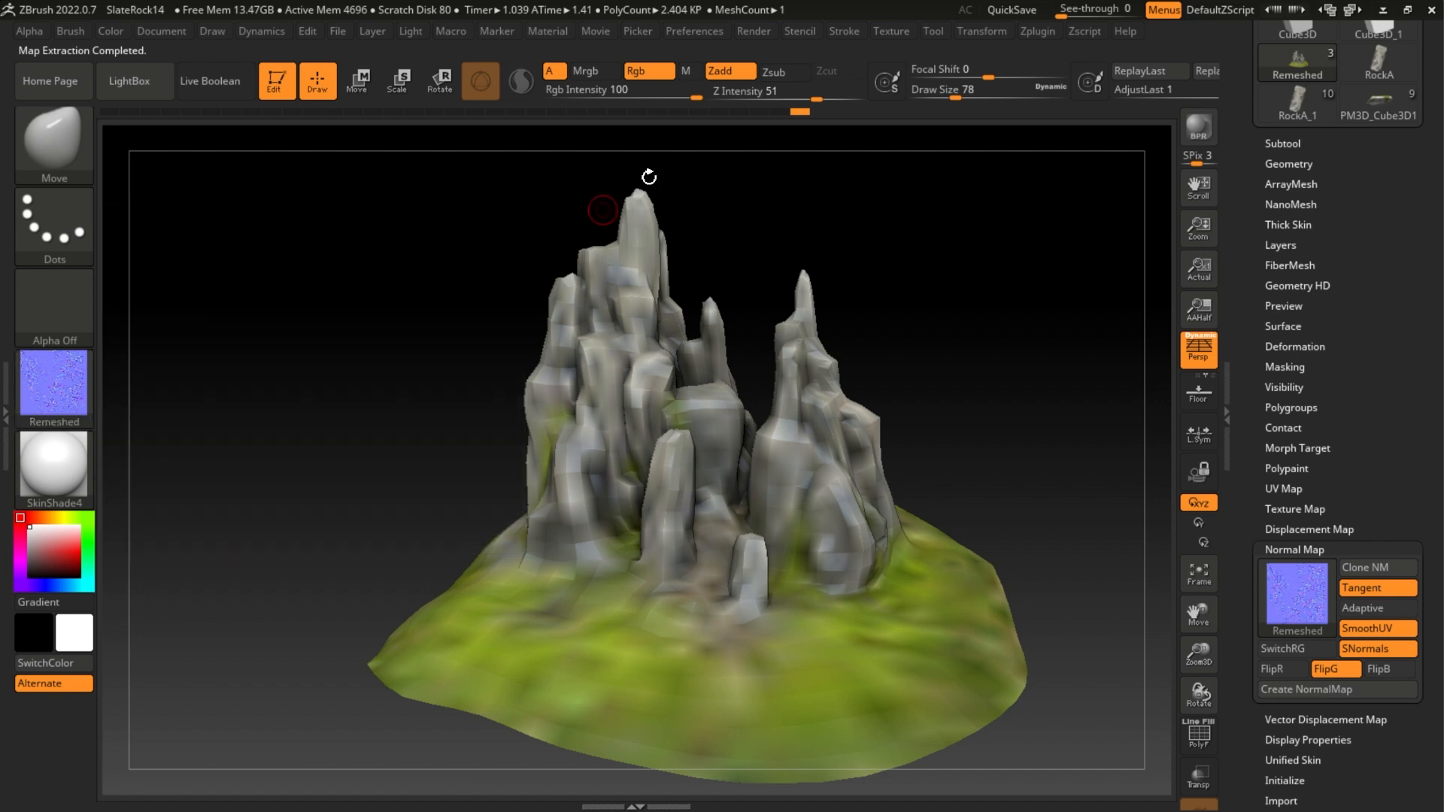
# Flip the cloned normal map vertically in the Texture palette.
pyautogui.click(891, 30)
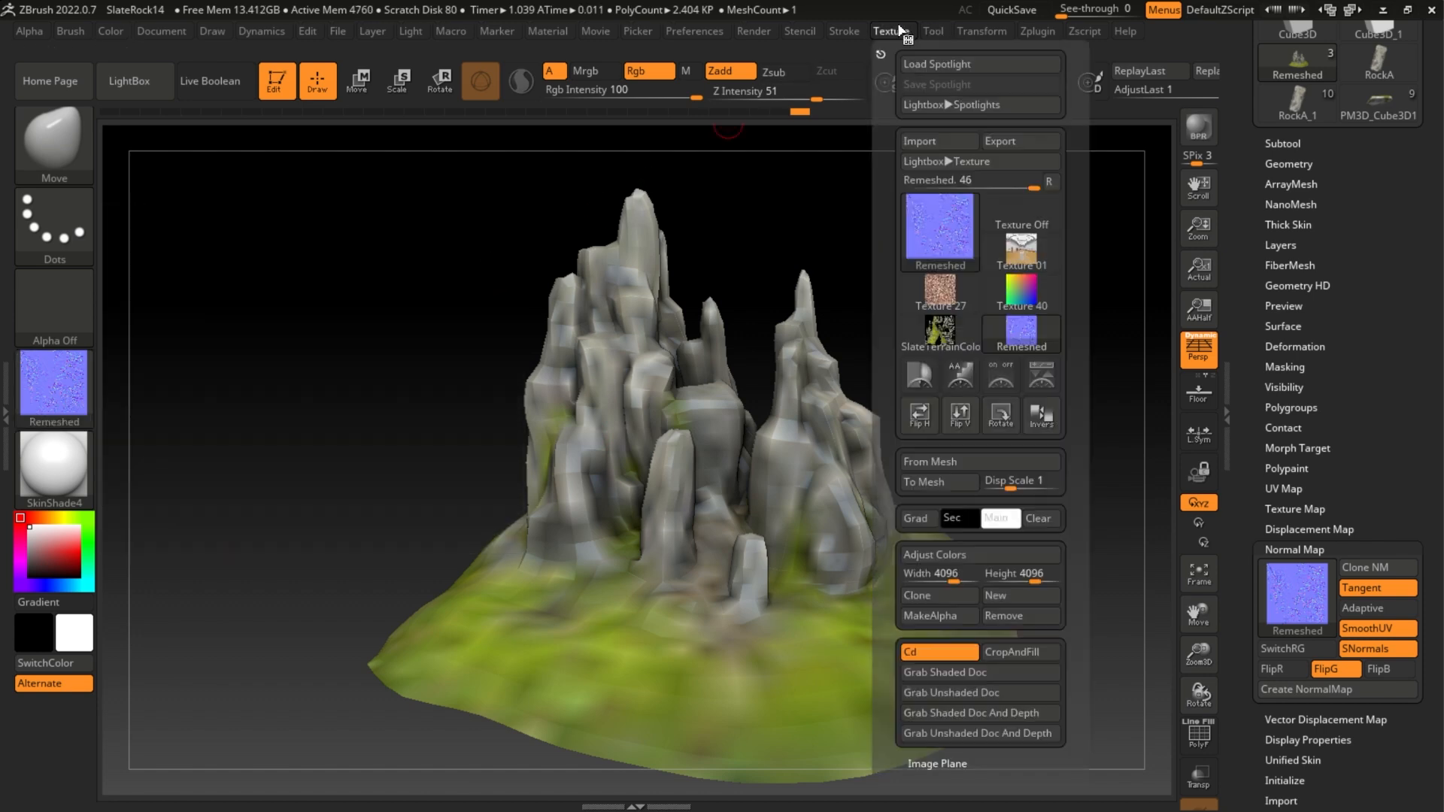
pyautogui.click(960, 415)
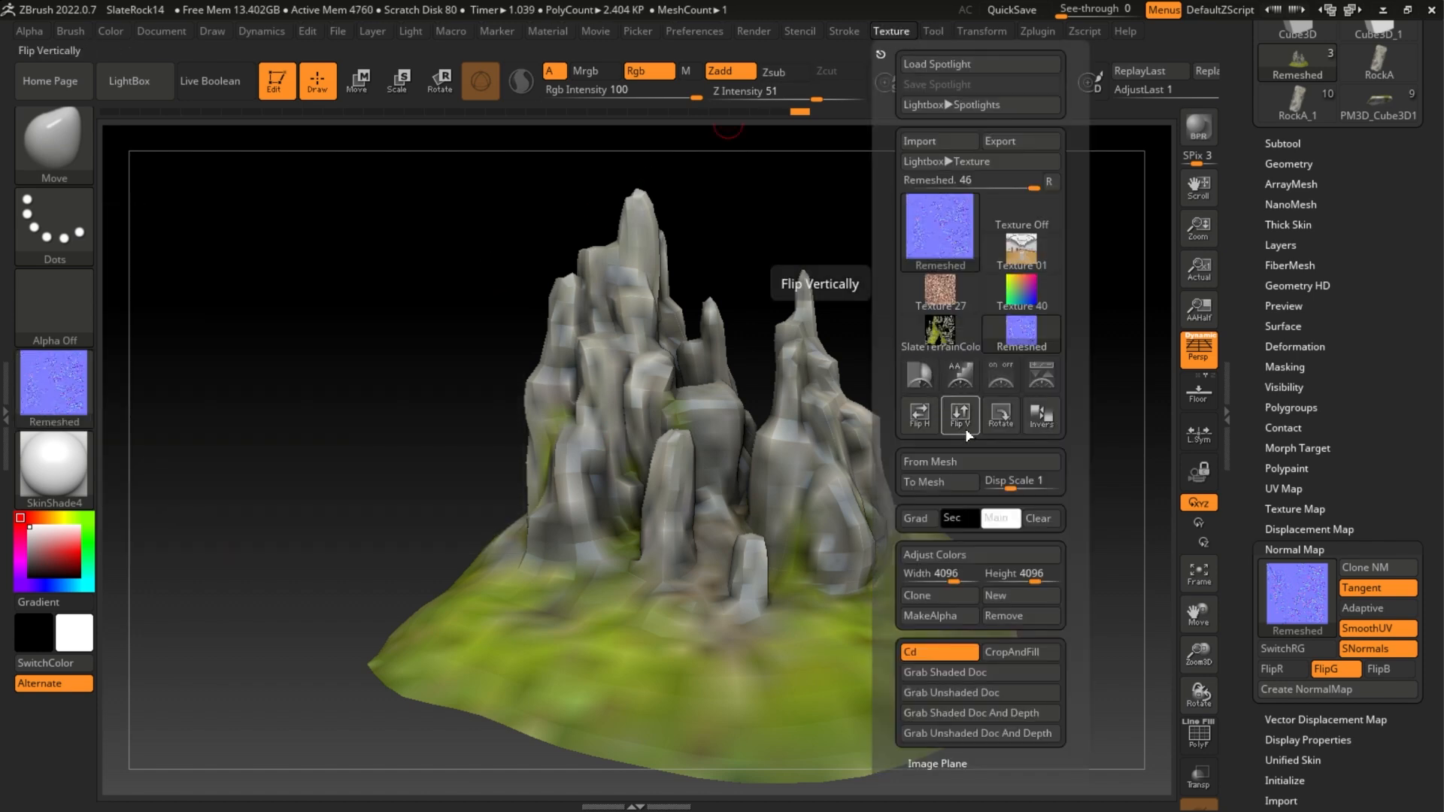
pyautogui.click(1000, 140)
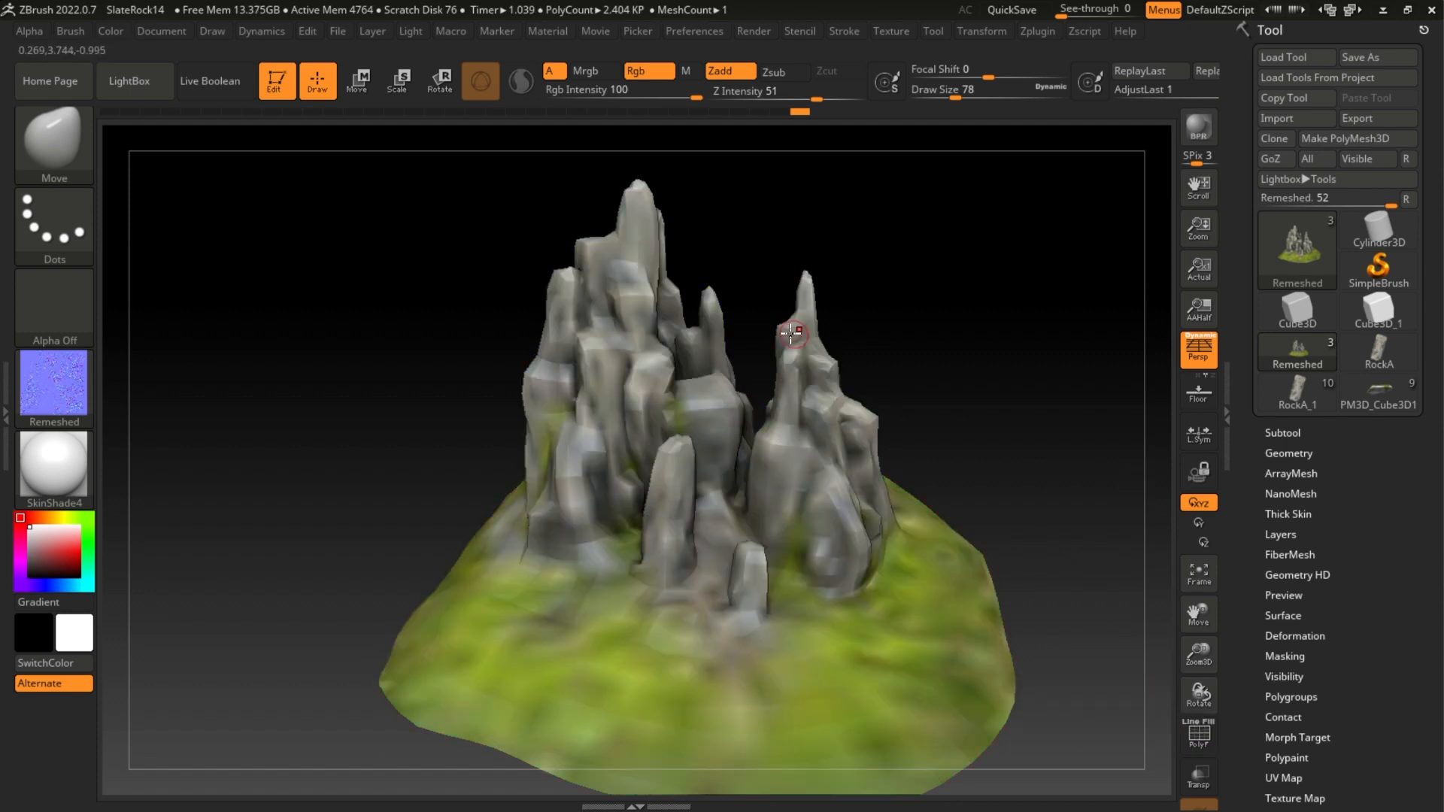
# Export the low-resolution terrain over the existing OBJ file in Drafts.
pyautogui.click(1376, 119)
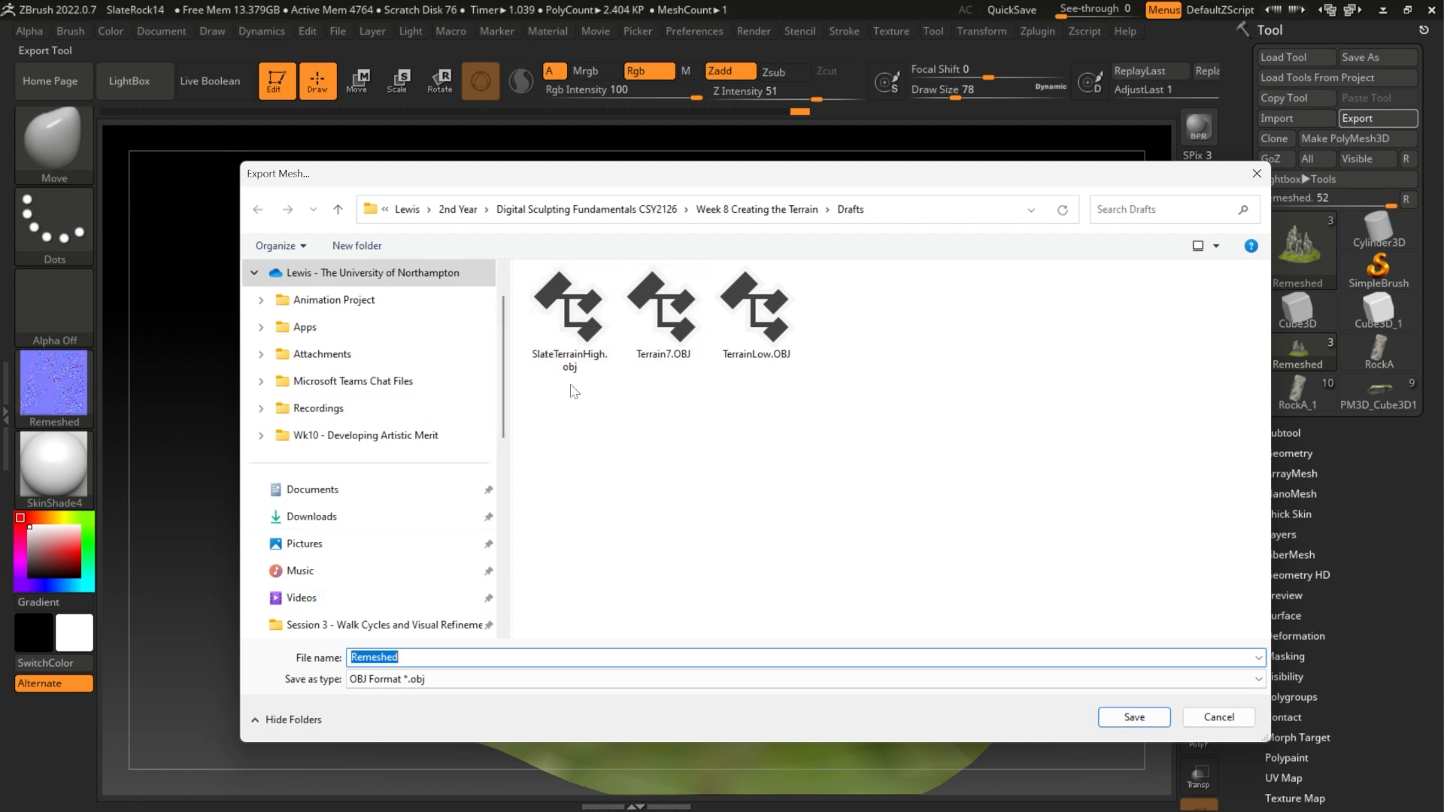
pyautogui.click(568, 313)
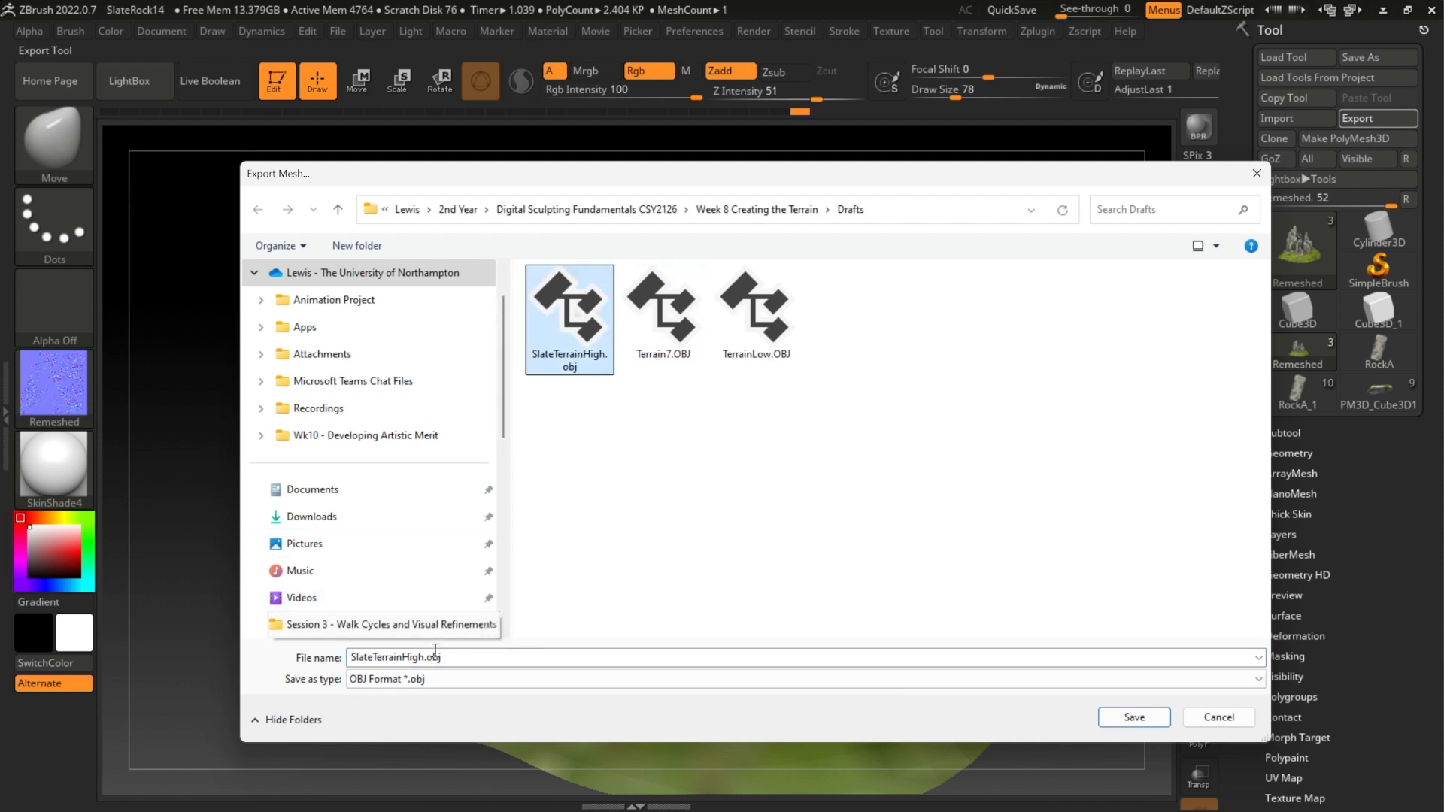
pyautogui.click(423, 792)
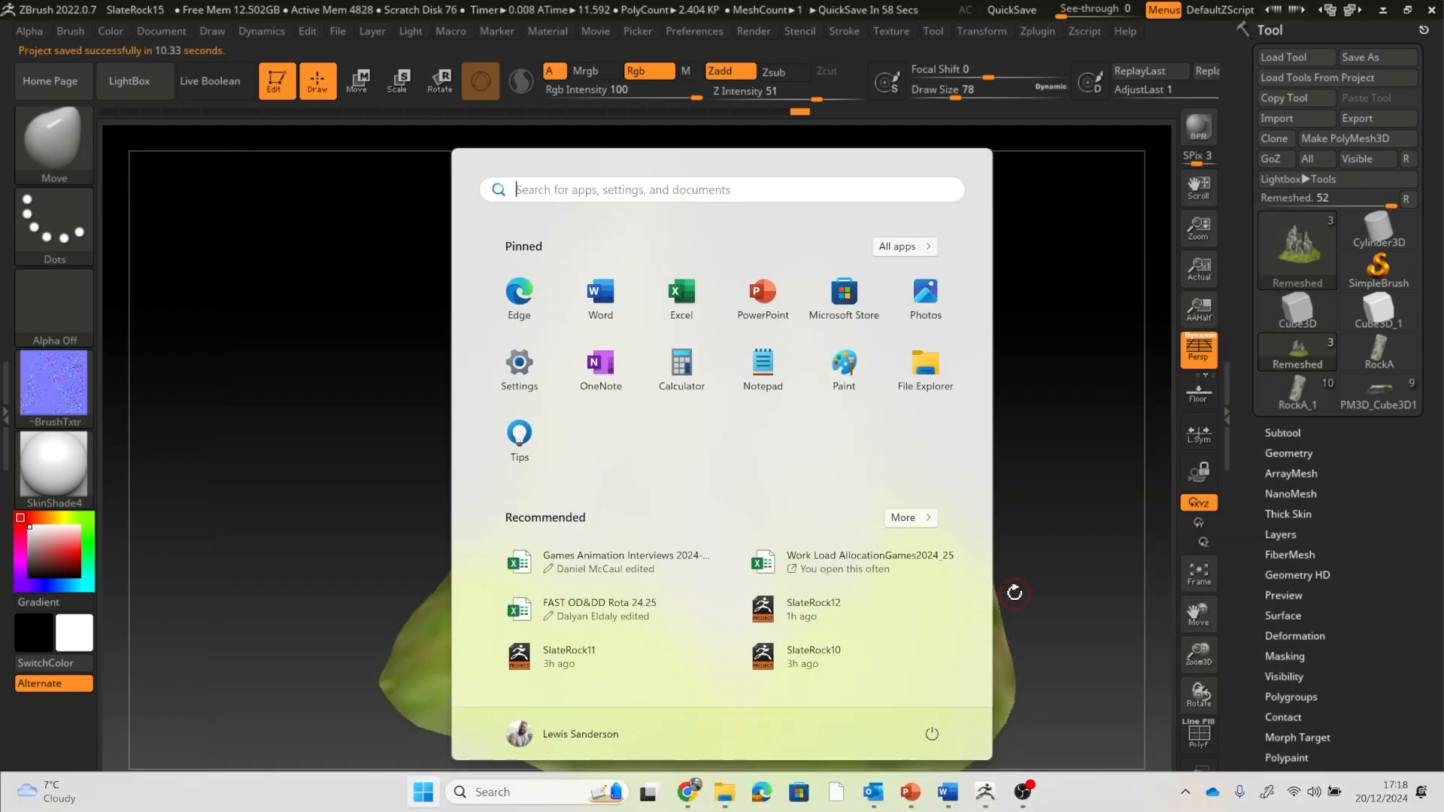
# Import SlateTerrainLow.obj into a fresh 3ds Max scene as a single Editable Poly.
pyautogui.click(1040, 792)
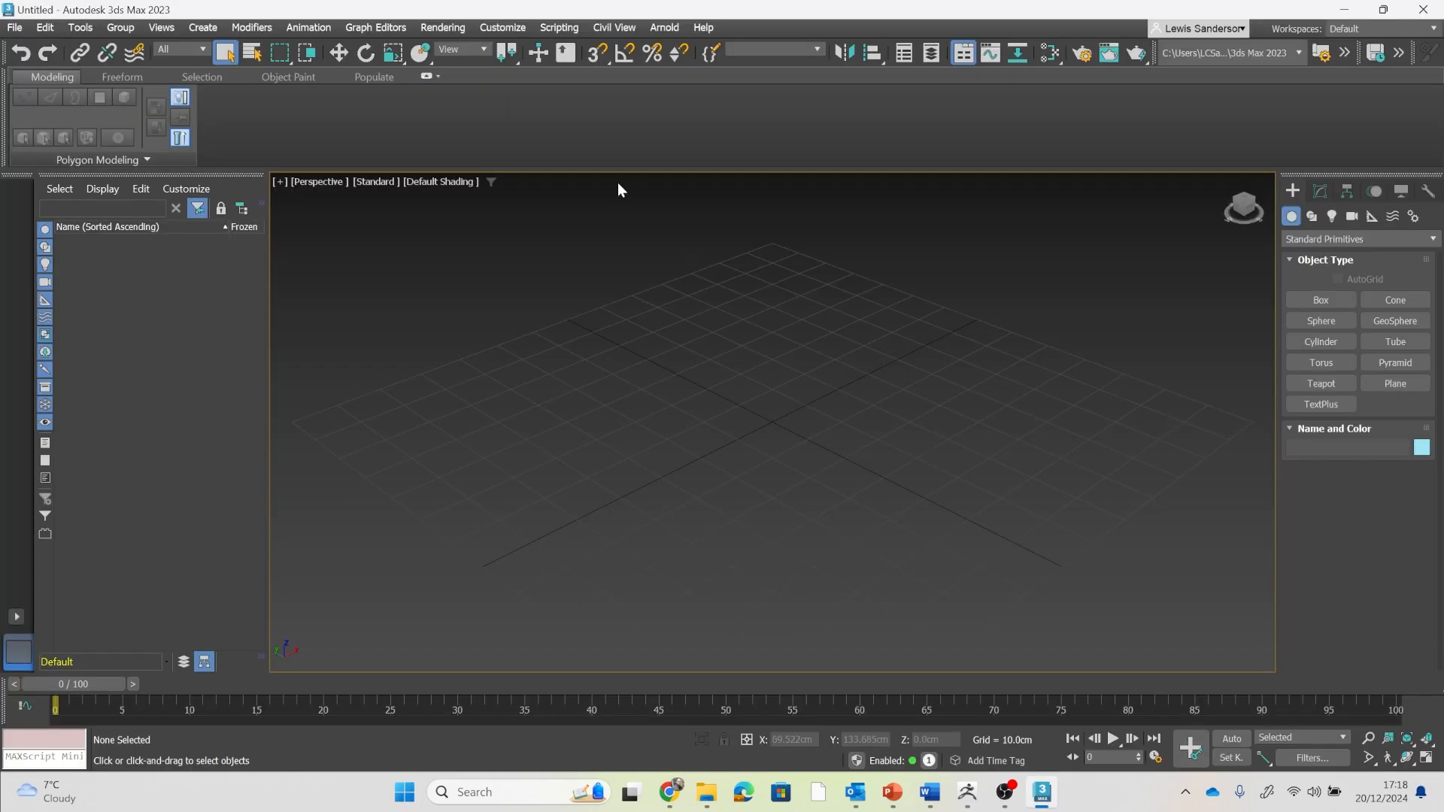
pyautogui.click(15, 27)
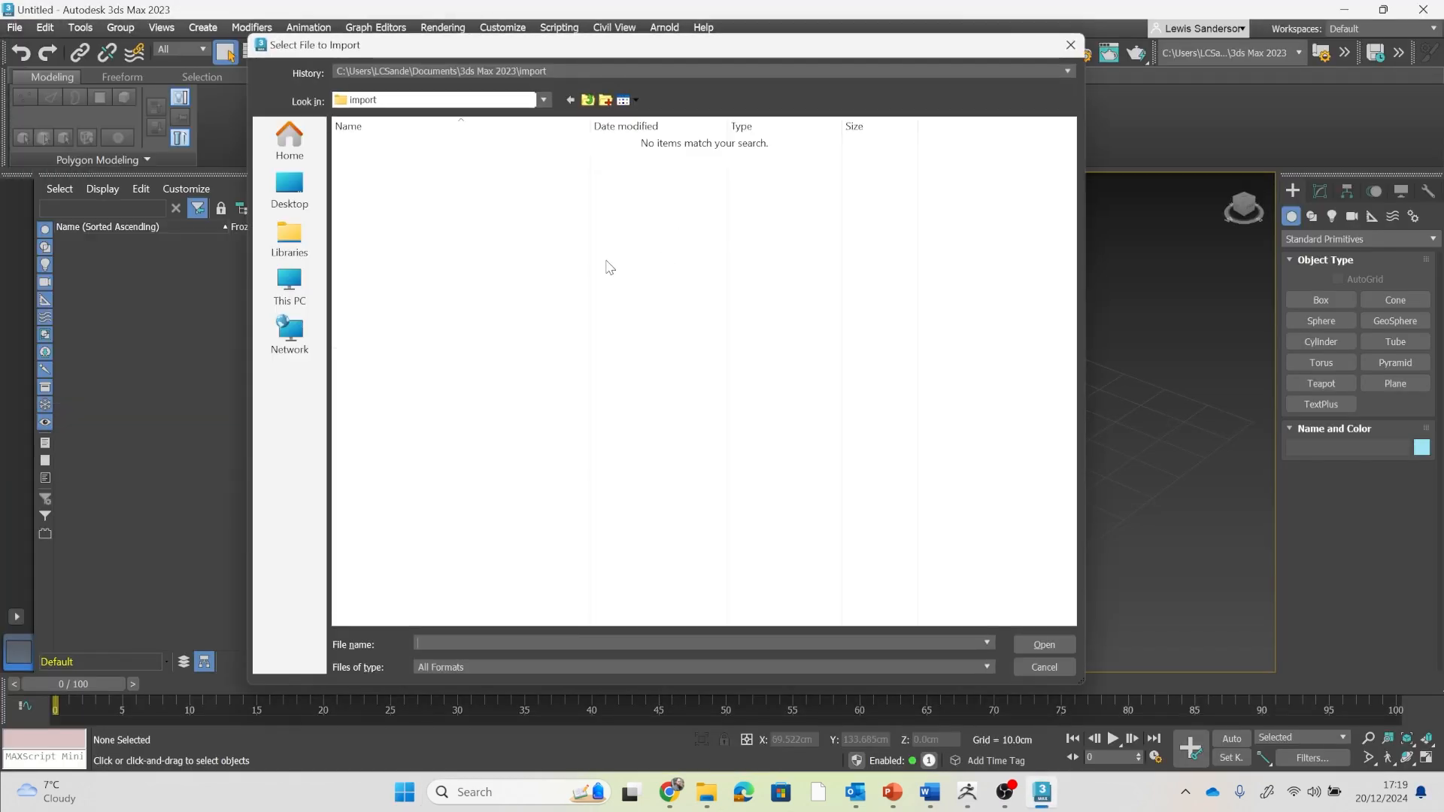
pyautogui.click(1043, 644)
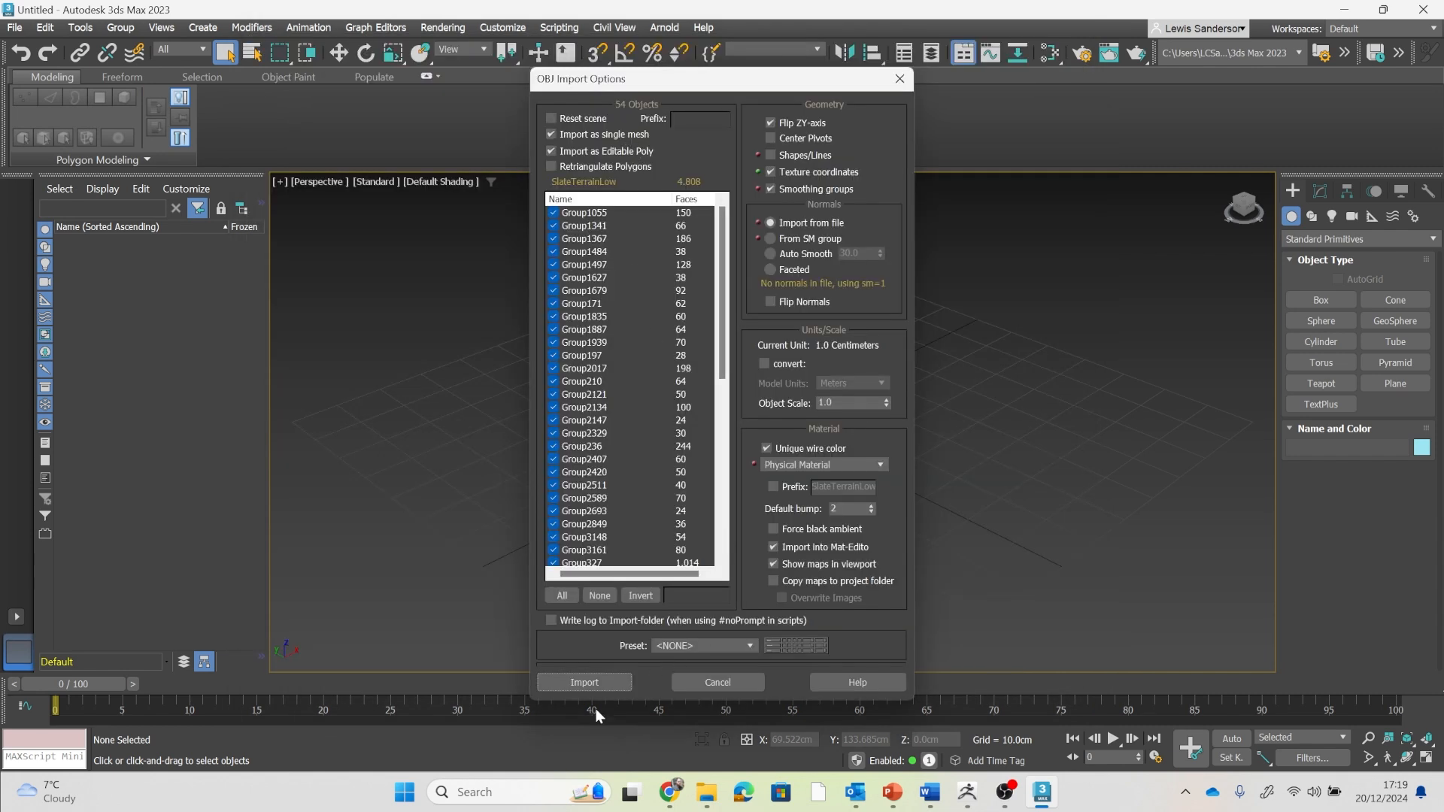
pyautogui.click(584, 682)
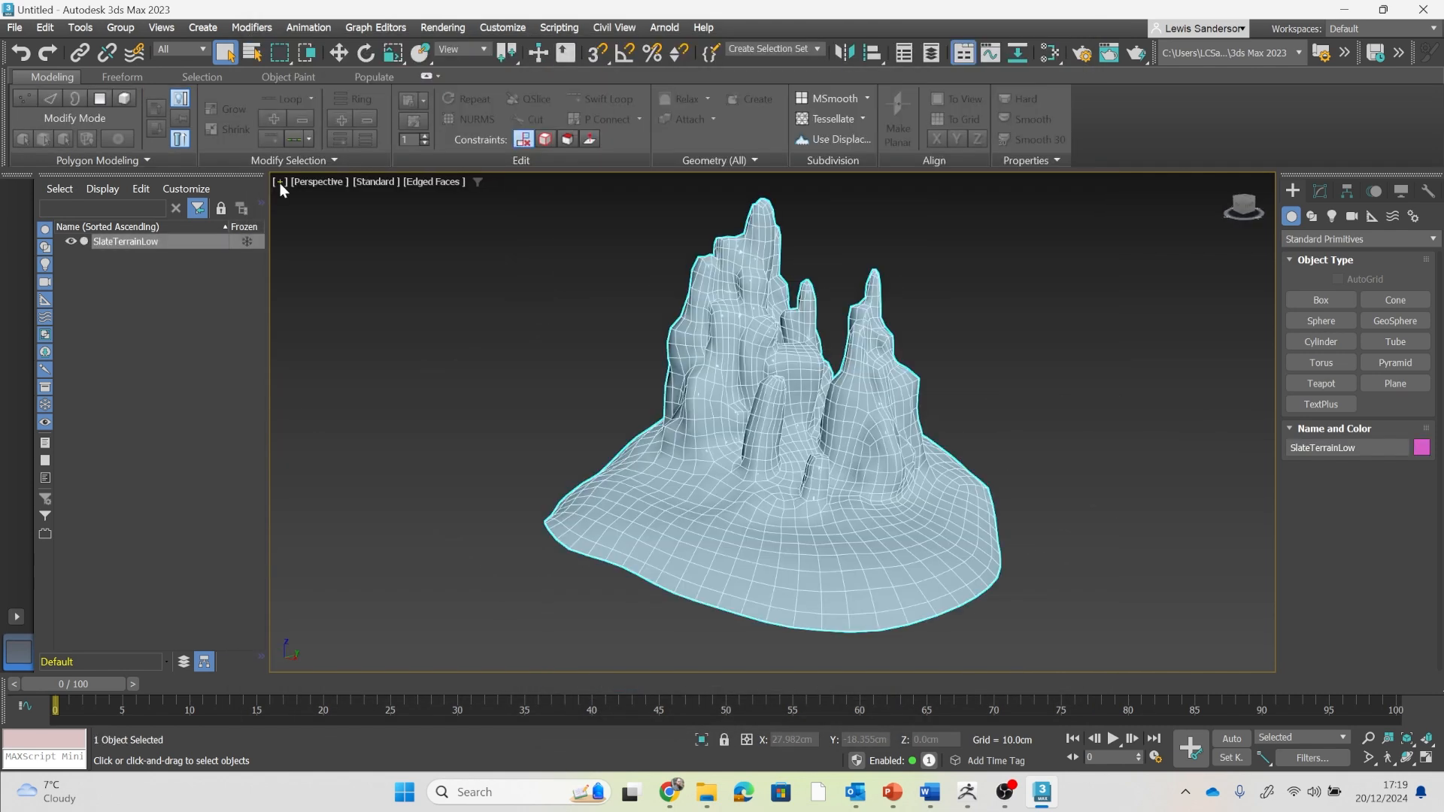
# Bring up Configure Viewports from the viewport [+] menu.
pyautogui.click(280, 182)
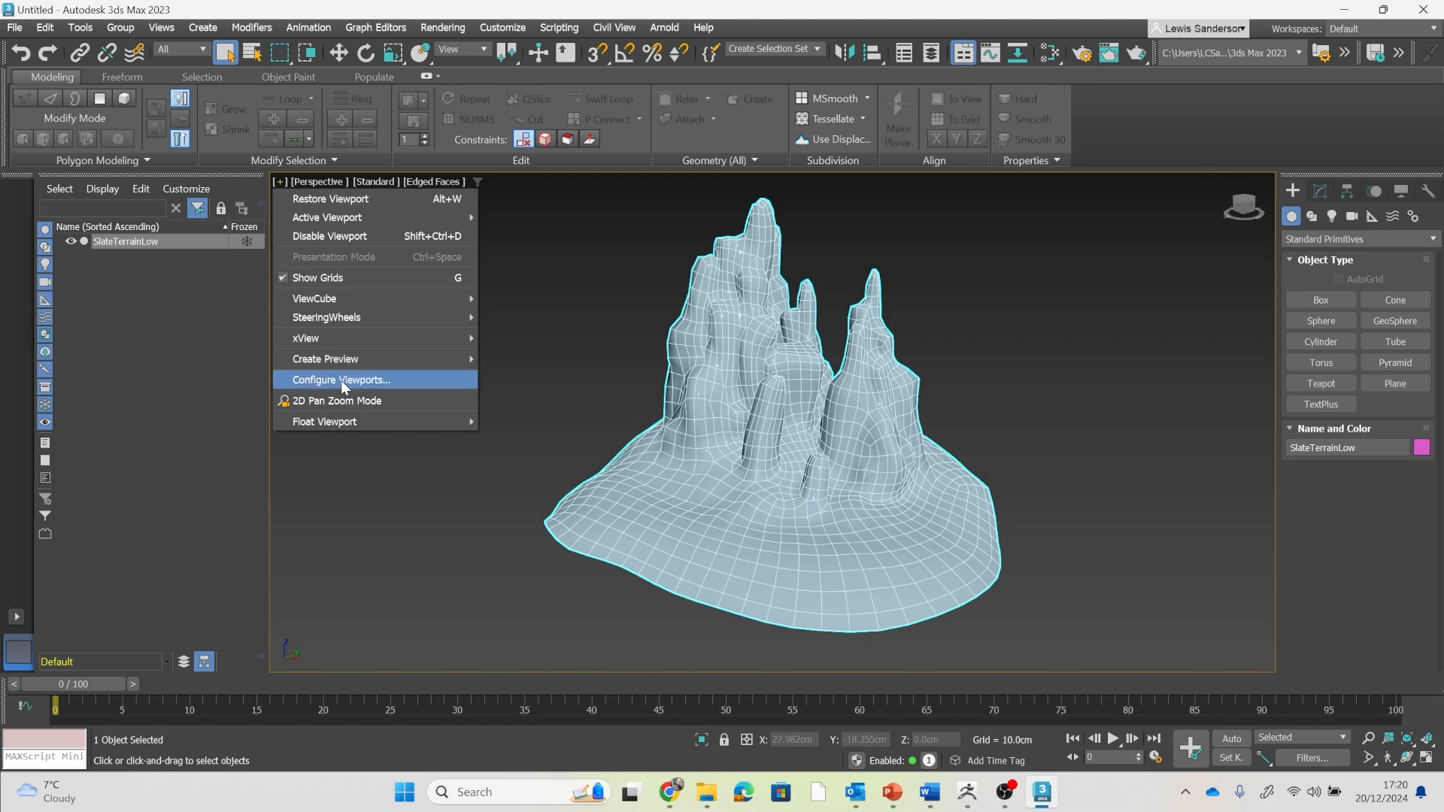
pyautogui.click(341, 379)
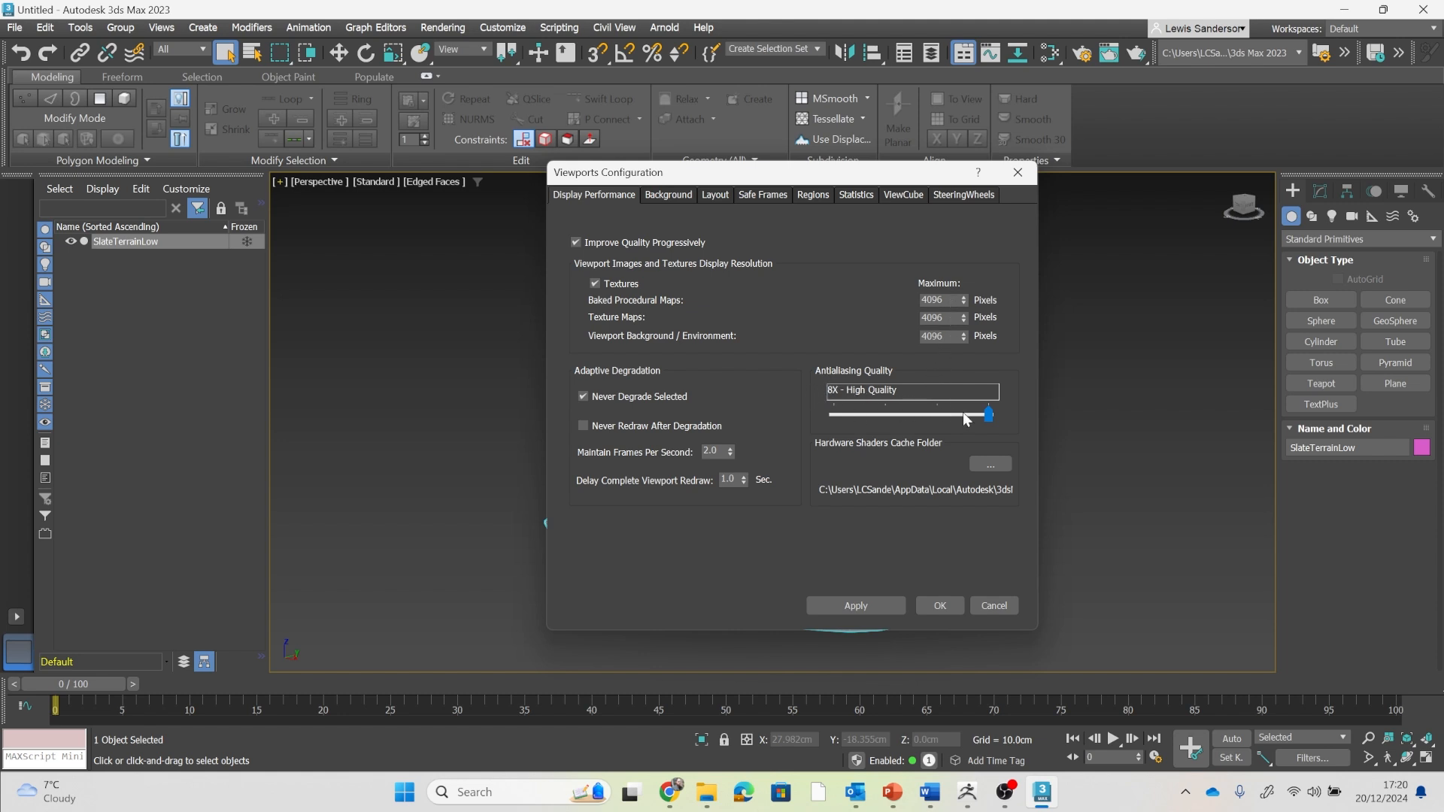
pyautogui.moveTo(947, 354)
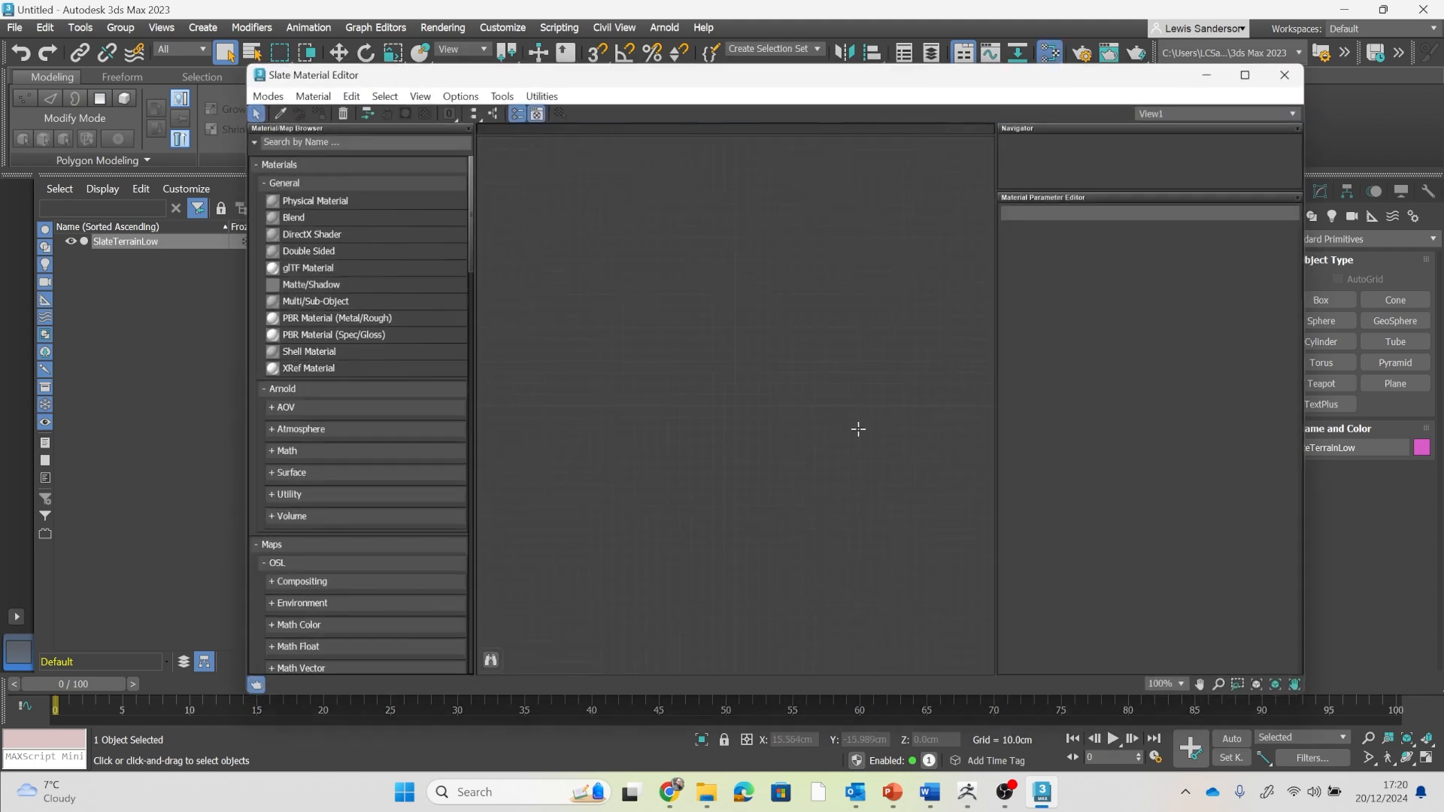
# Add a PBR Metal/Rough material using the colour and normal maps, with roughness 0.8.
pyautogui.click(333, 317)
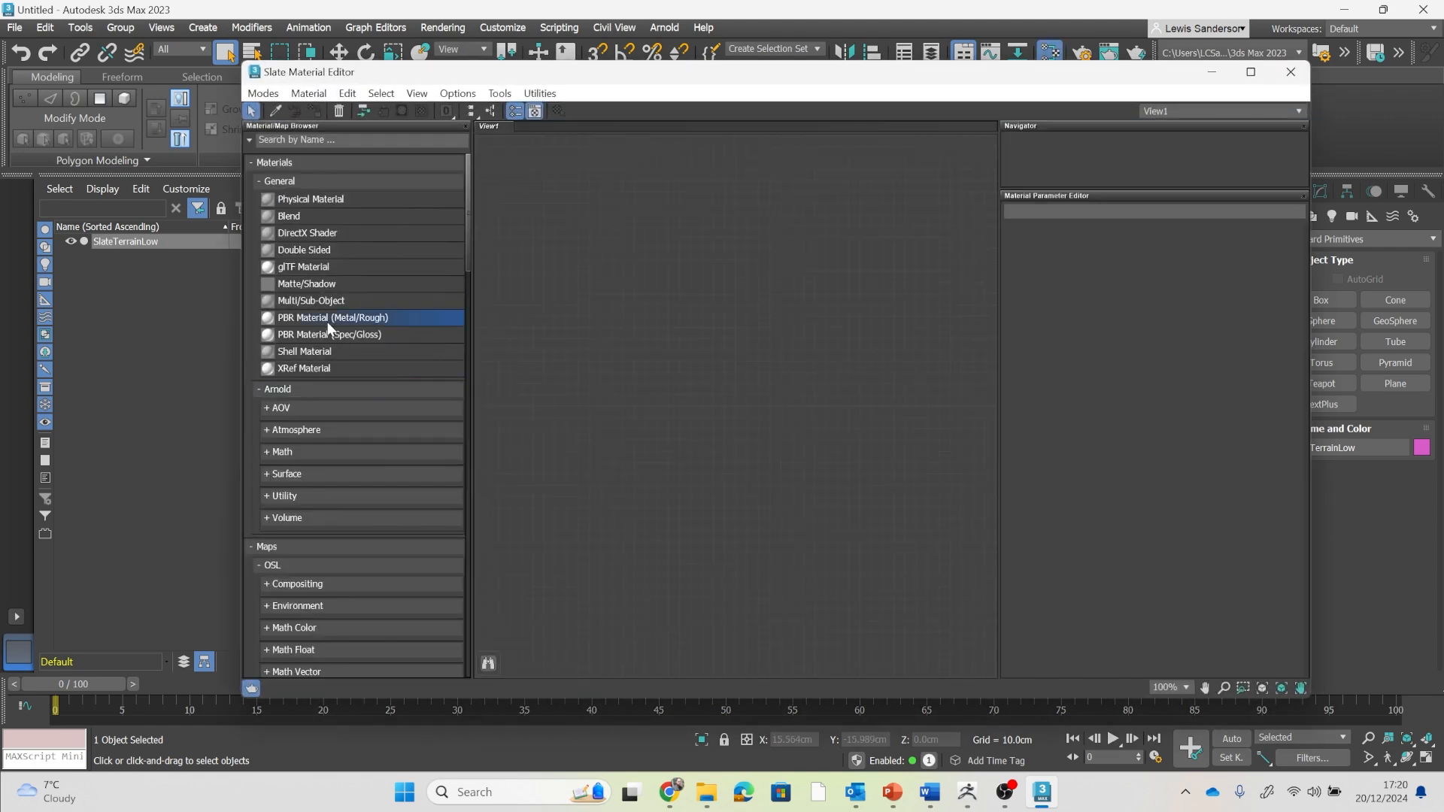
pyautogui.doubleClick(333, 317)
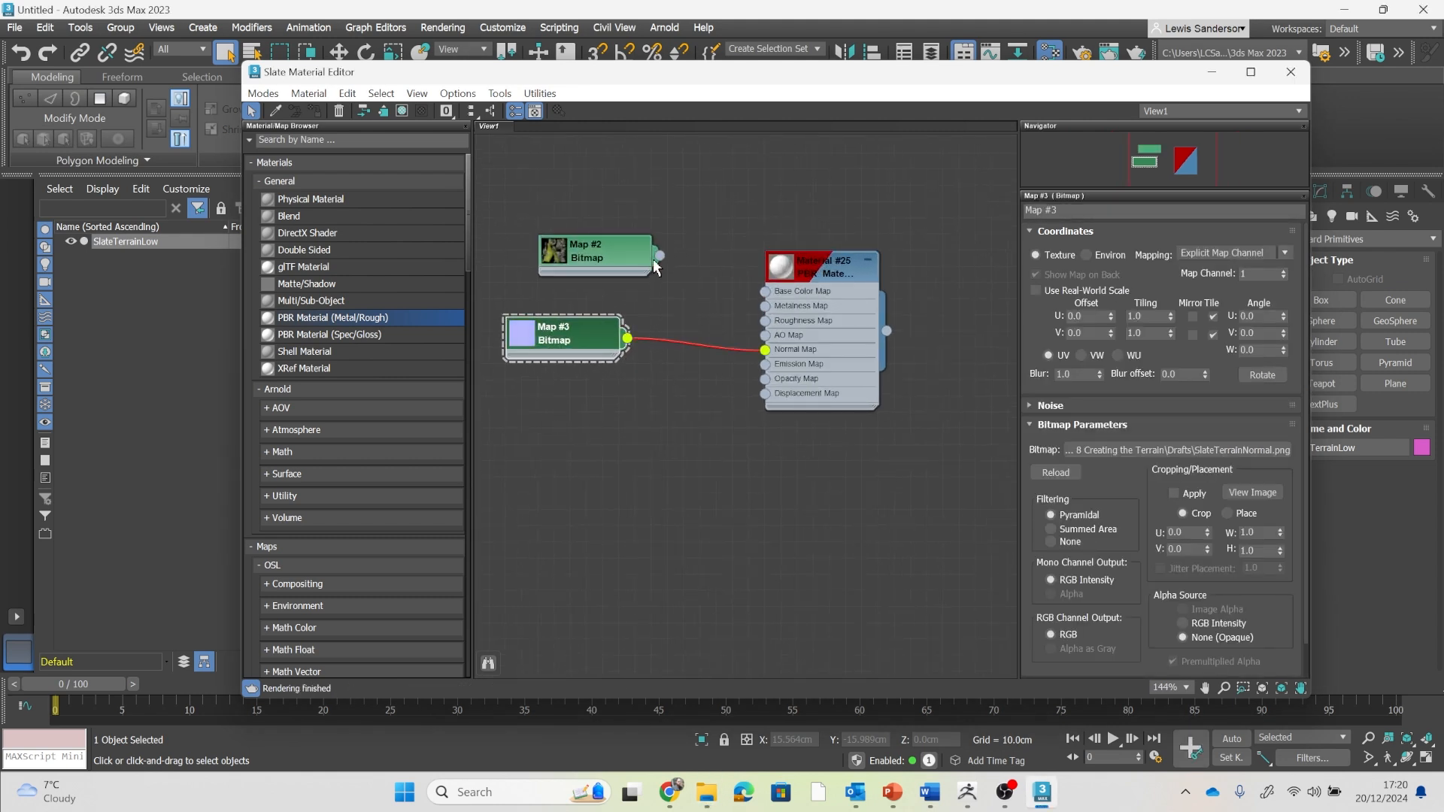
pyautogui.moveTo(659, 256); pyautogui.dragTo(765, 291)
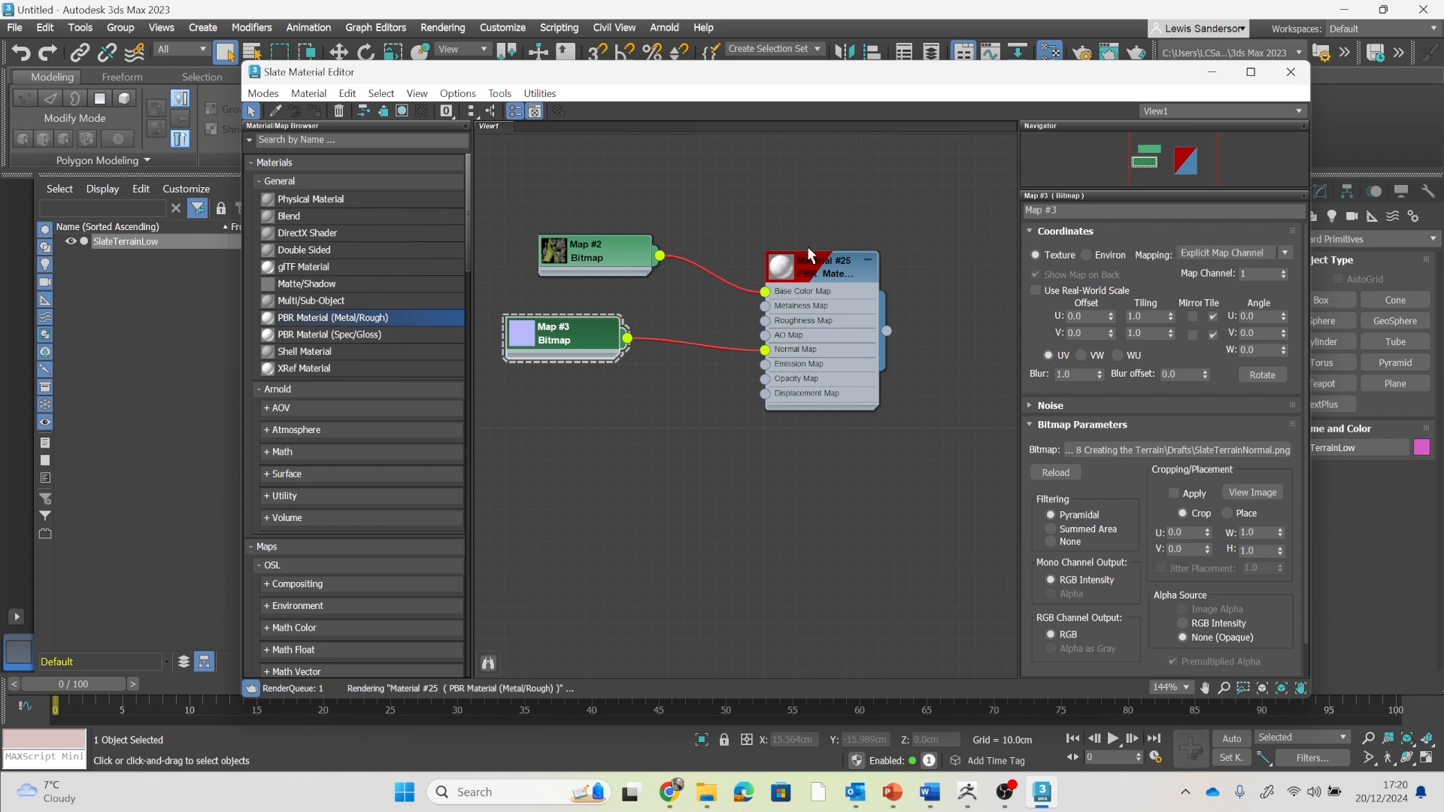
pyautogui.click(820, 267)
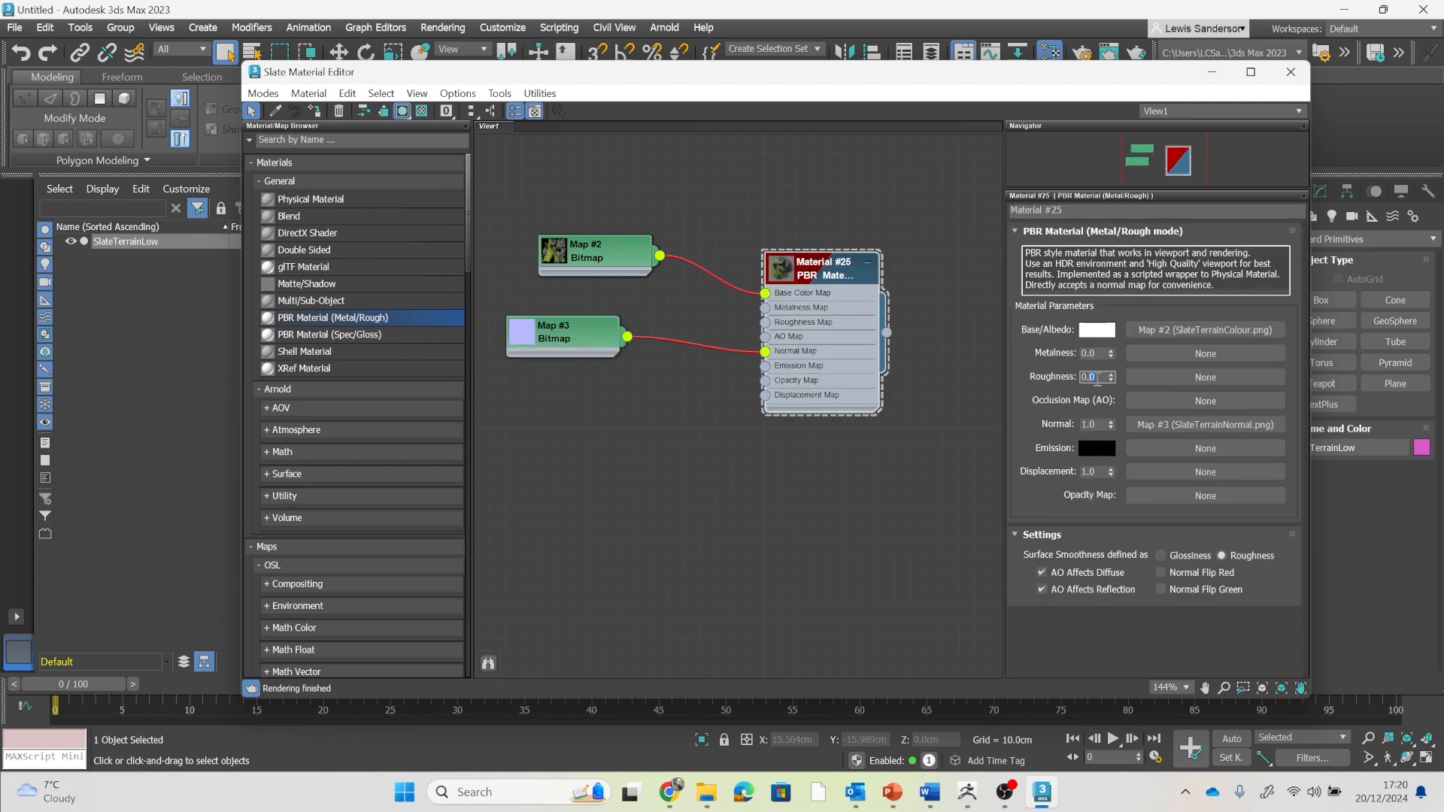
pyautogui.write('0.8')
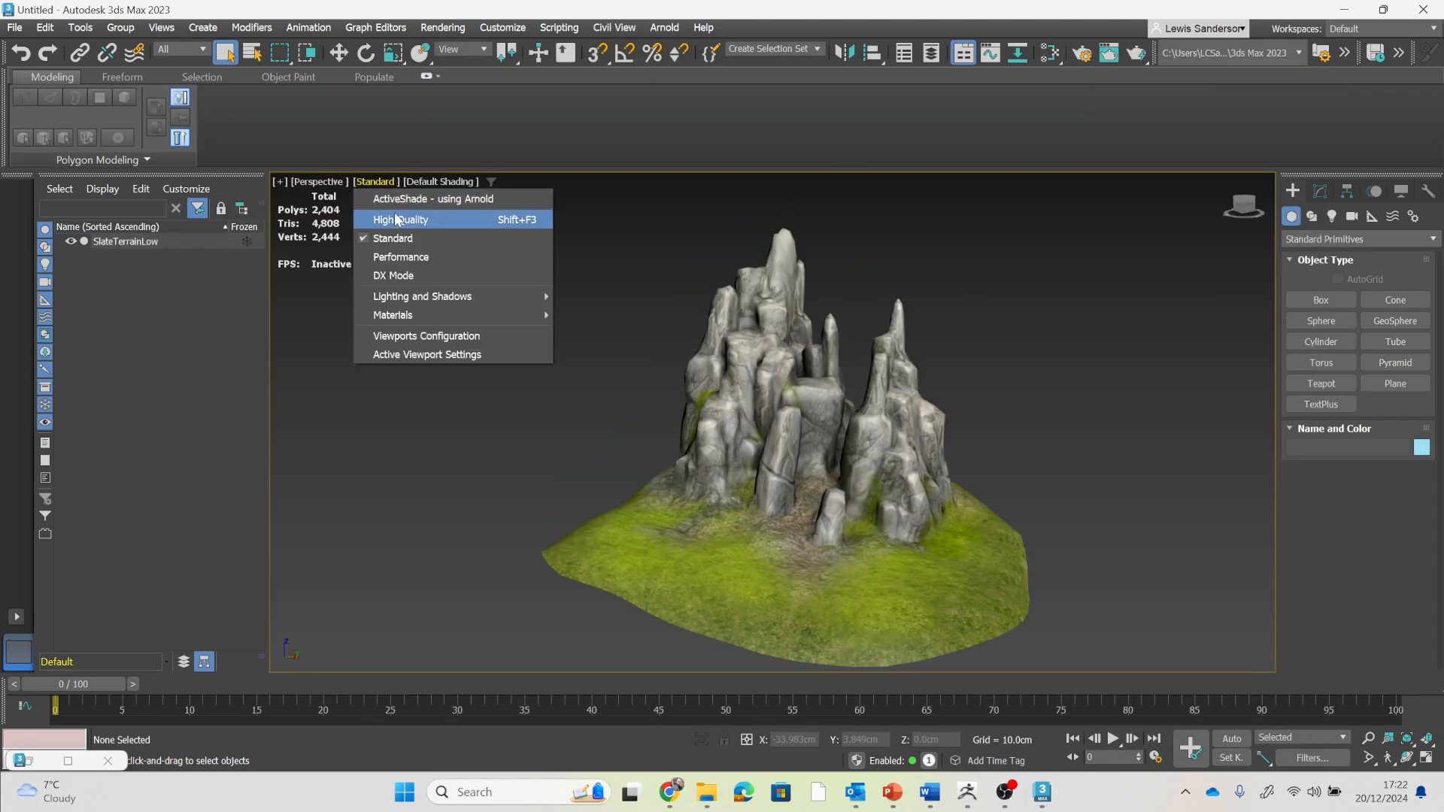
# Switch the terrain viewport from Standard to High Quality shading.
pyautogui.click(400, 219)
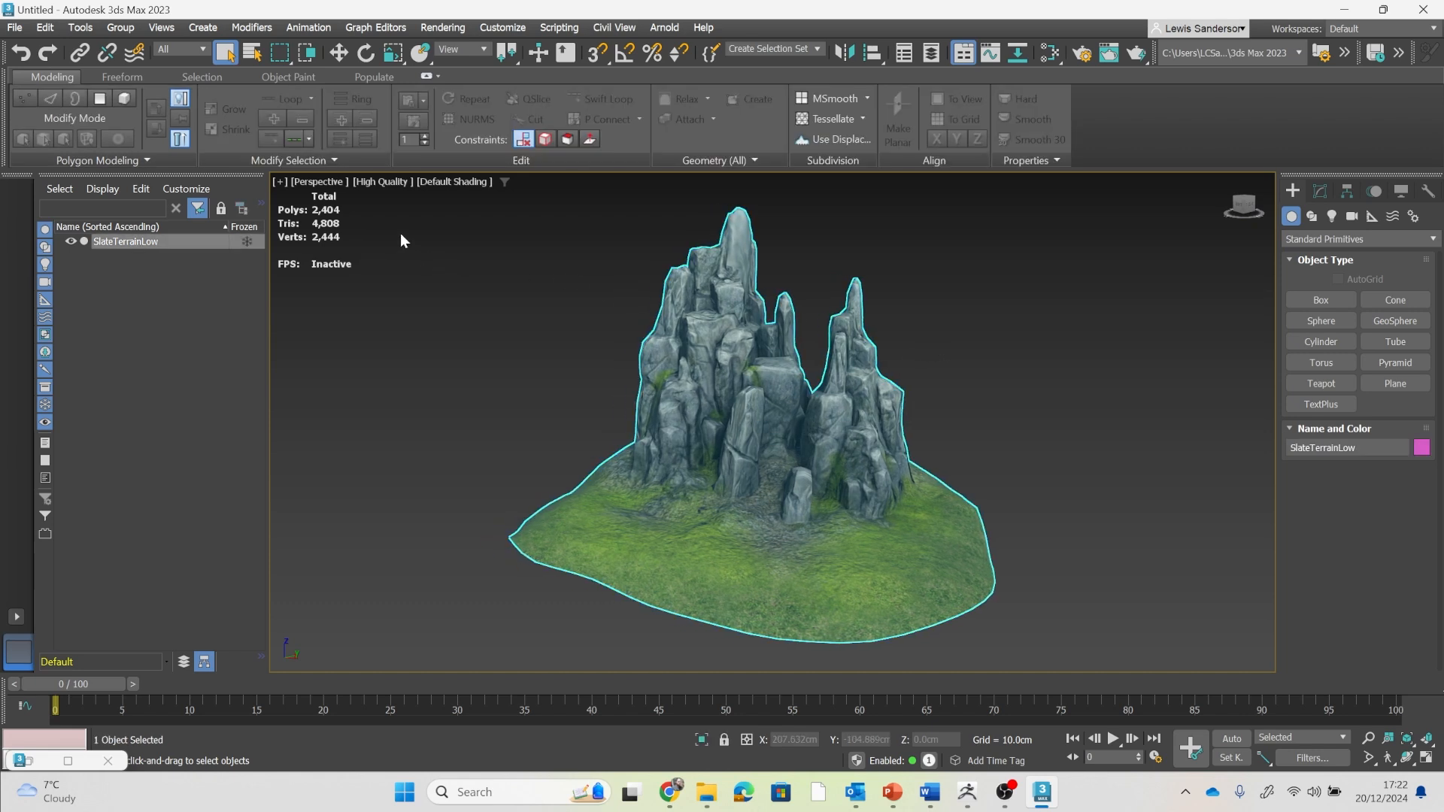
pyautogui.moveTo(805, 258)
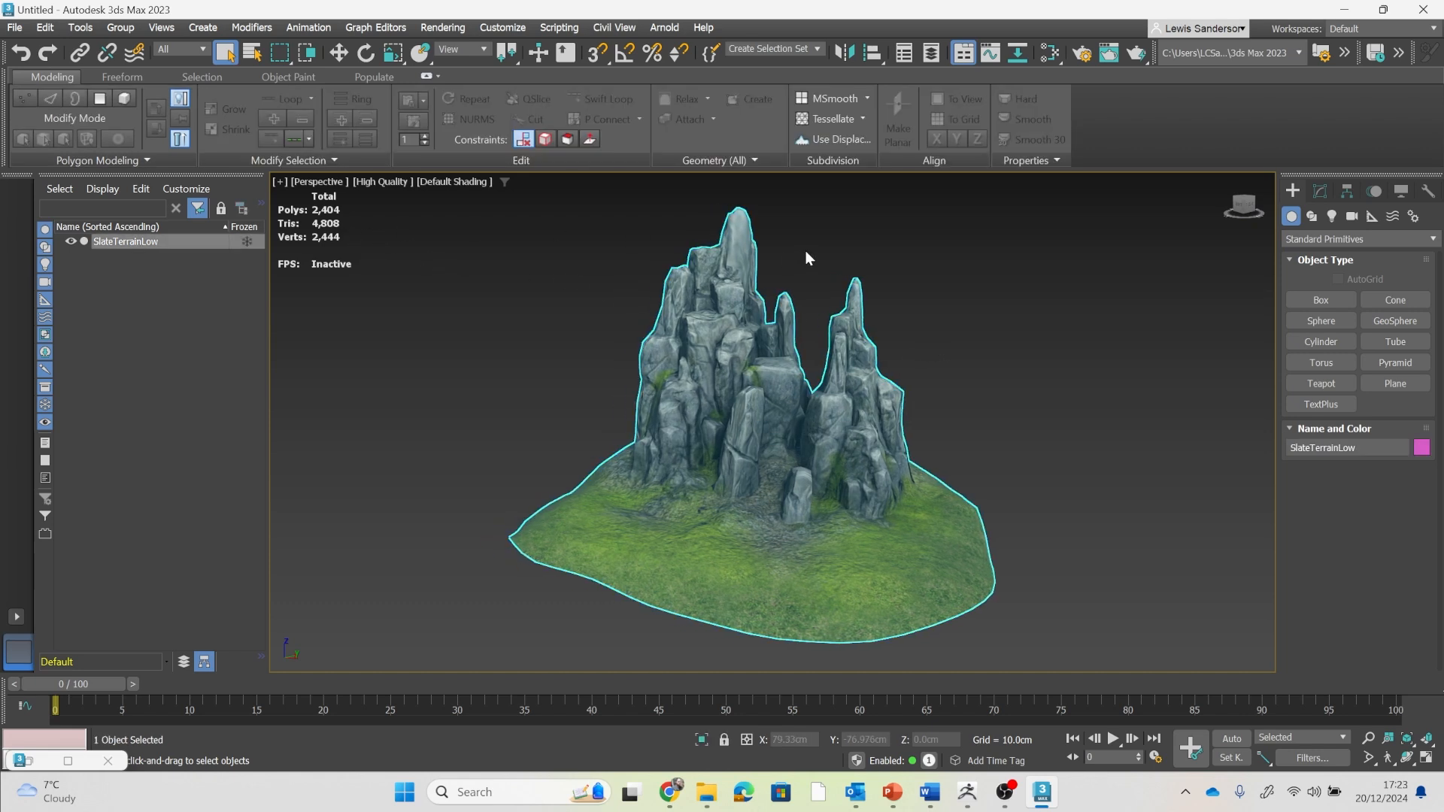